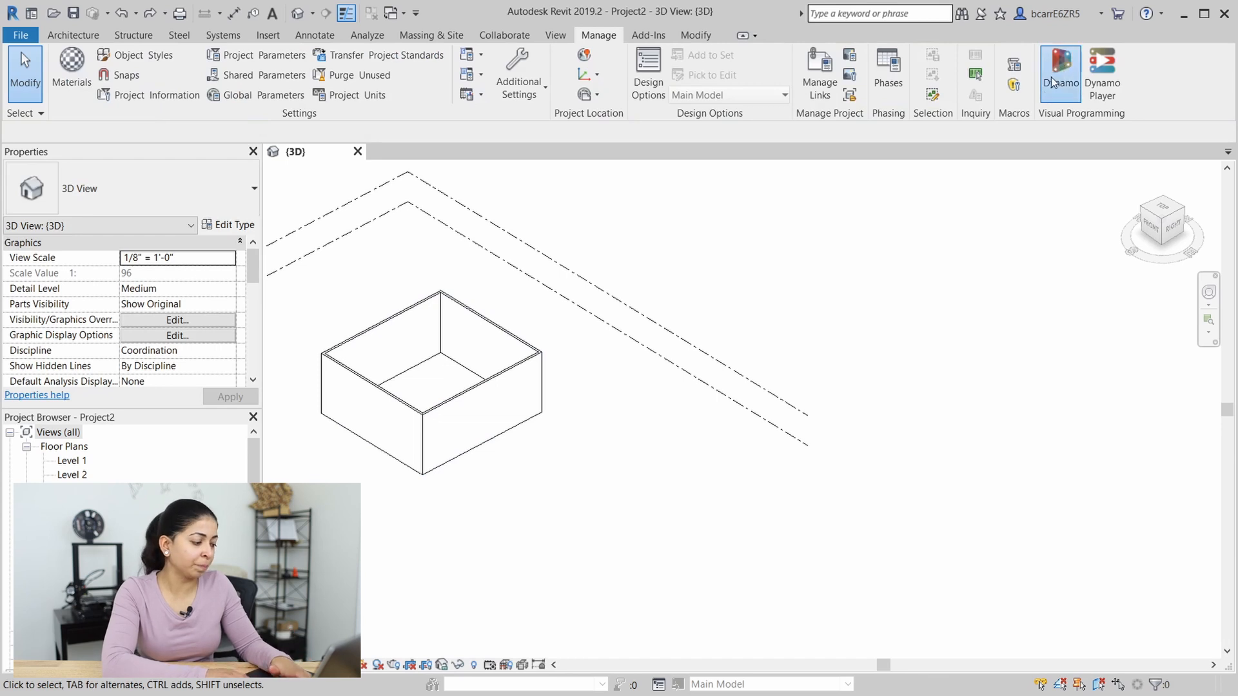
Launch Dynamo from the Manage ribbon and add a Select Model Elements node
{"action": "left_click", "coordinate": [1060, 67]}
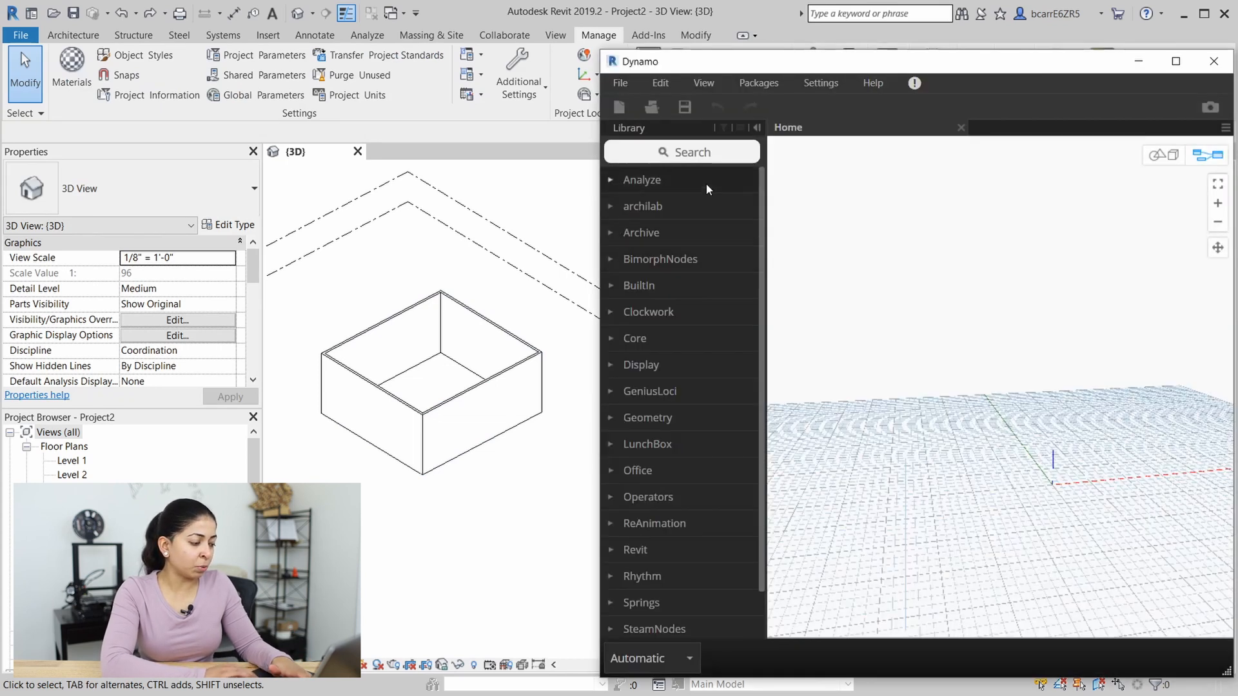
{"action": "left_click", "coordinate": [681, 152]}
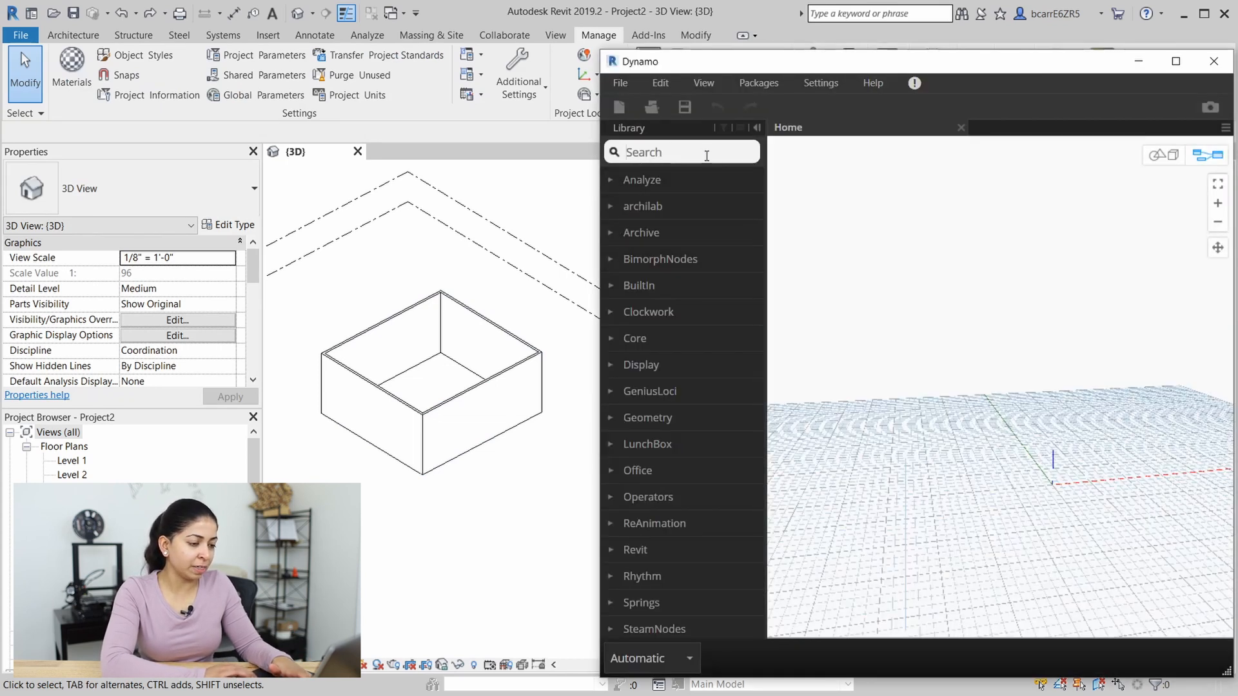
{"action": "type", "text": "selectm"}
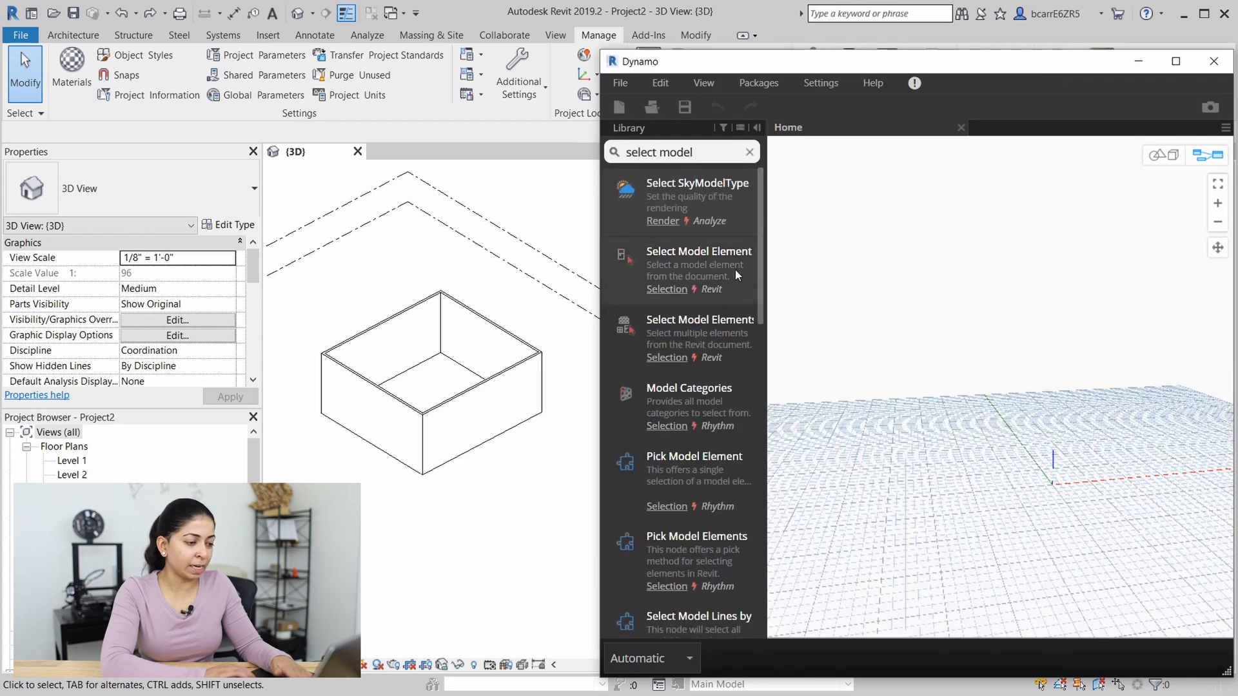
{"action": "double_click", "coordinate": [698, 331]}
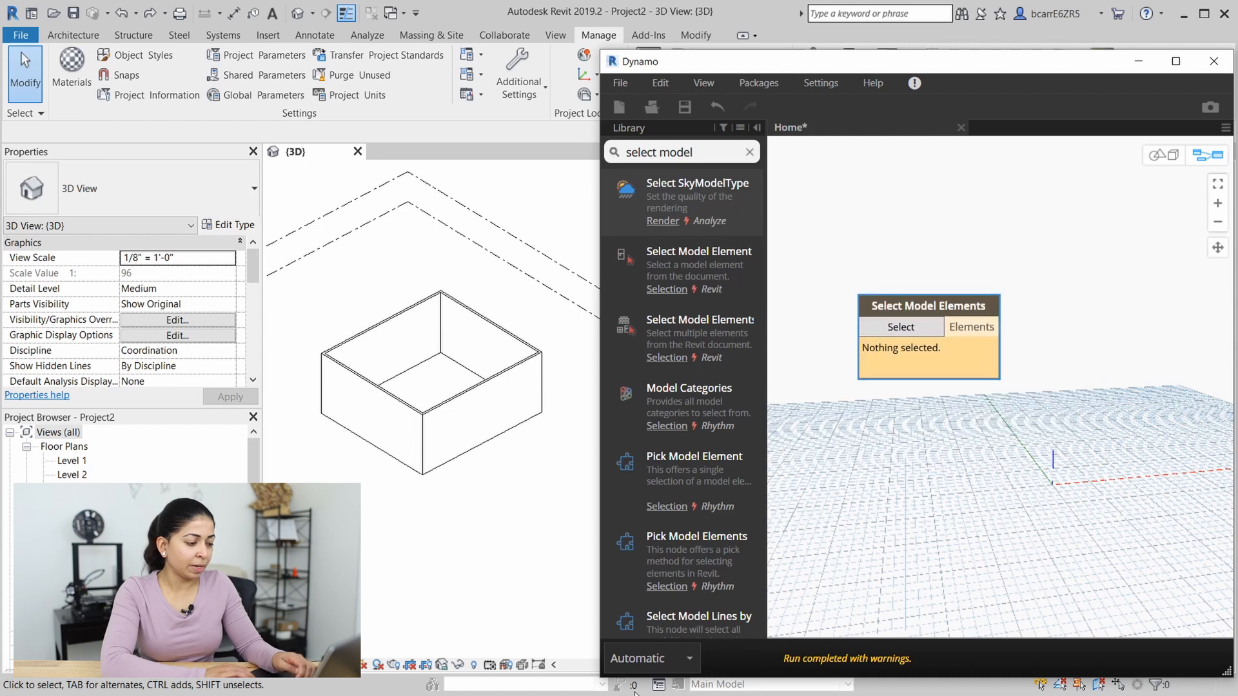
Set the graph to Manual run, pick walls 352727 and 352765, and search for a Code Block
{"action": "left_click", "coordinate": [649, 658]}
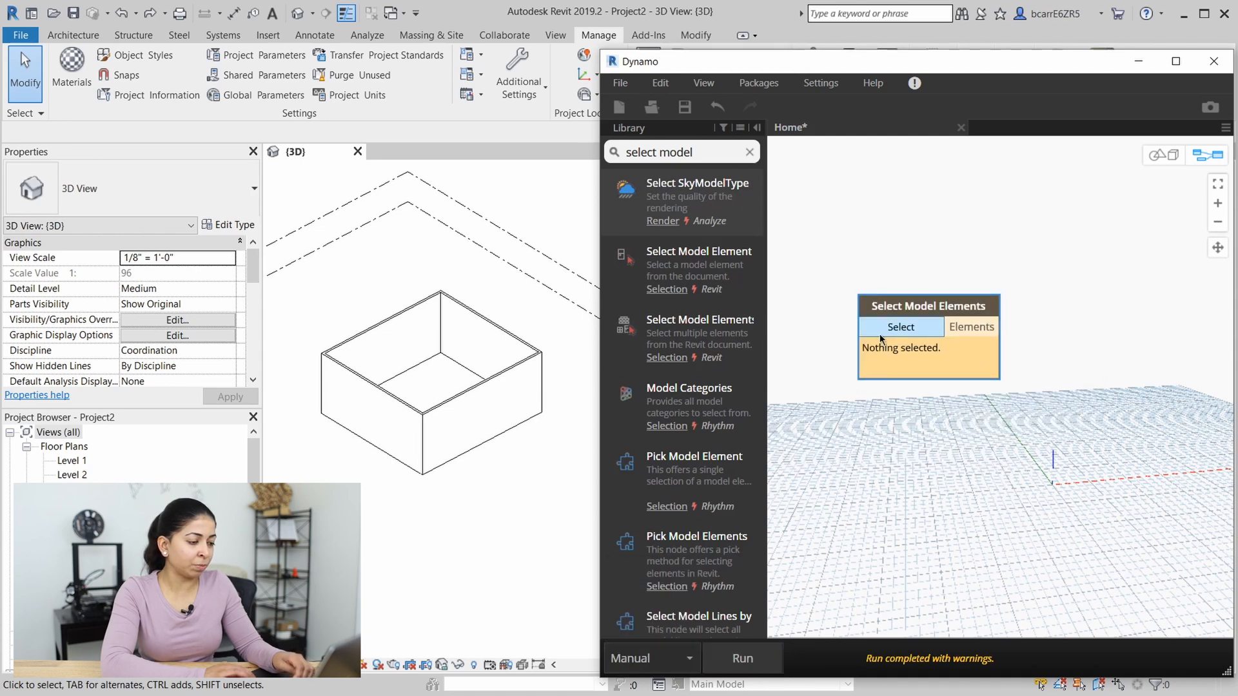
{"action": "left_click", "coordinate": [901, 327]}
{"action": "type", "text": "c"}
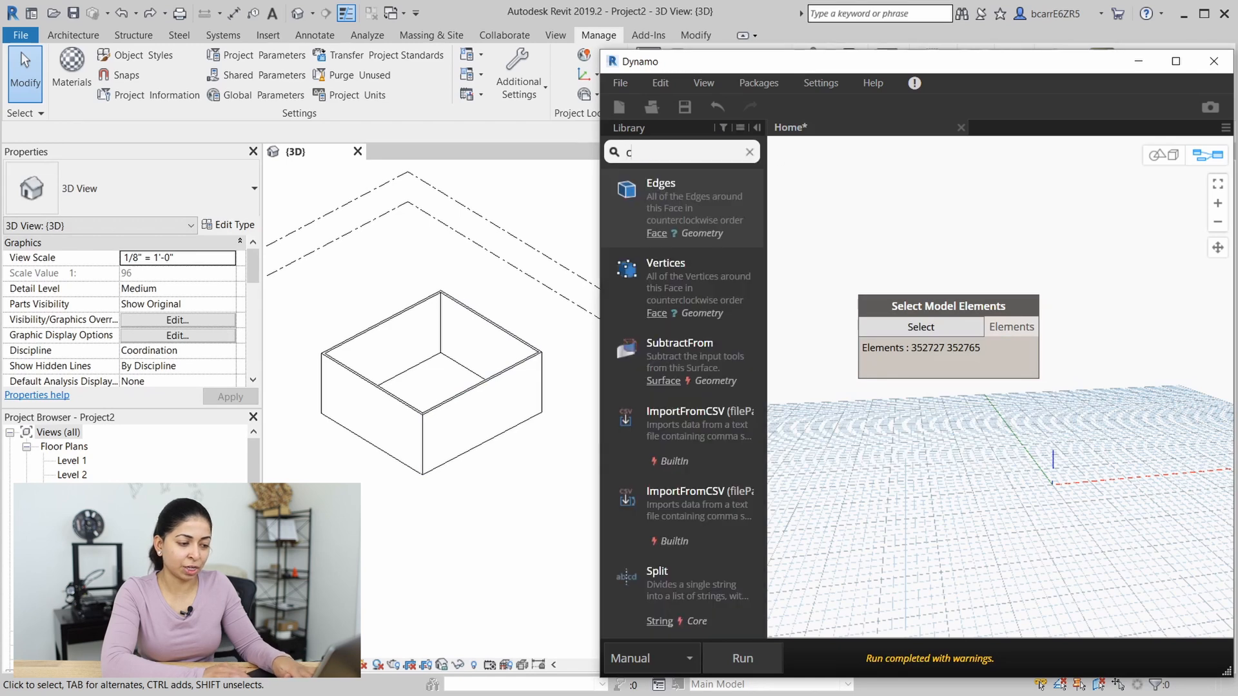
{"action": "type", "text": "ode block"}
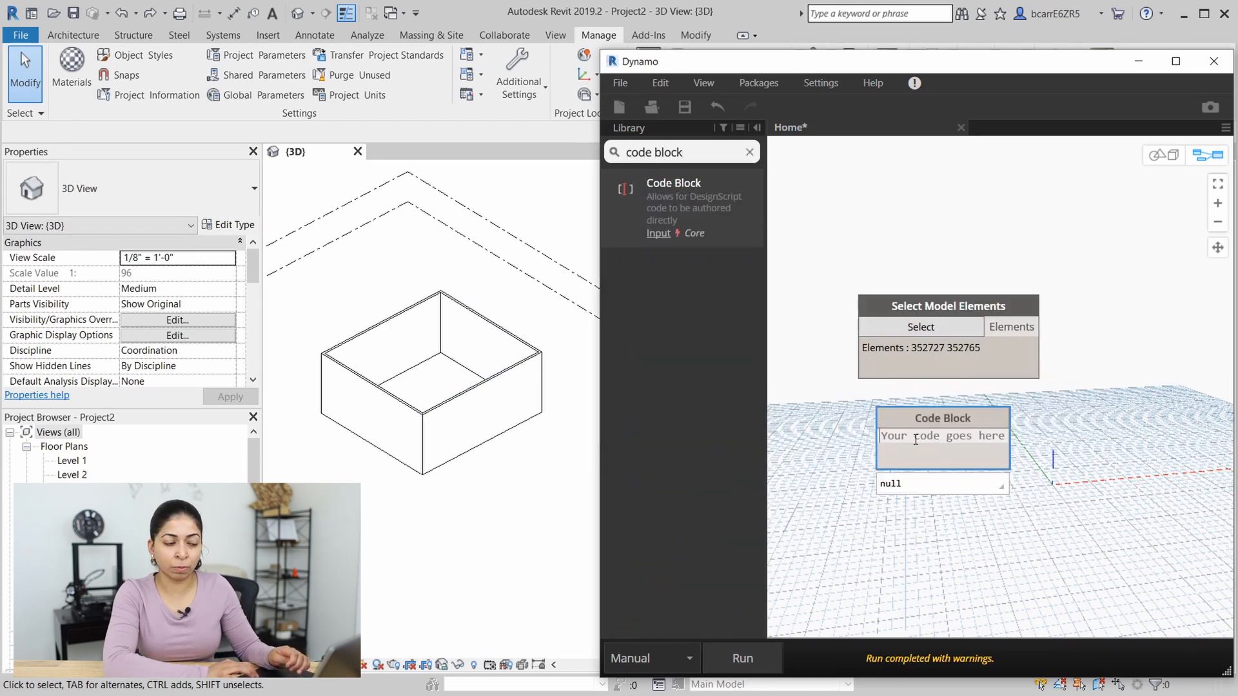
Fill the Code Block with Color.ByARGB(0,255,0,0) to define a red colour
{"action": "type", "text": "color"}
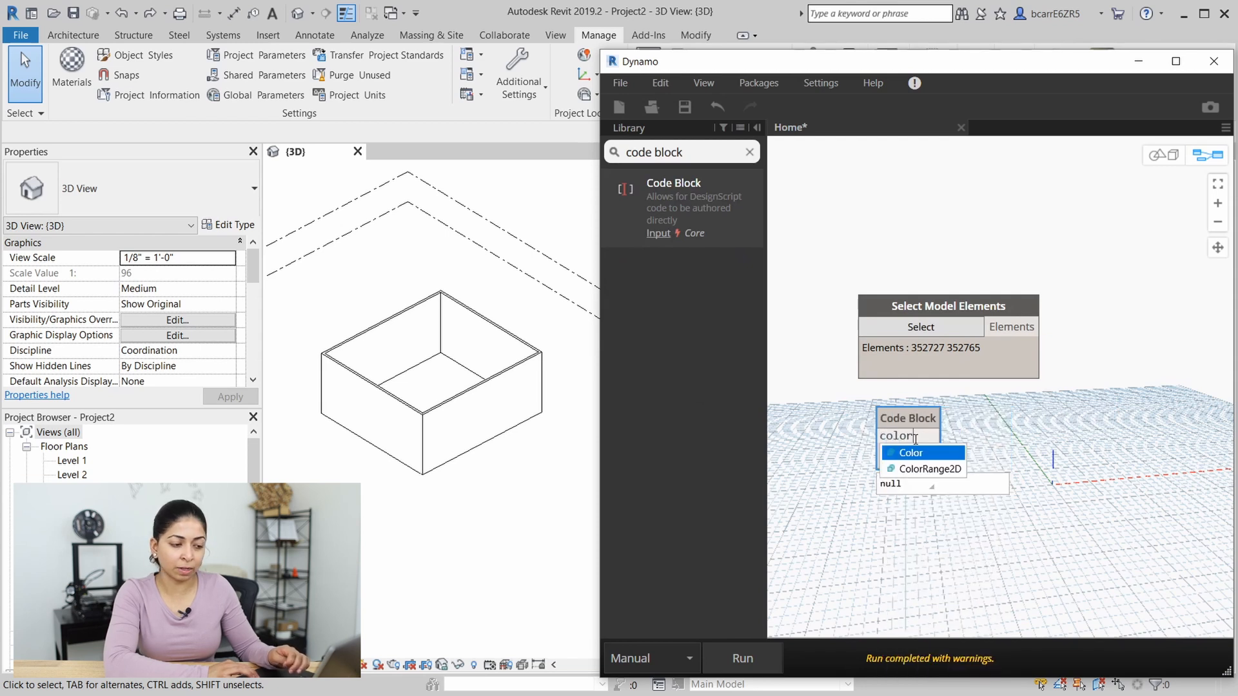
{"action": "left_click", "coordinate": [909, 451]}
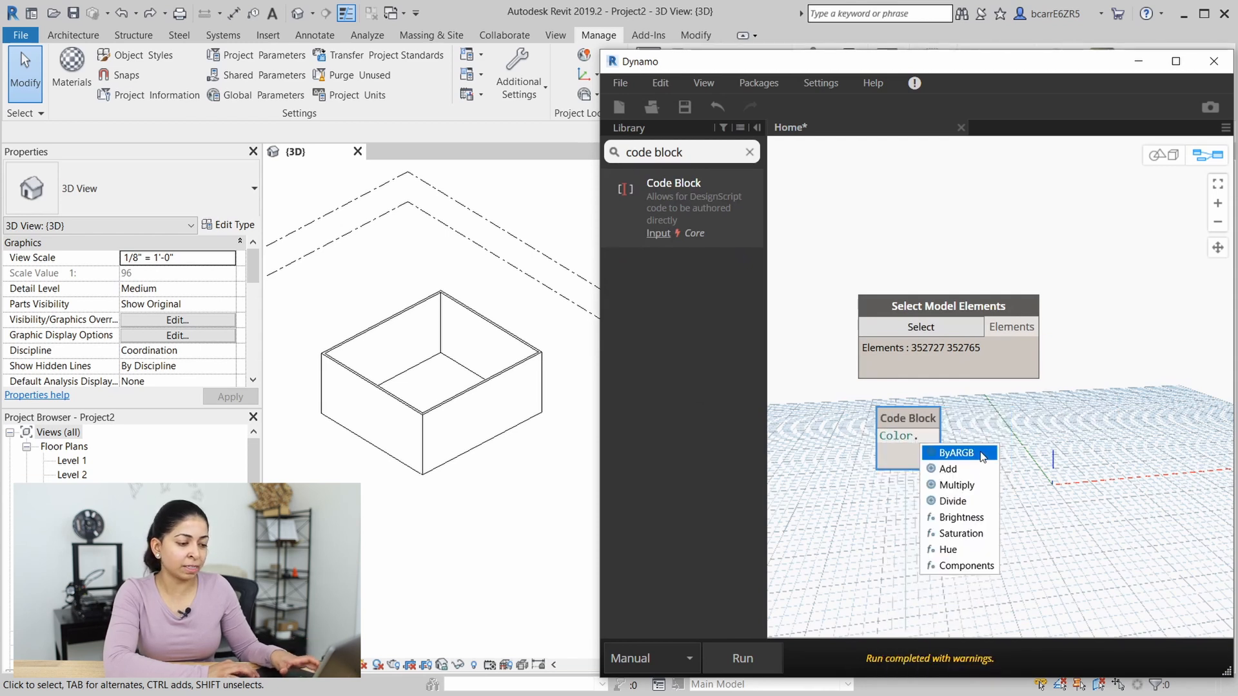
{"action": "left_click", "coordinate": [952, 452]}
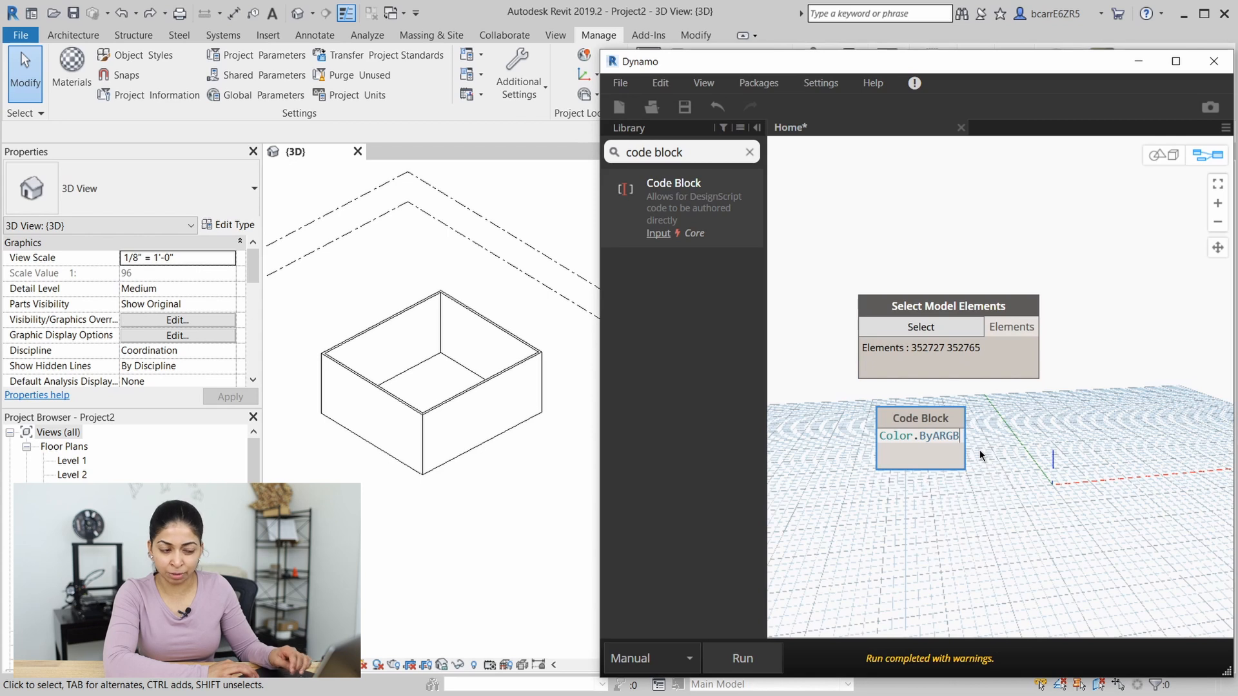
{"action": "type", "text": "("}
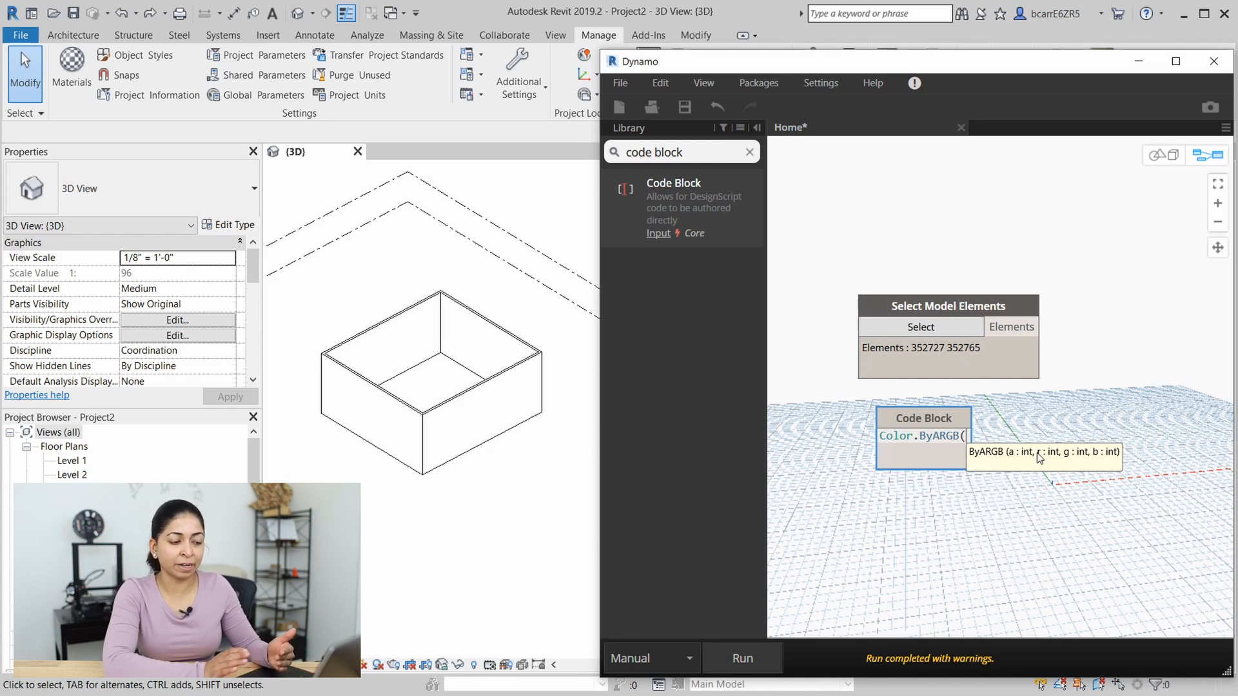
{"action": "type", "text": "0,255"}
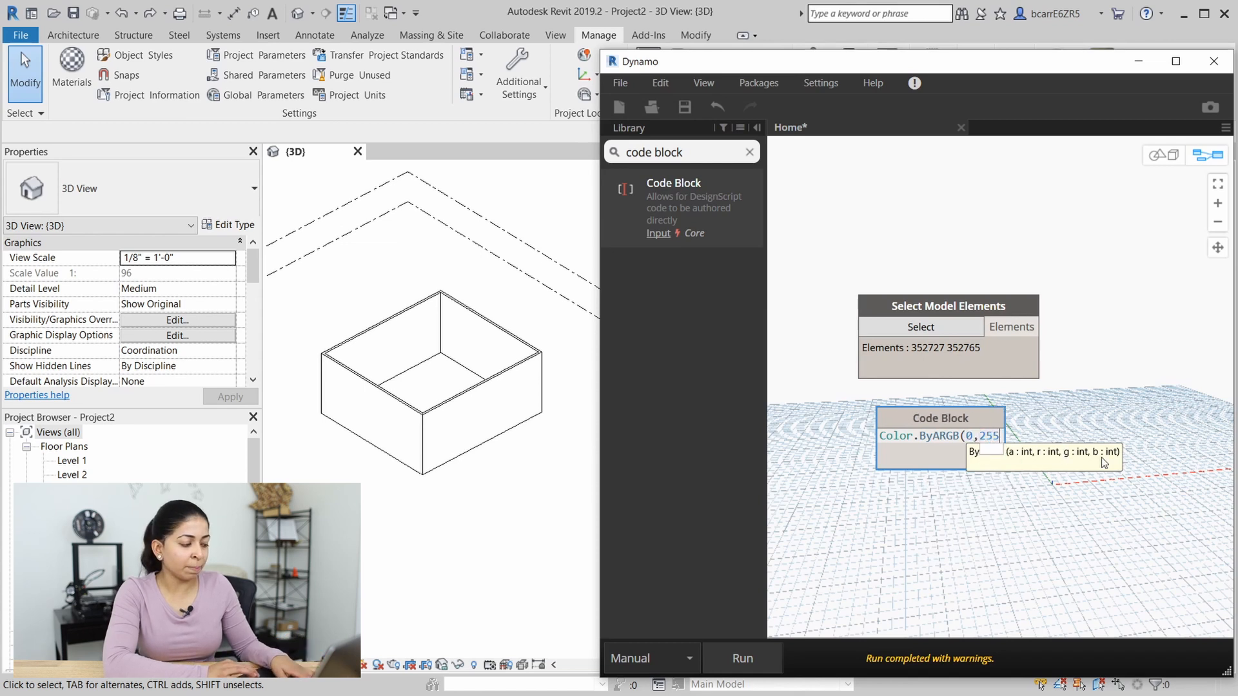
{"action": "type", "text": "0,0);"}
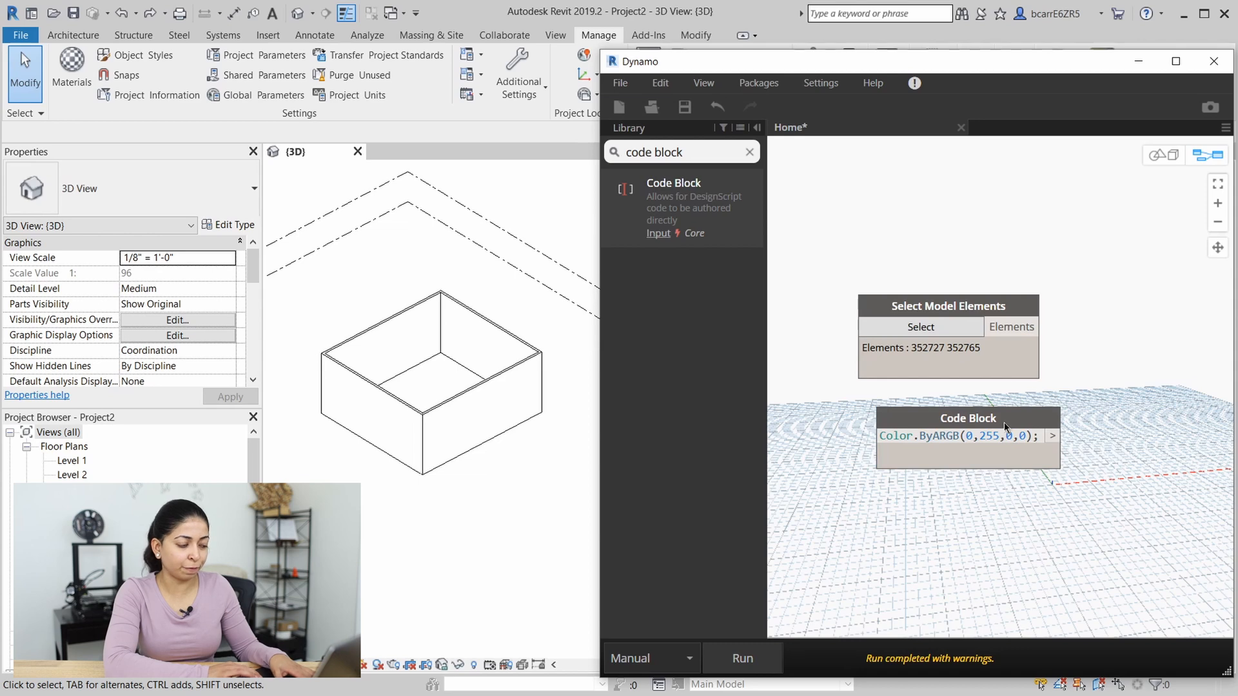
{"action": "left_click", "coordinate": [967, 439]}
{"action": "type", "text": "f"}
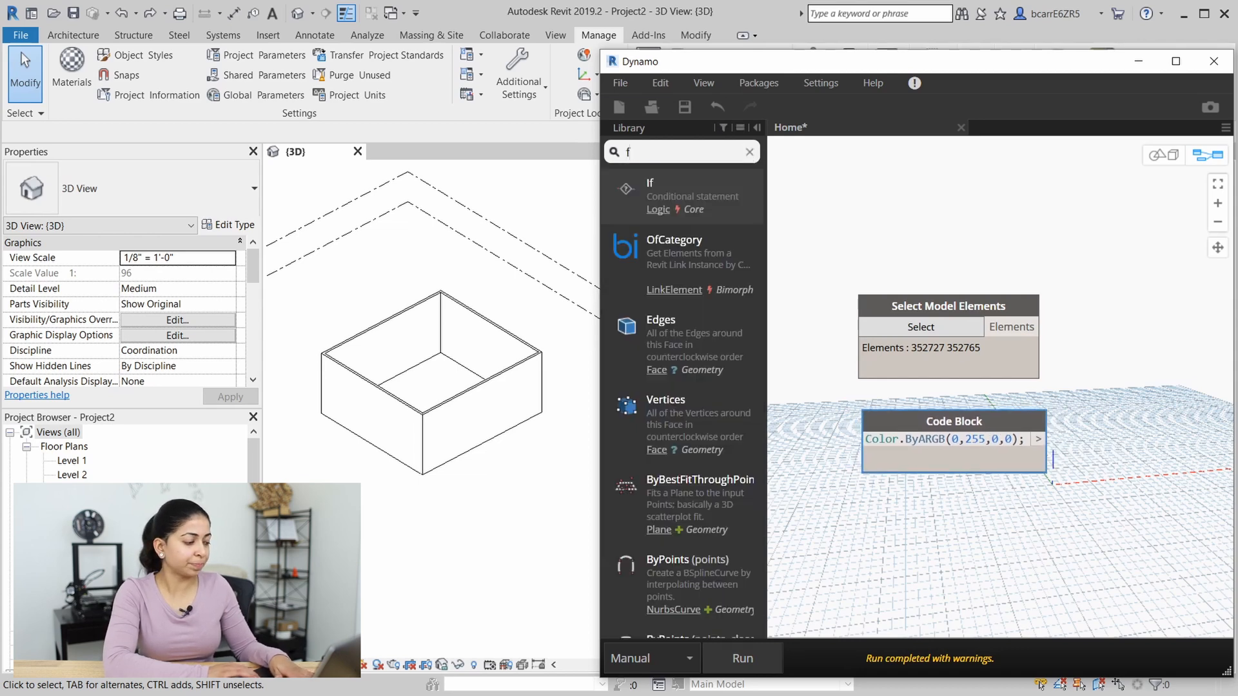
Add Fill Patterns and a three-input Python Script node wired to walls, colour and pattern
{"action": "type", "text": "ill patte"}
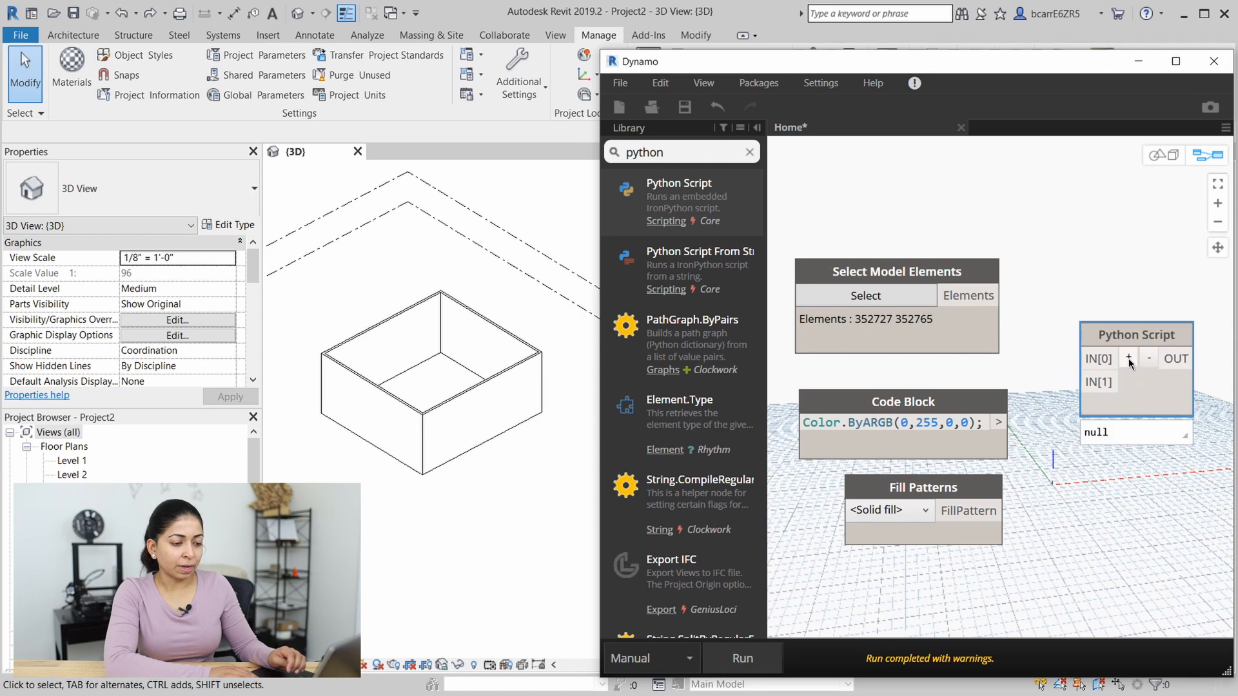
{"action": "left_click", "coordinate": [1129, 357]}
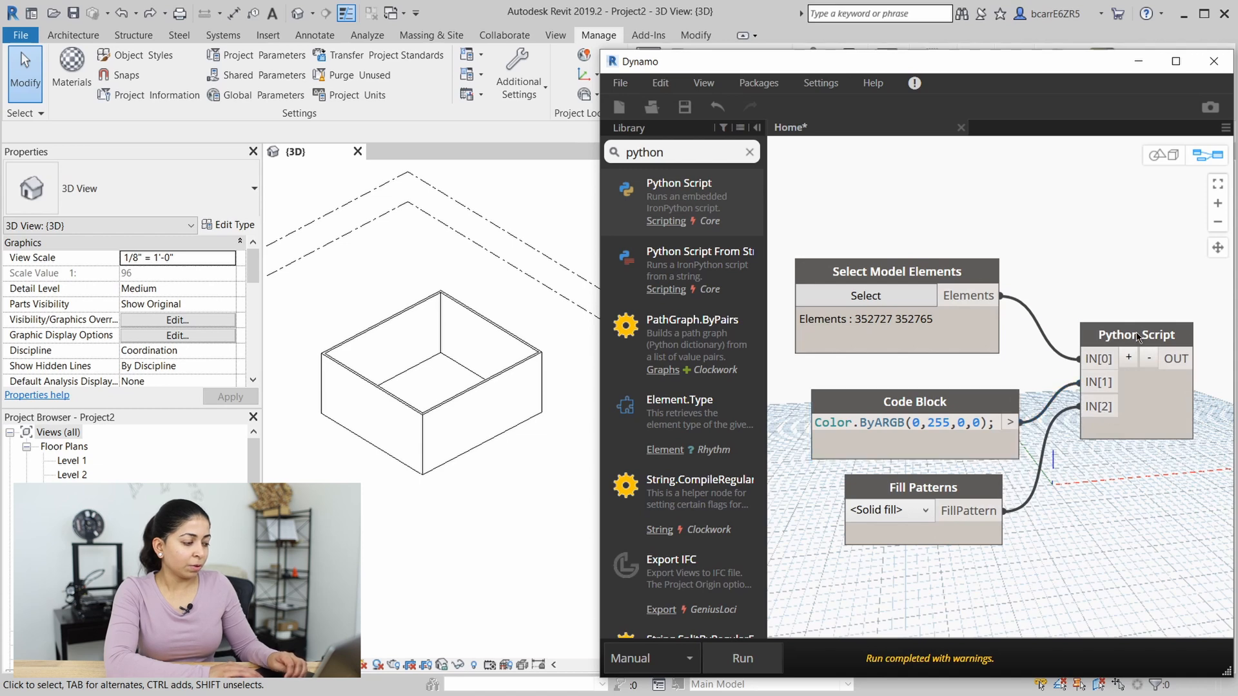
{"action": "double_click", "coordinate": [1135, 335]}
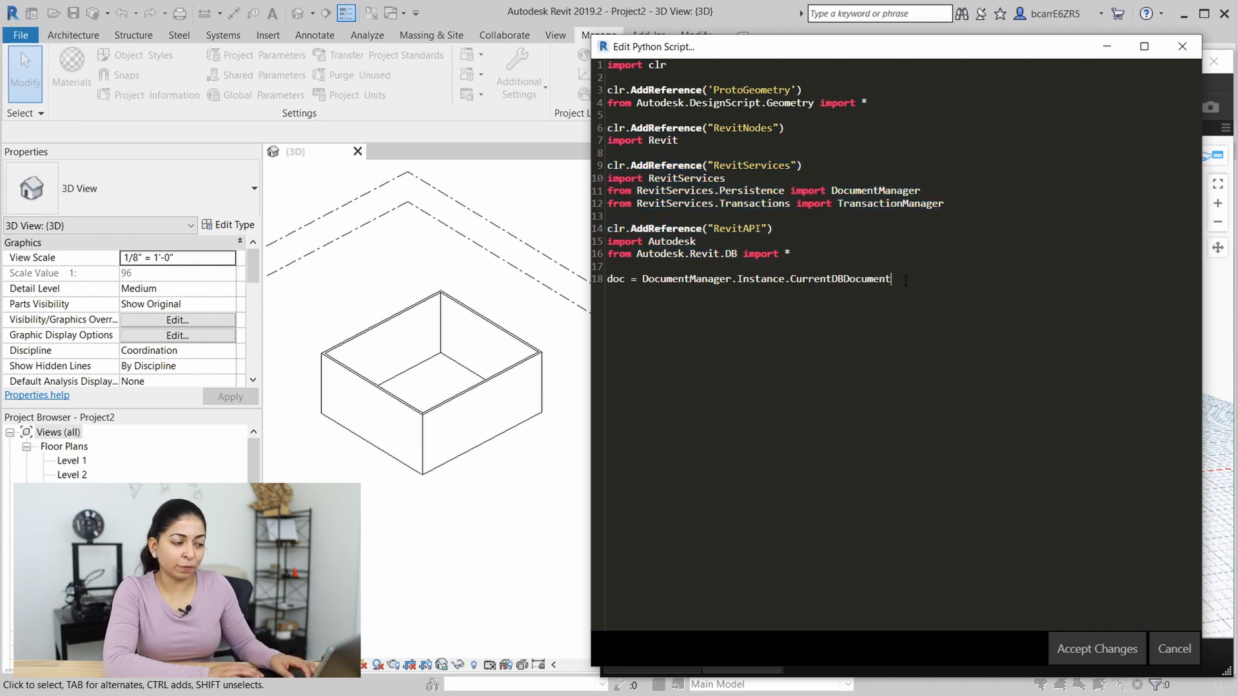
Review the doc = CurrentDBDocument line and add blank lines below it for new code
{"action": "triple_click", "coordinate": [747, 278]}
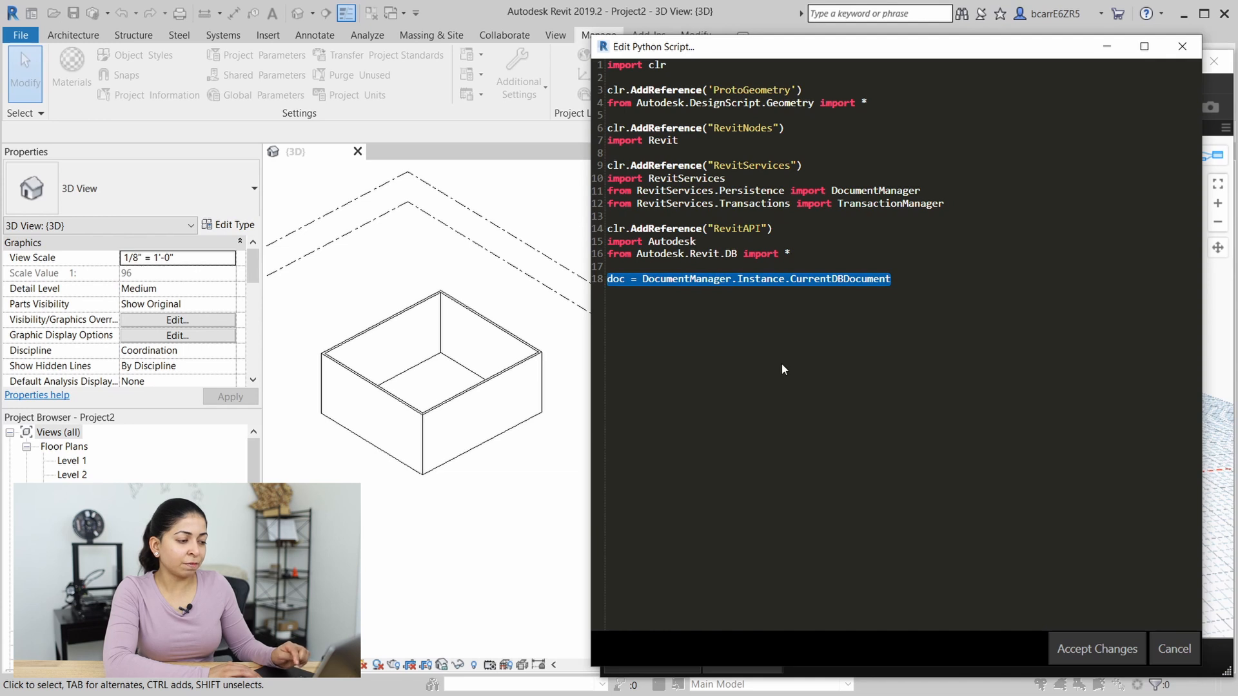
{"action": "left_click", "coordinate": [879, 305]}
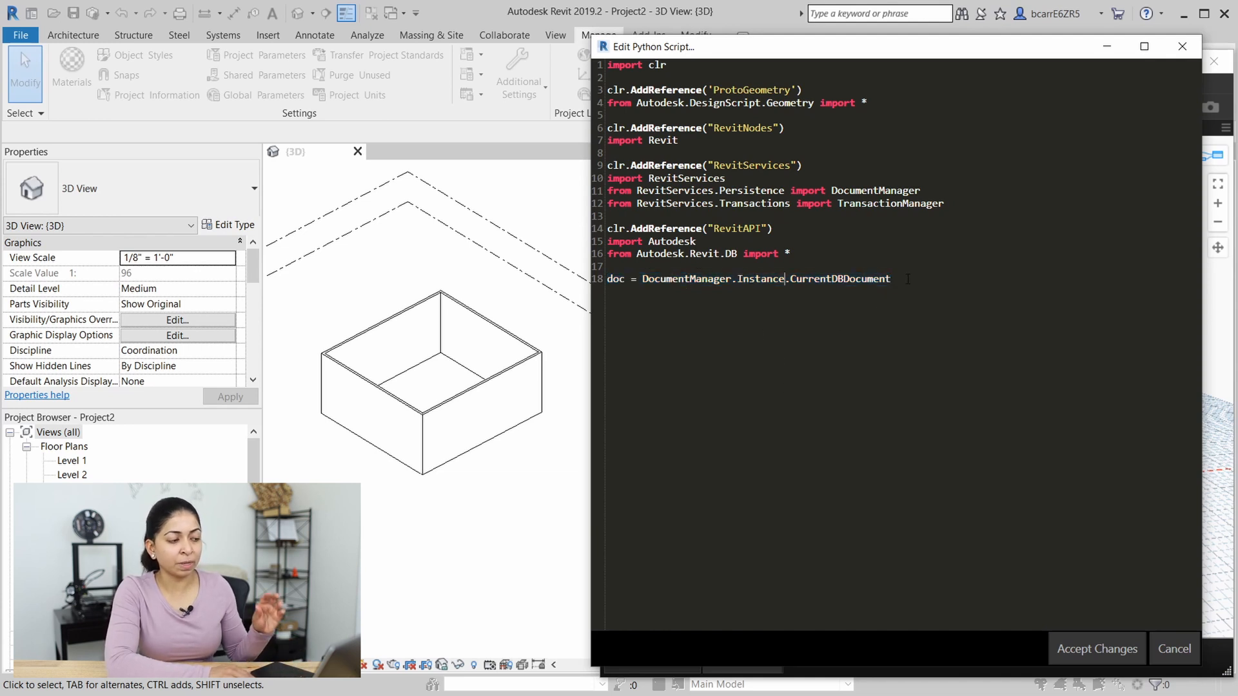
{"action": "key", "text": "Enter"}
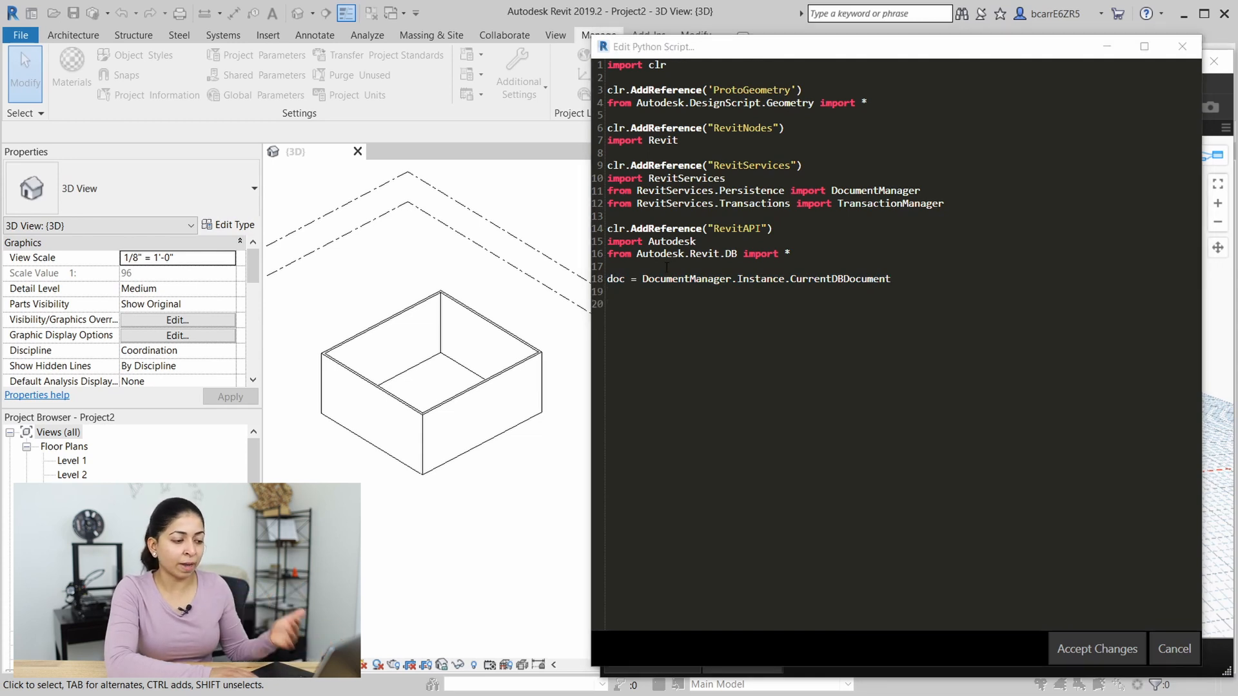
Read inputs as walls = UnwrapElement(IN[0]), newcolor = ConvertColor(IN[1]), fillpat = UnwrapElement(IN[2])
{"action": "type", "text": "walls ="}
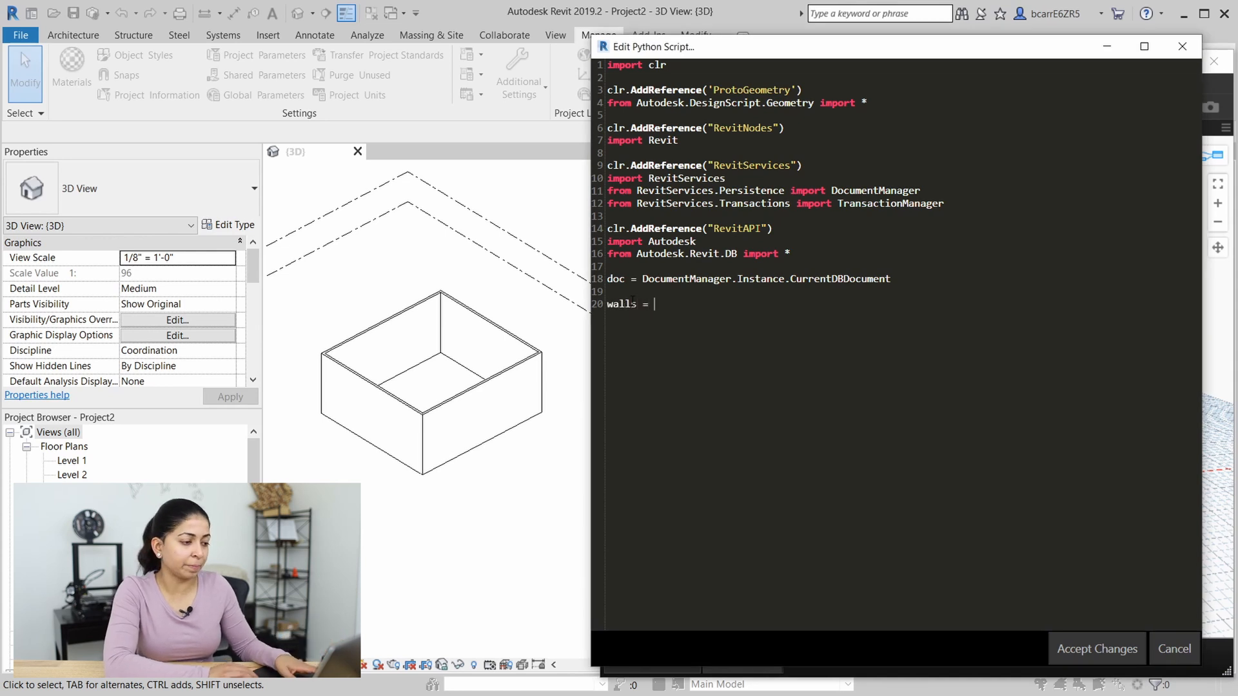
{"action": "type", "text": "UnwrapEle"}
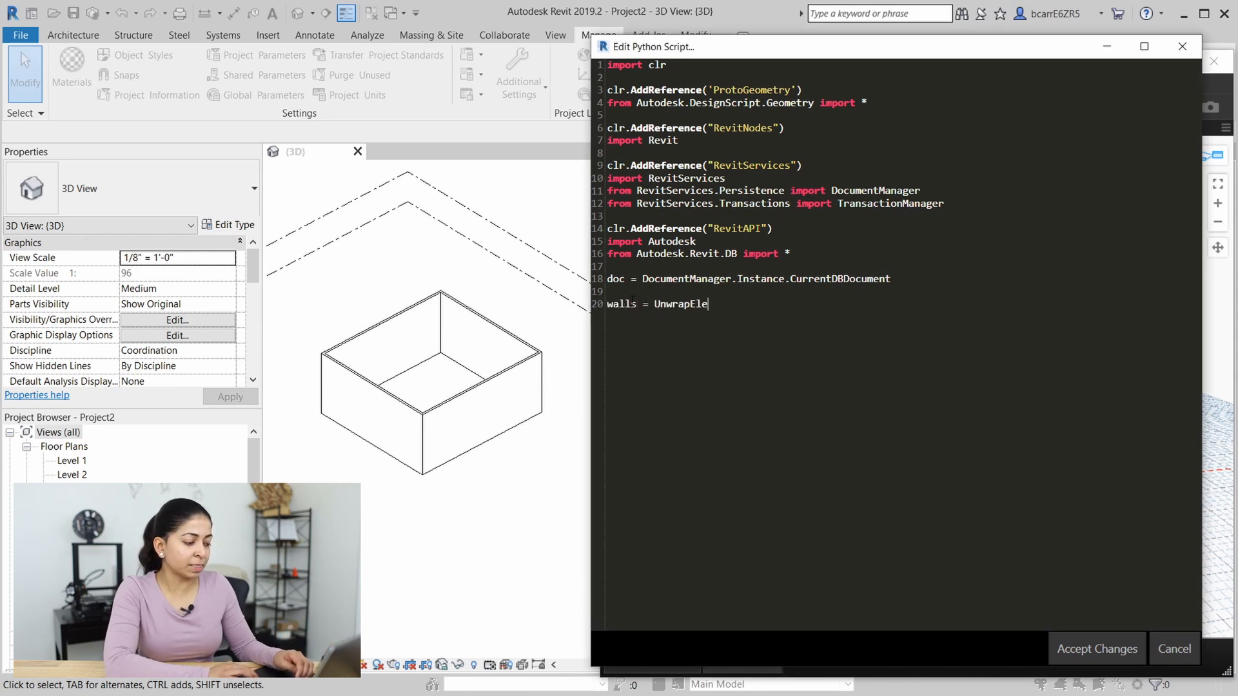
{"action": "type", "text": "ment"}
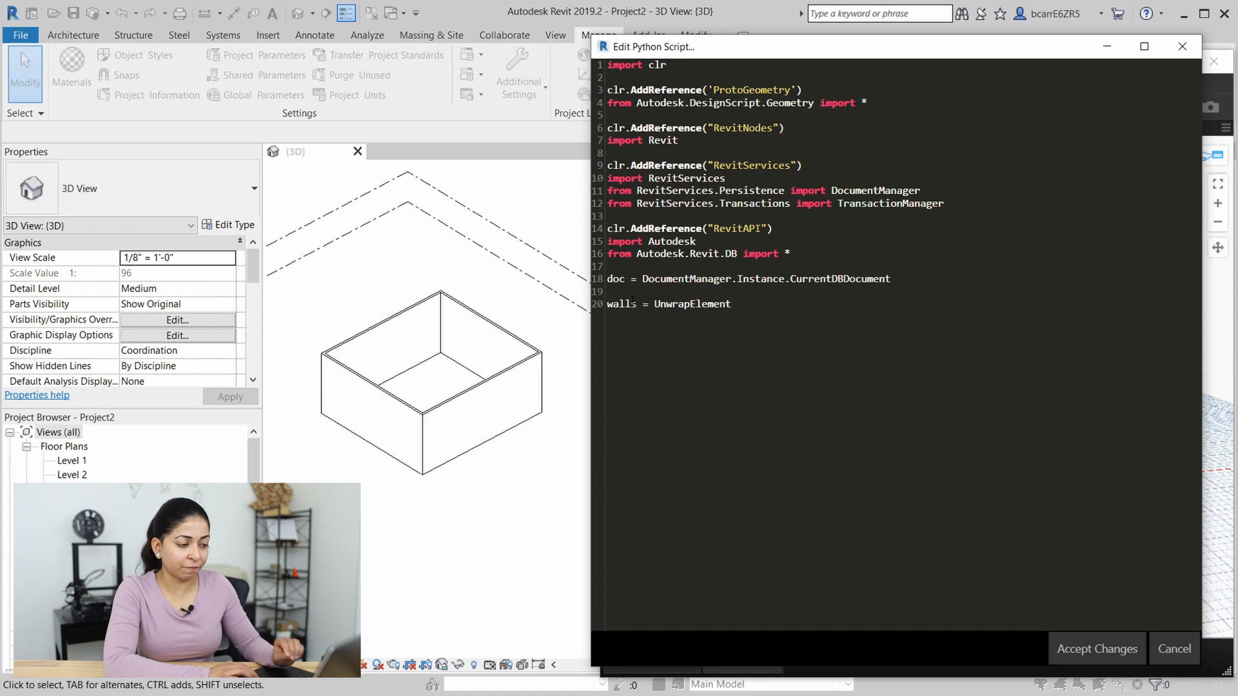
{"action": "type", "text": "(IN[0"}
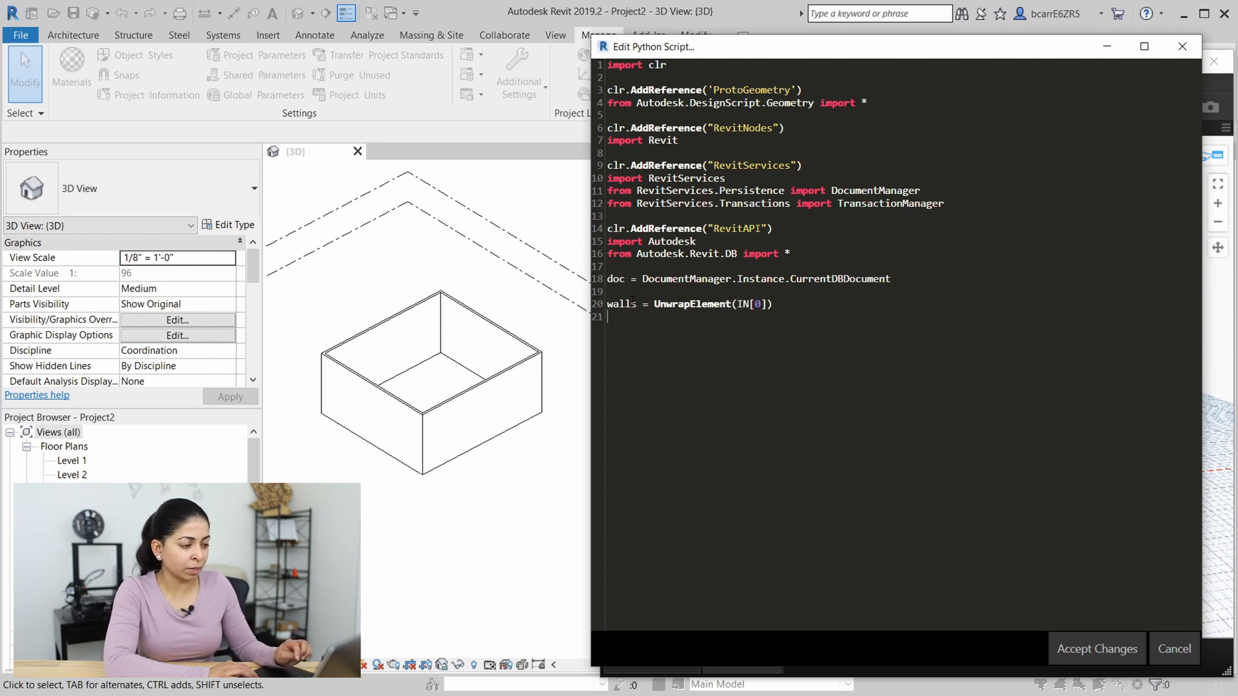
{"action": "type", "text": "newcolor"}
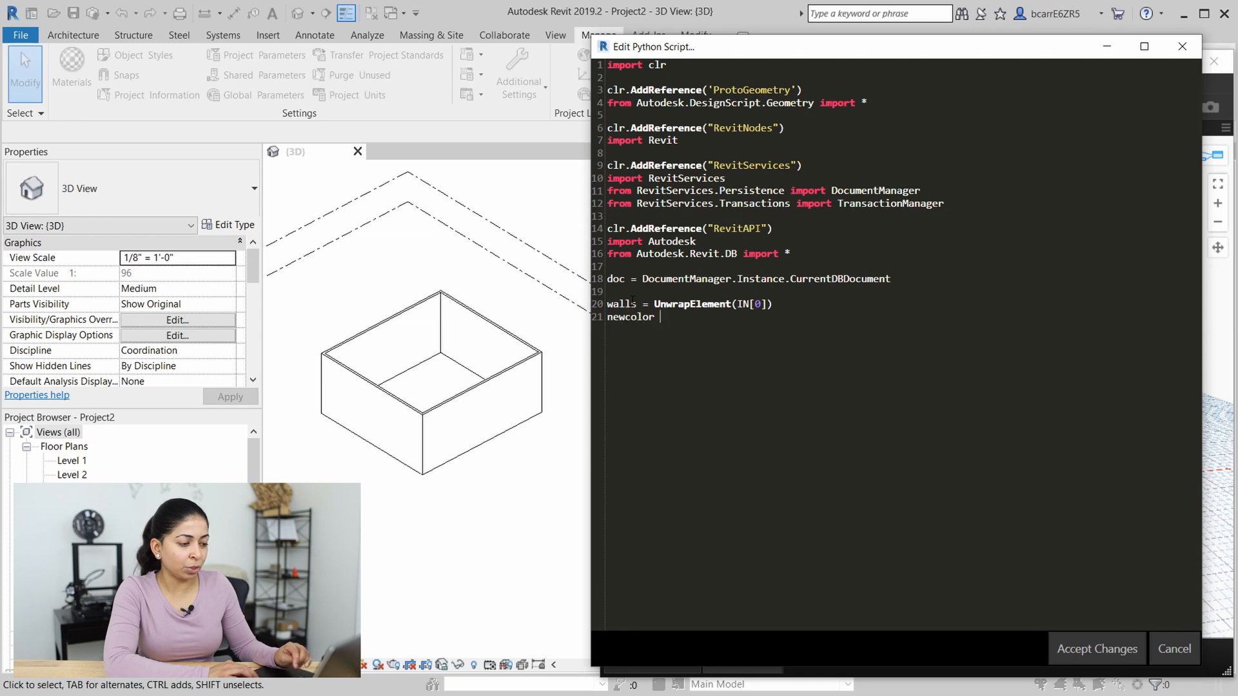
{"action": "type", "text": "= Con"}
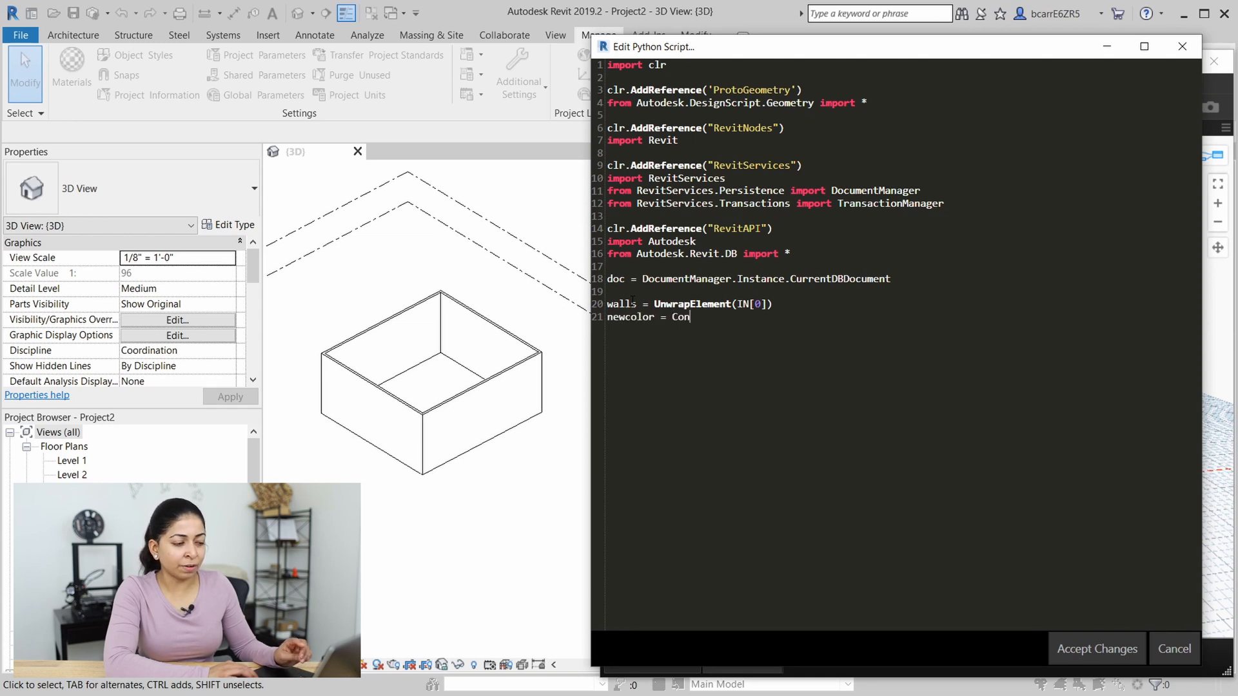
{"action": "type", "text": "vertColor("}
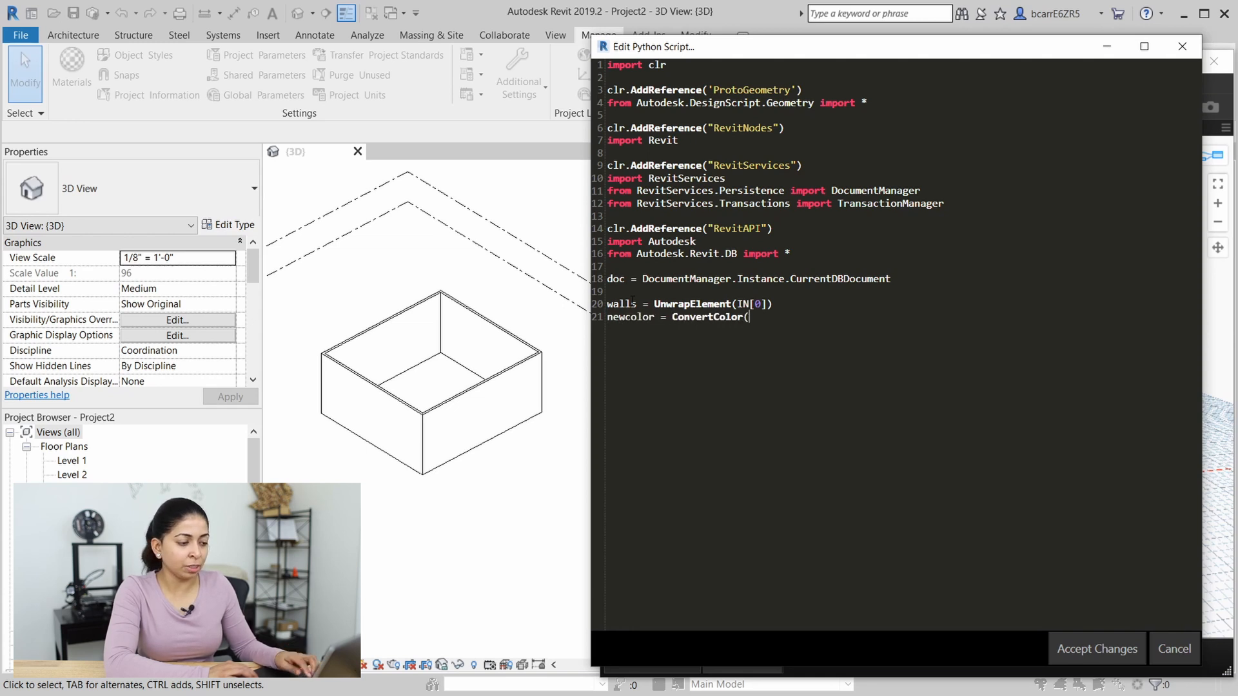
{"action": "type", "text": "IN[1])"}
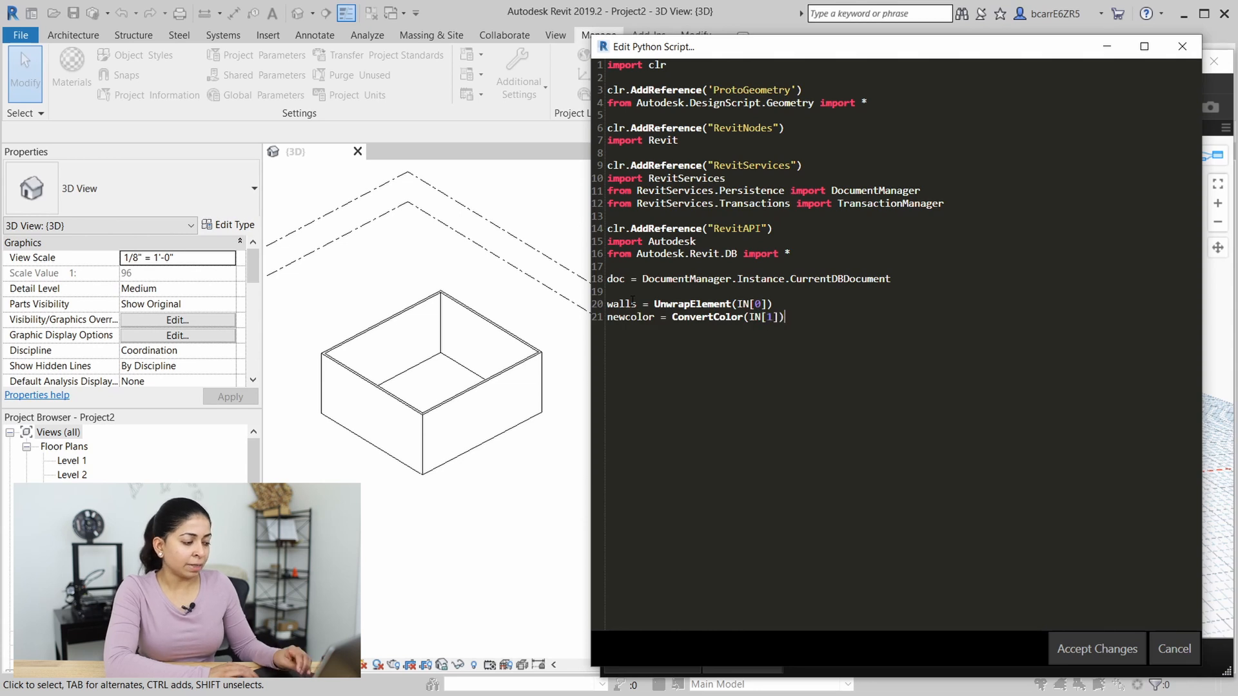
{"action": "type", "text": "fillpat"}
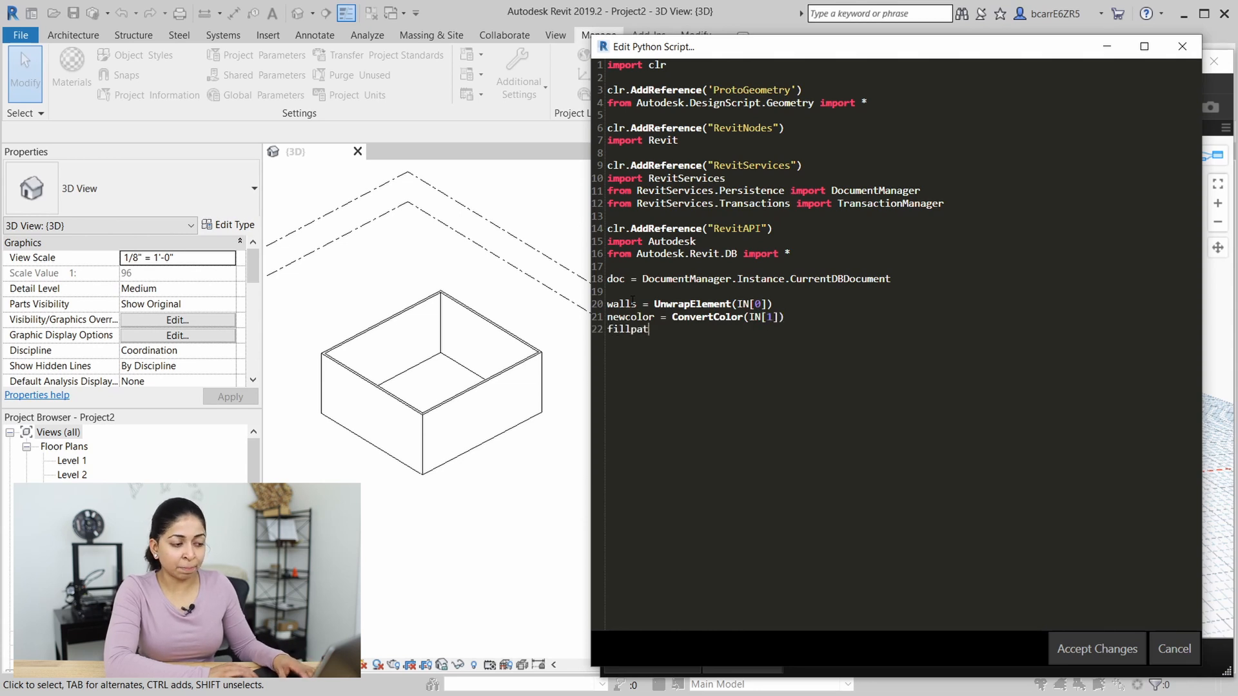
{"action": "type", "text": "= Unwrap"}
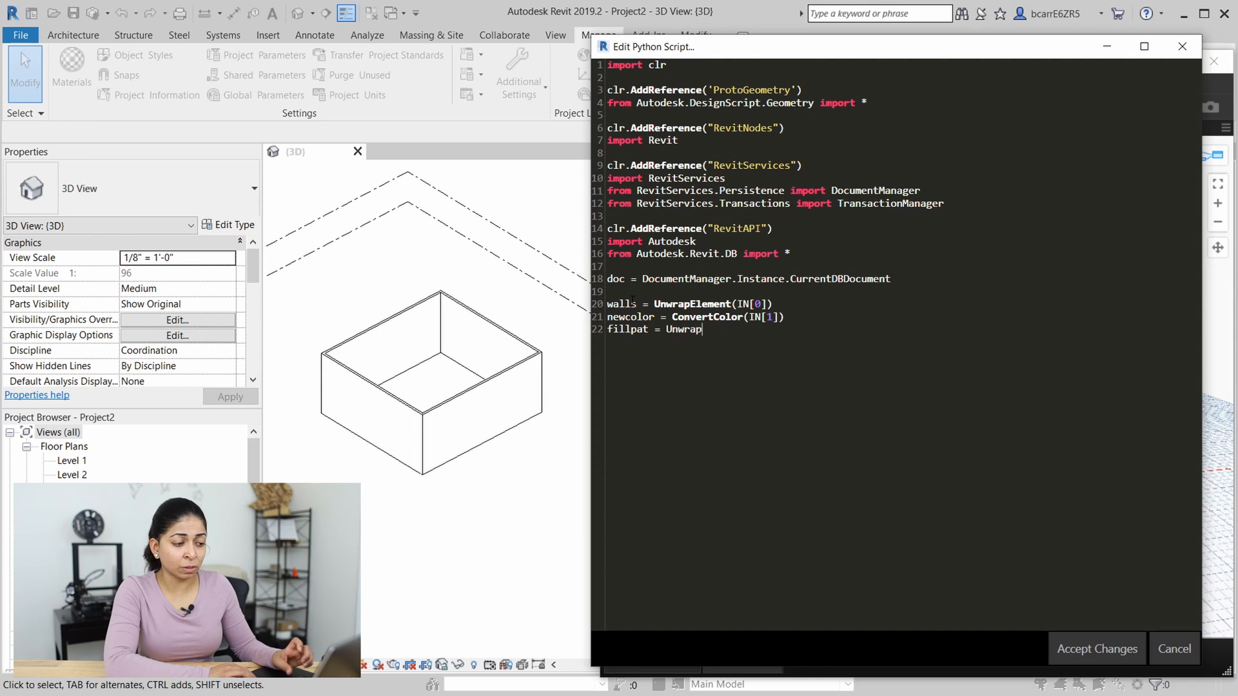
{"action": "type", "text": "Element"}
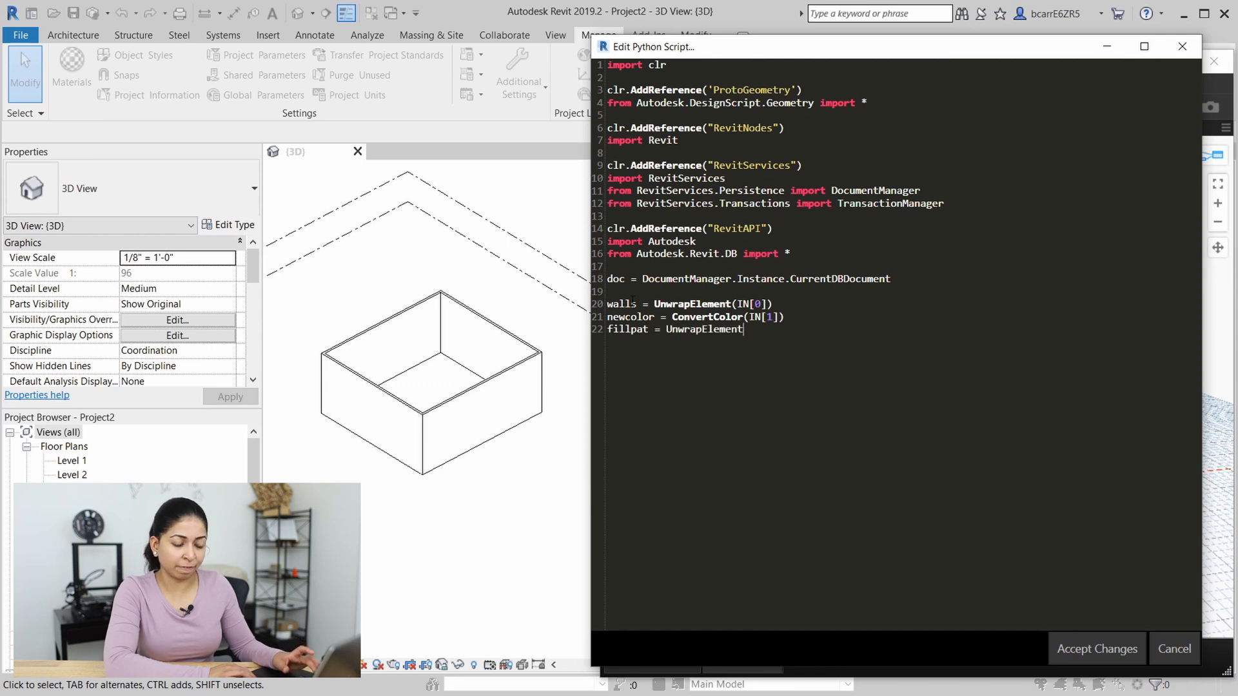
{"action": "type", "text": "(IN[2])"}
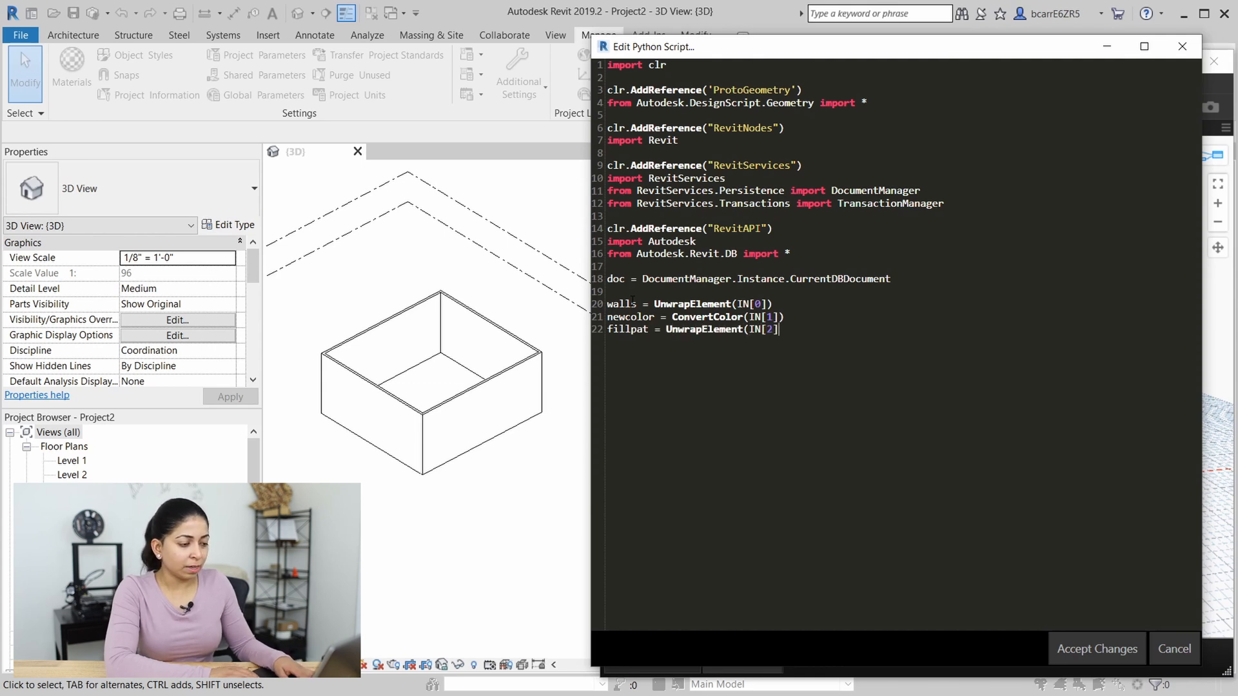
Define ConvertColor(element) returning Autodesk.Revit.DB.Color from Red, Green and Blue
{"action": "type", "text": "def"}
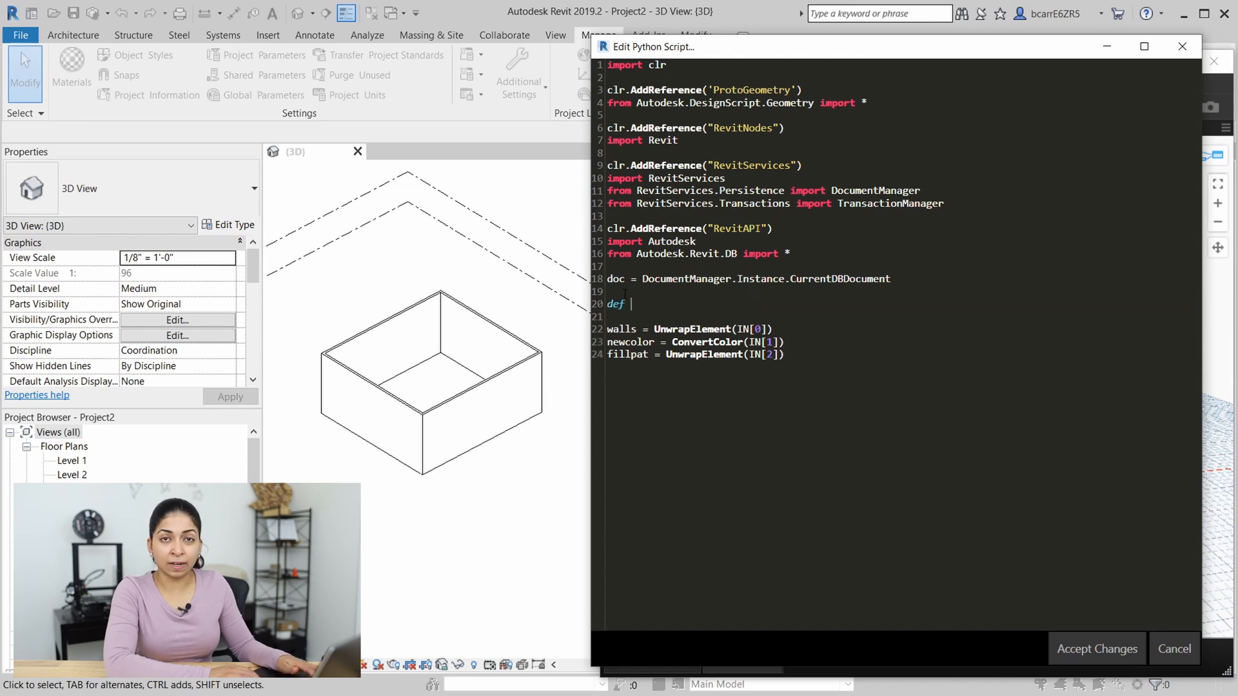
{"action": "type", "text": "ConvertColor"}
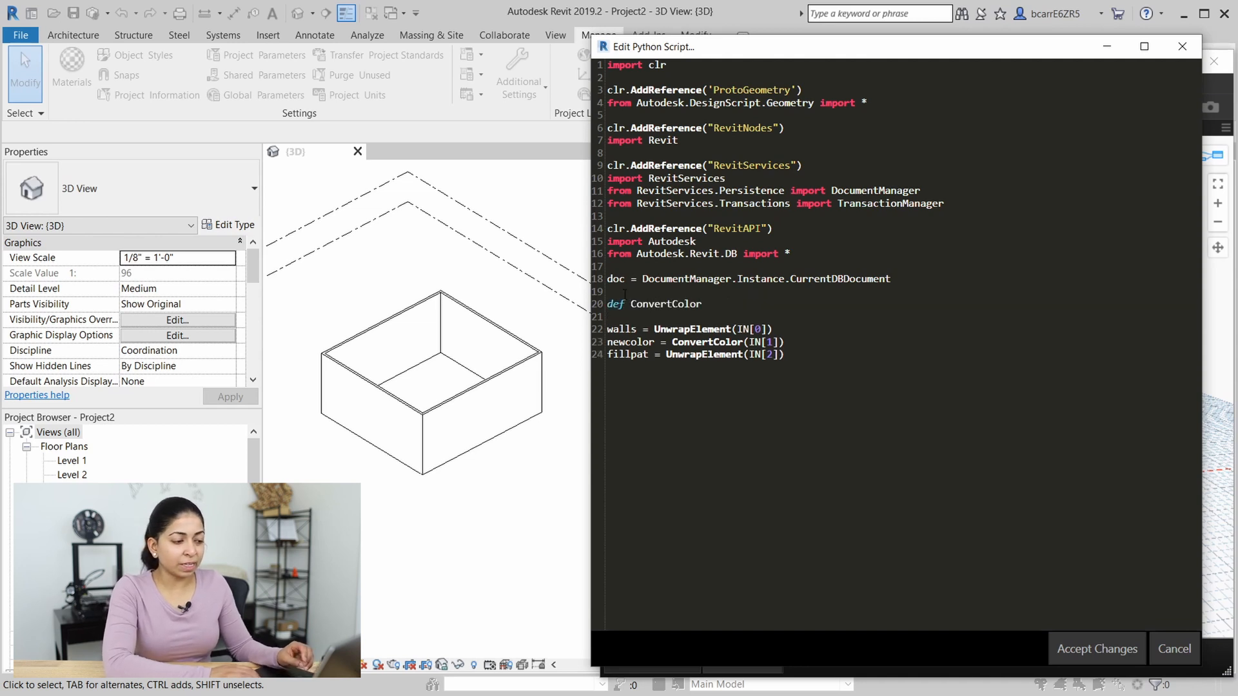
{"action": "type", "text": "(element)"}
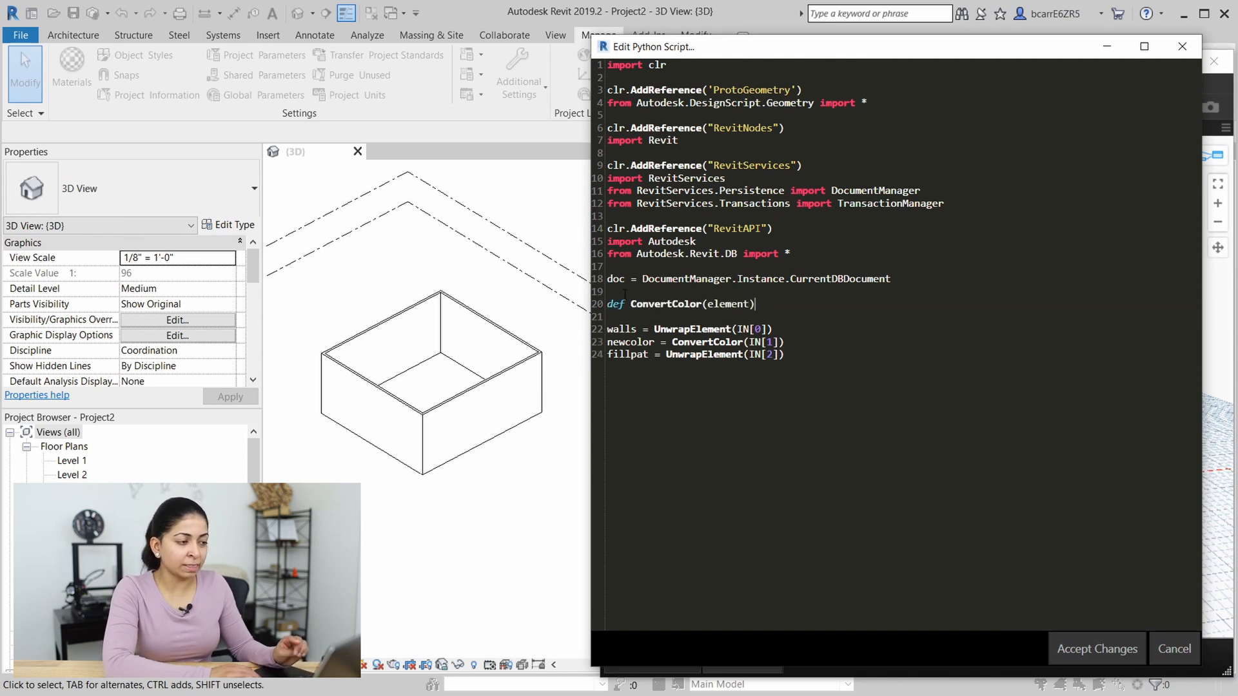
{"action": "type", "text": ":"}
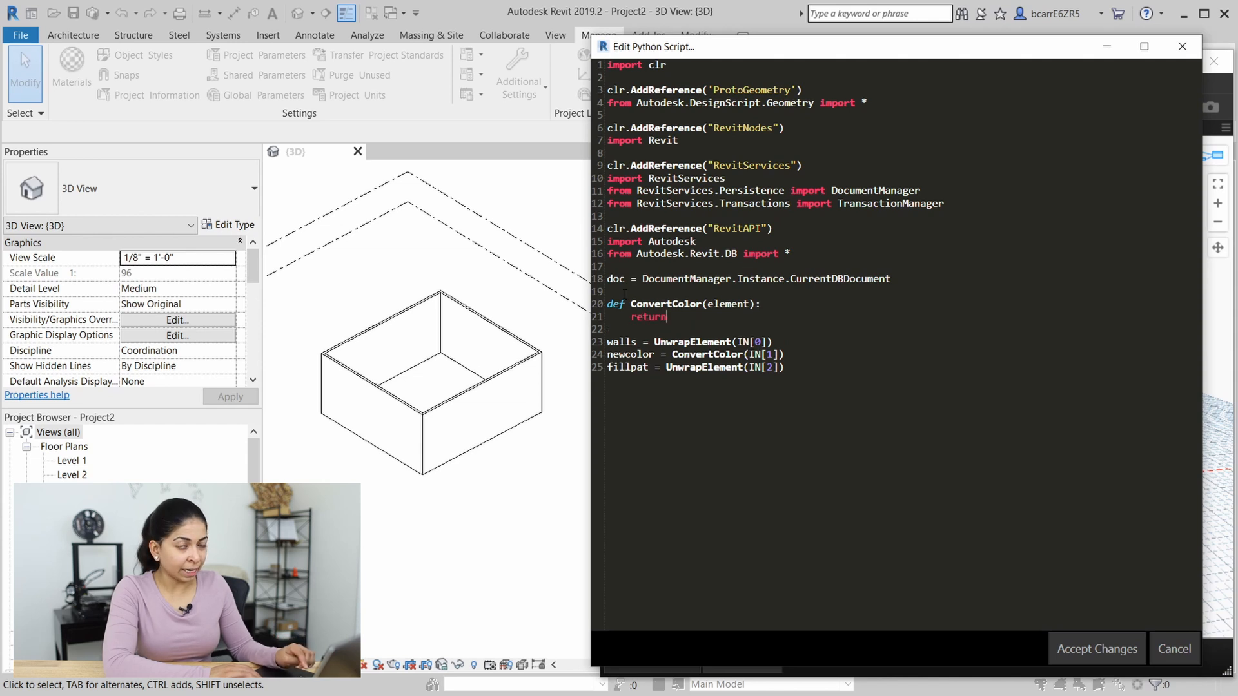
{"action": "type", "text": "Autodesk.Revit."}
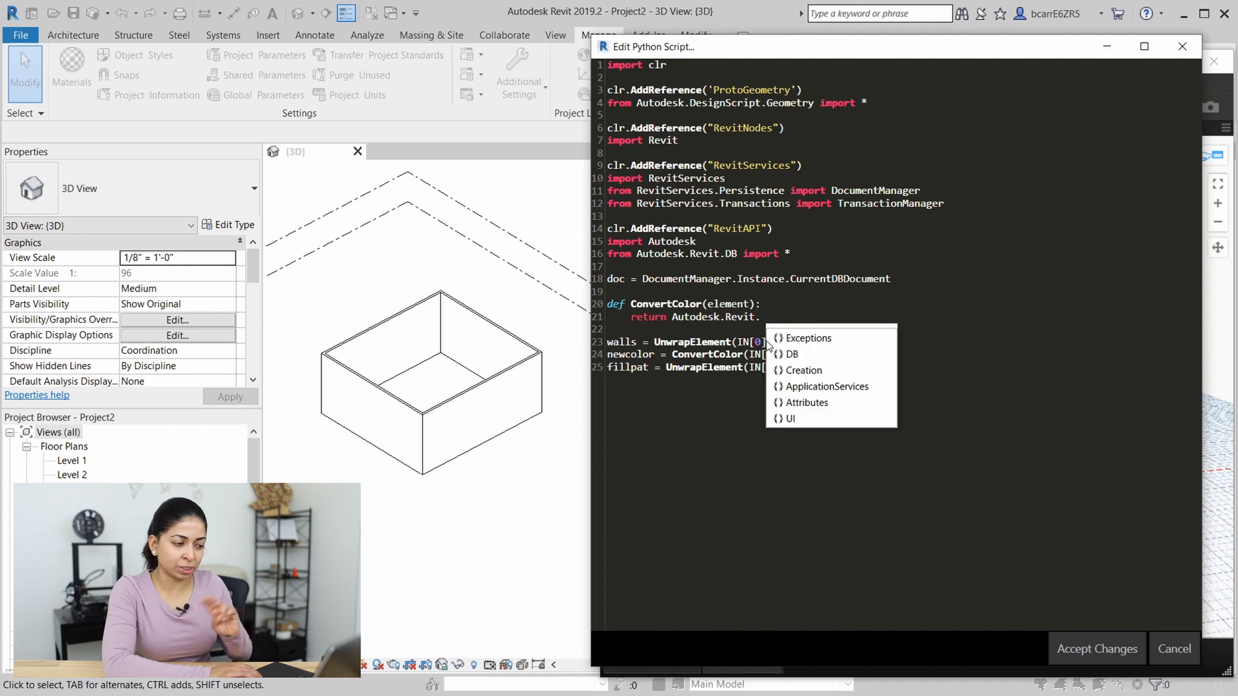
{"action": "type", "text": "DB.Color(e"}
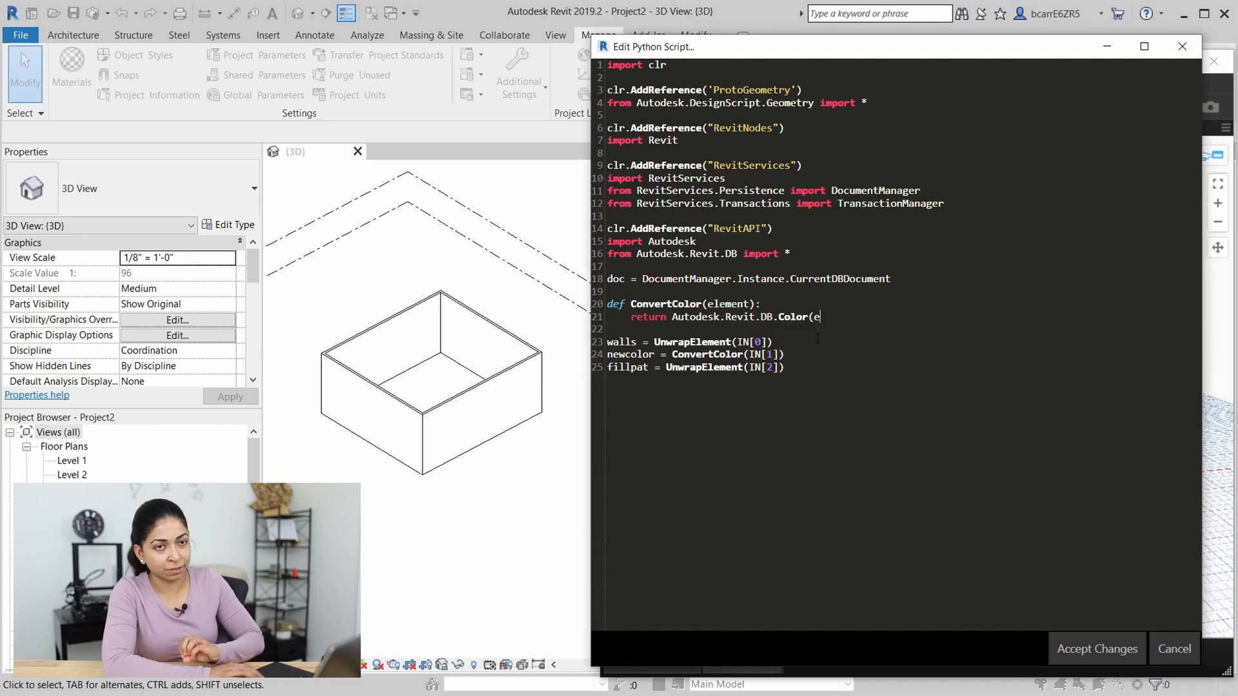
{"action": "type", "text": "lement.Red, element.Green, element."}
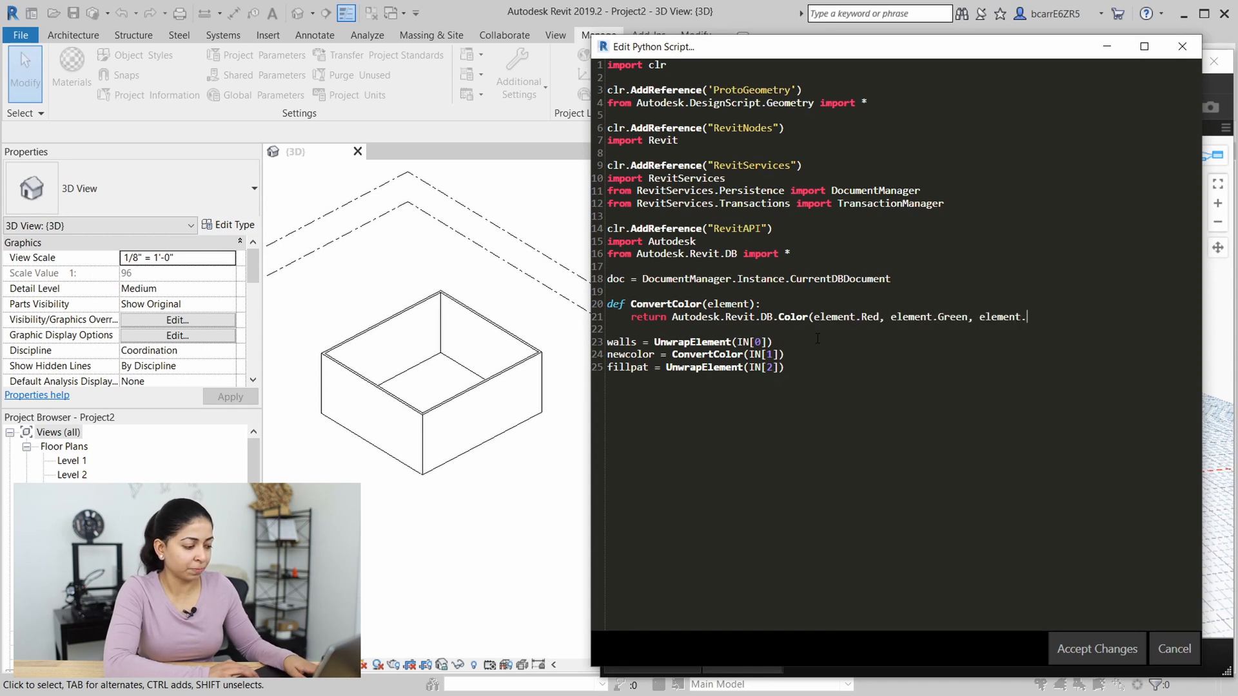
{"action": "type", "text": "Blue)"}
{"action": "type", "text": "fo"}
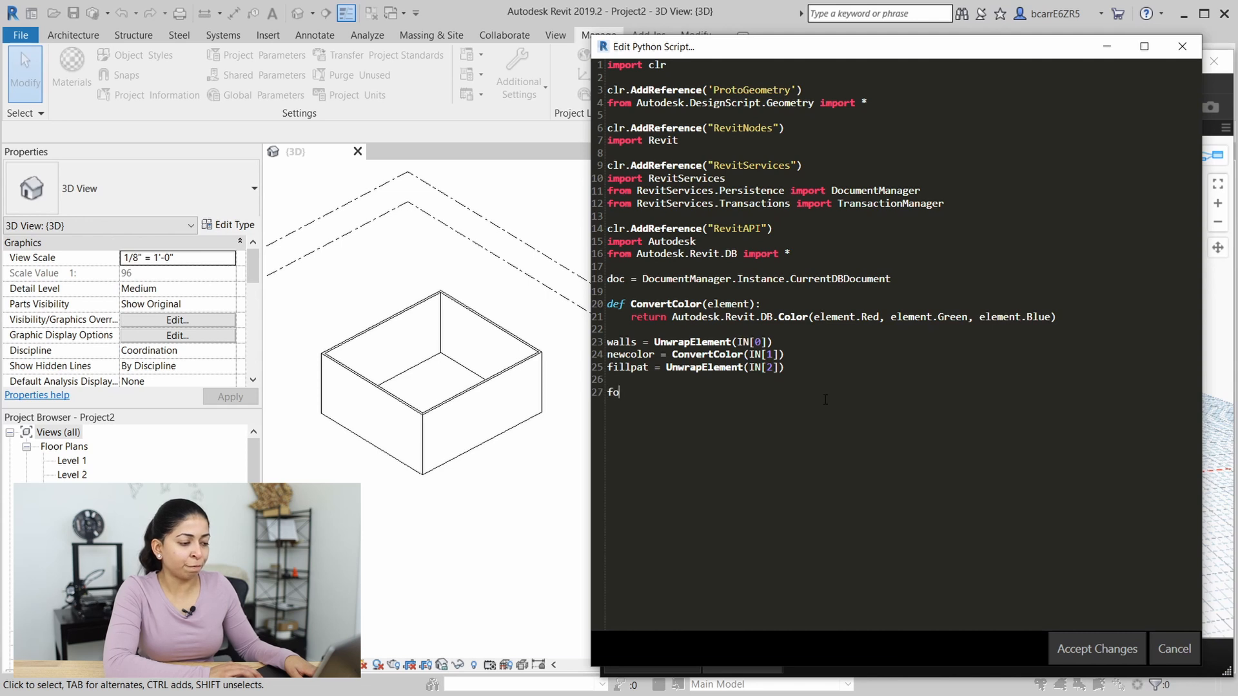
Start a for i in walls loop calling TransactionManager.Instance.EnsureInTransaction(doc)
{"action": "type", "text": "r"}
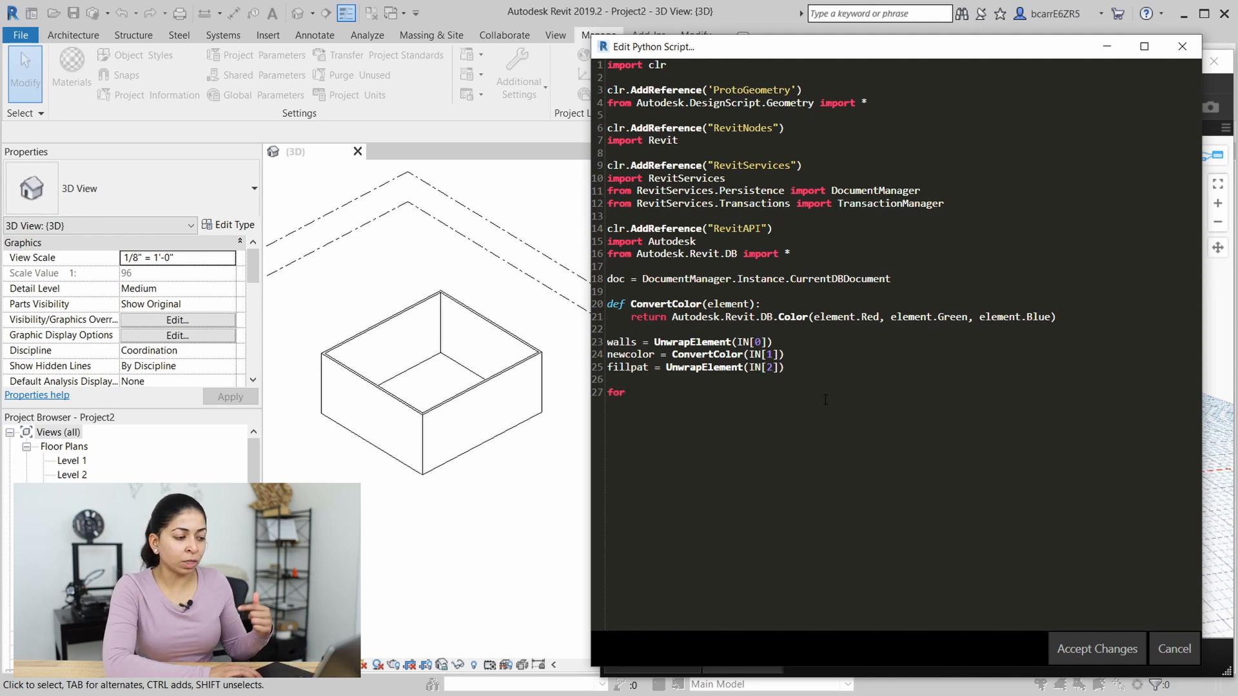
{"action": "type", "text": "i in walls:"}
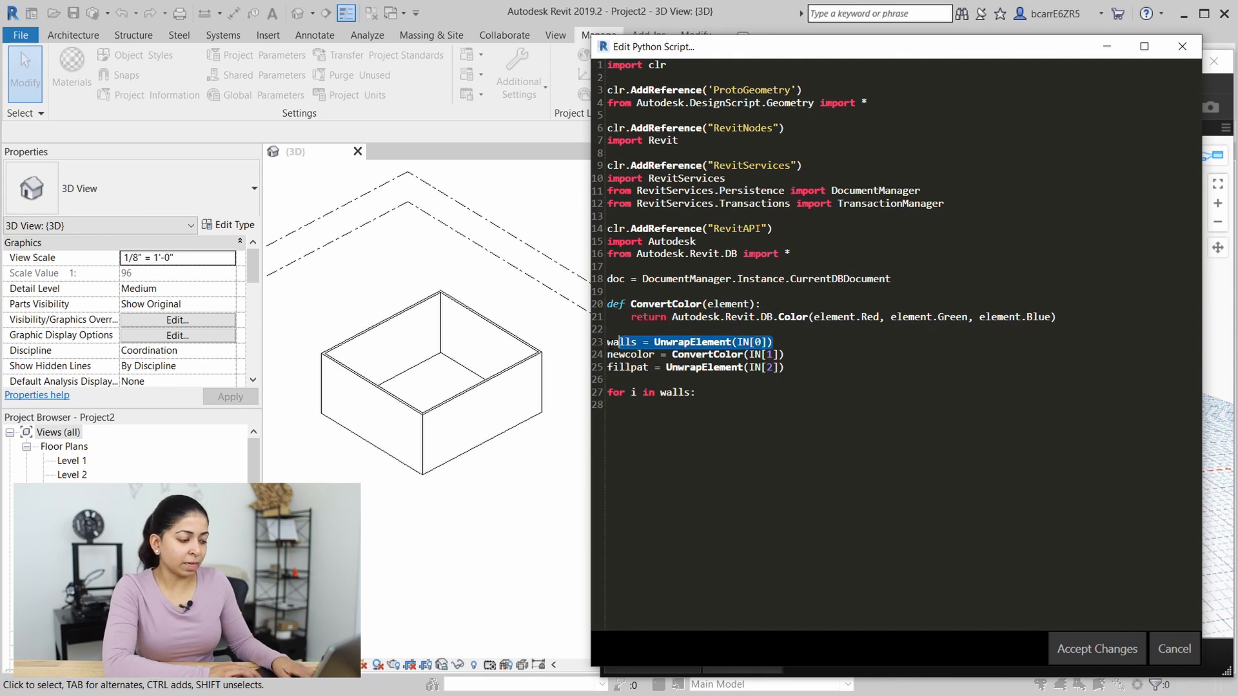
{"action": "left_click", "coordinate": [632, 405]}
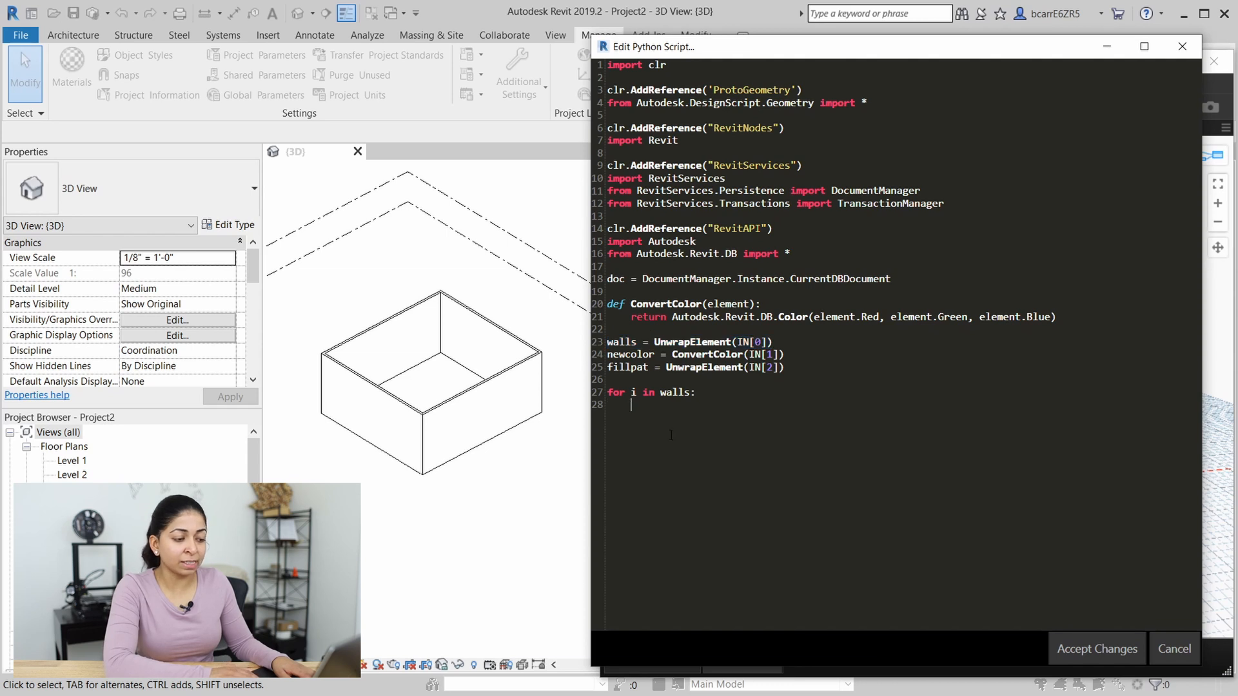
{"action": "type", "text": "Transa"}
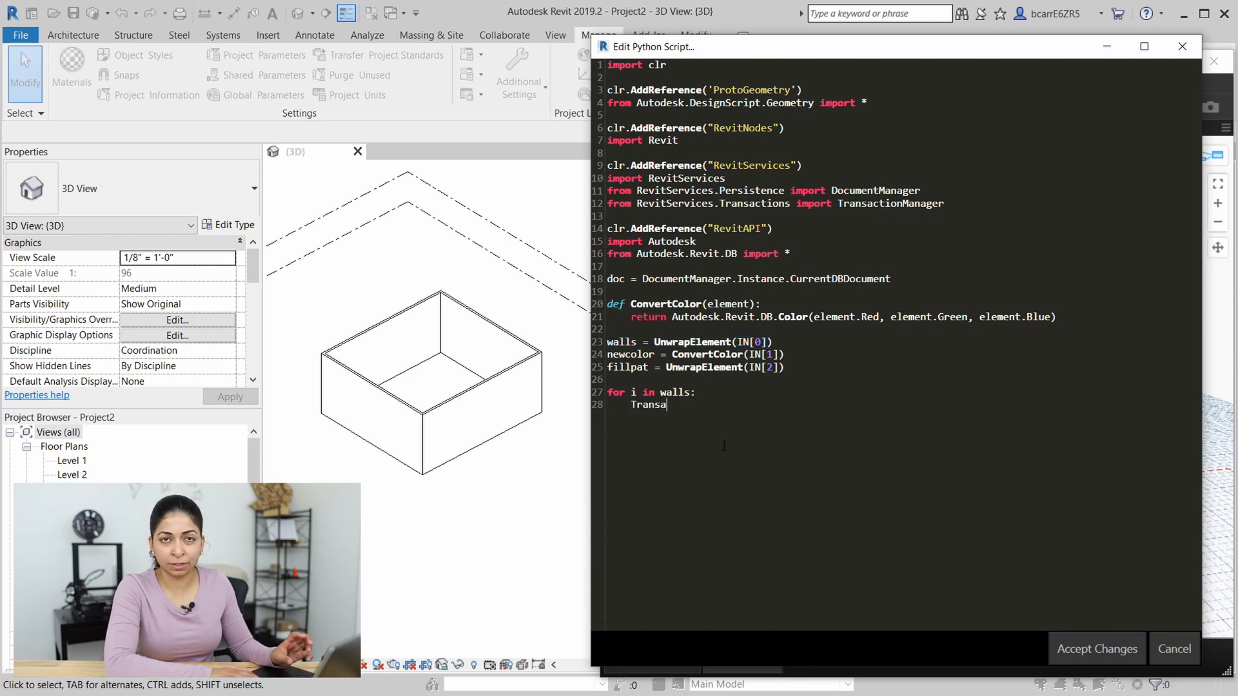
{"action": "type", "text": "ctionManager.Insta"}
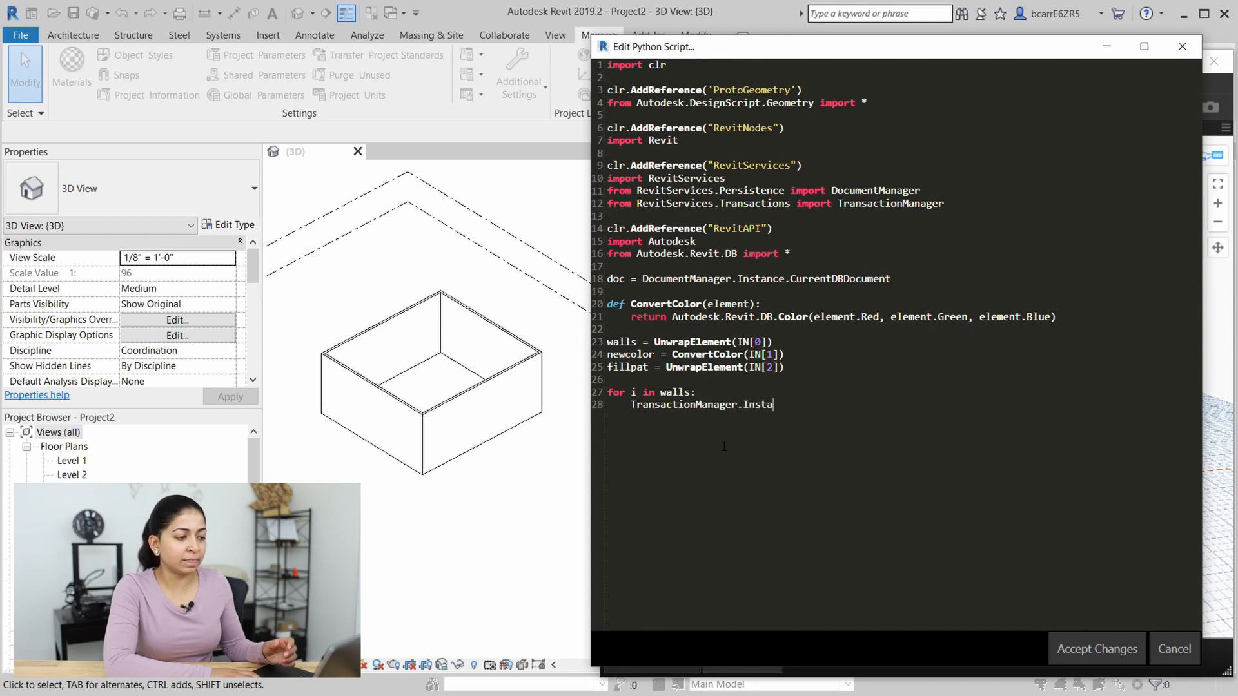
{"action": "type", "text": "nce."}
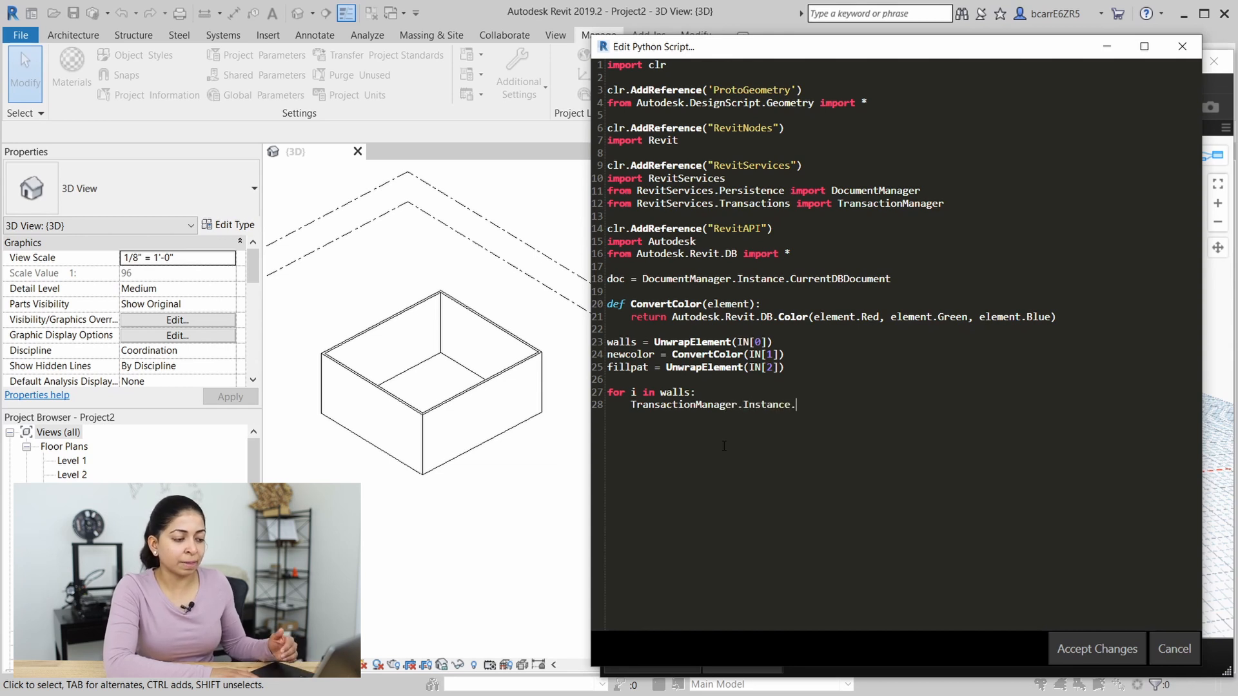
{"action": "type", "text": "EnsureinTrans"}
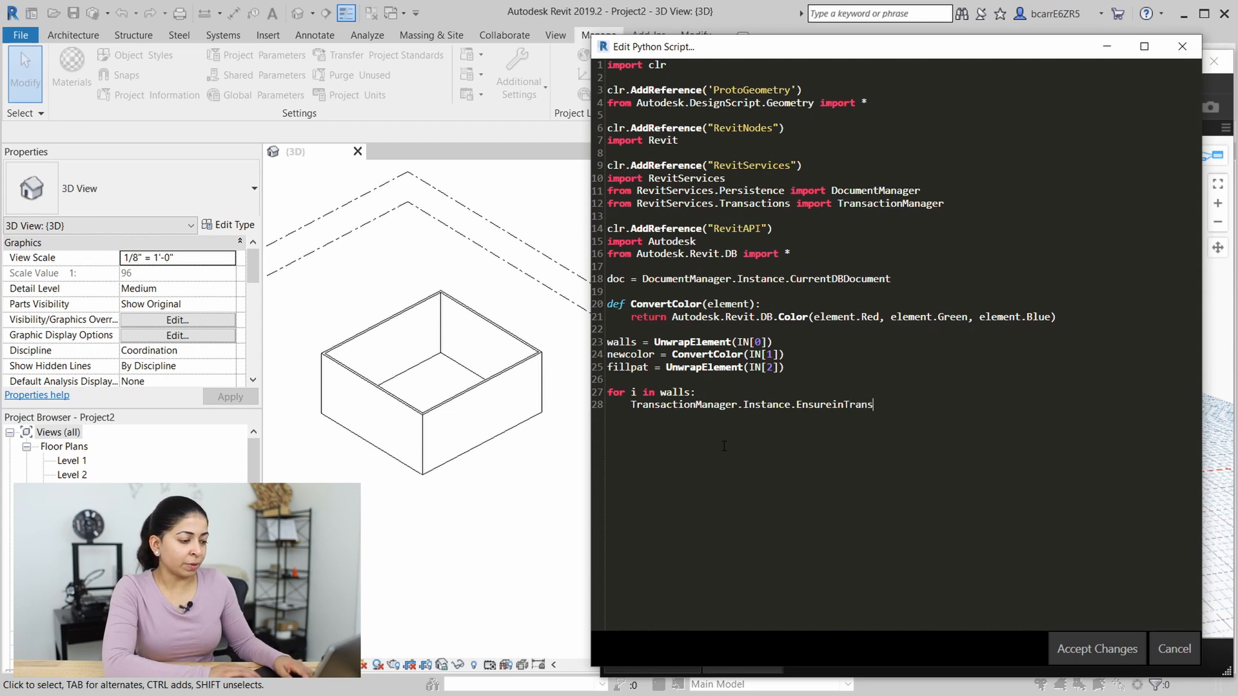
{"action": "type", "text": "action"}
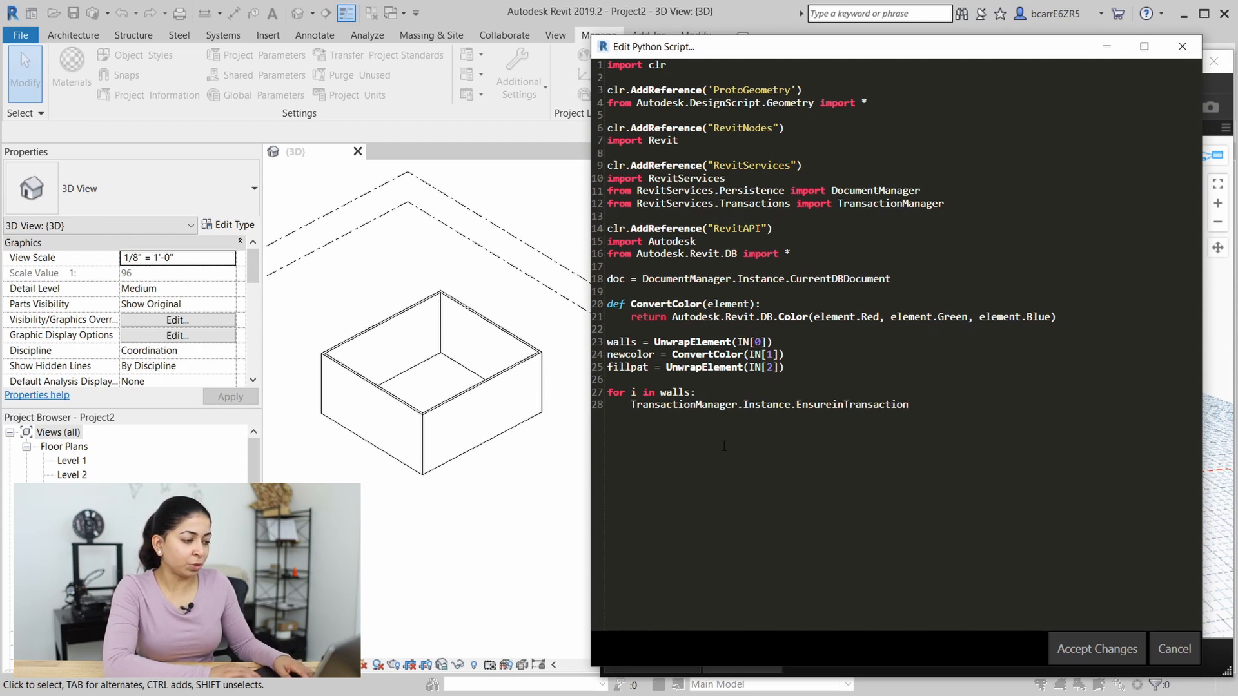
{"action": "type", "text": "(doc)"}
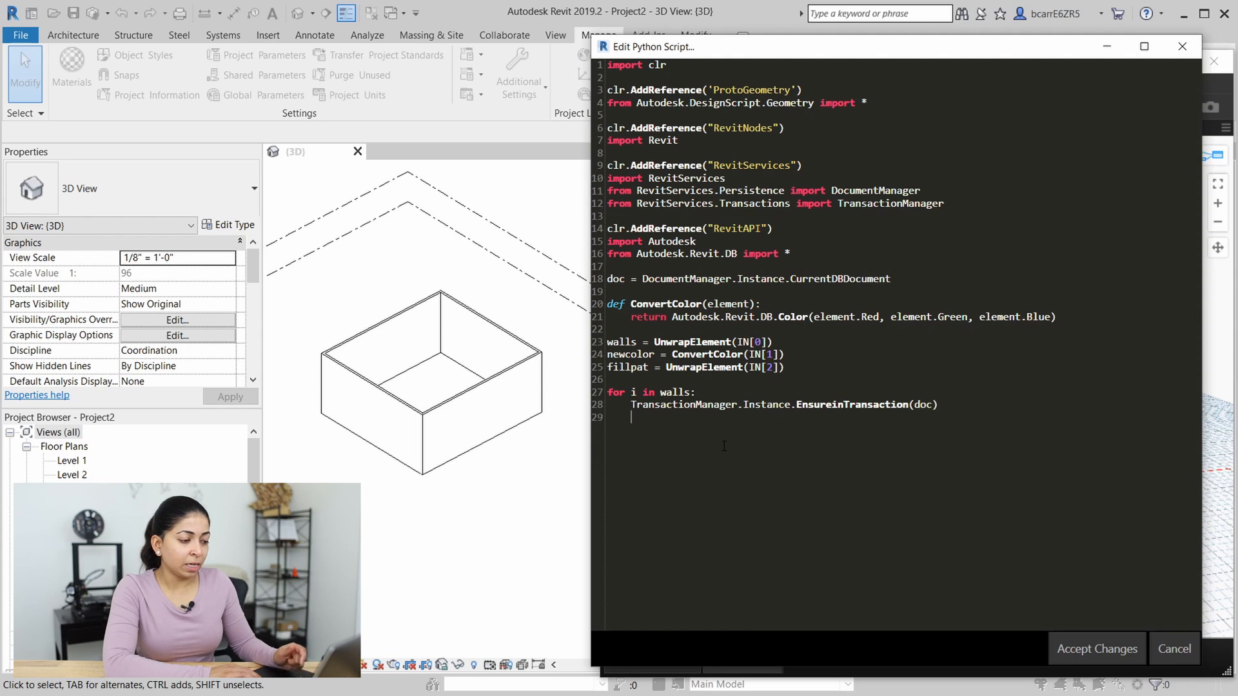
Call OverrideGraphics(i, newcolor, fillpat) in the loop and end with TransactionTaskDone()
{"action": "type", "text": "Over"}
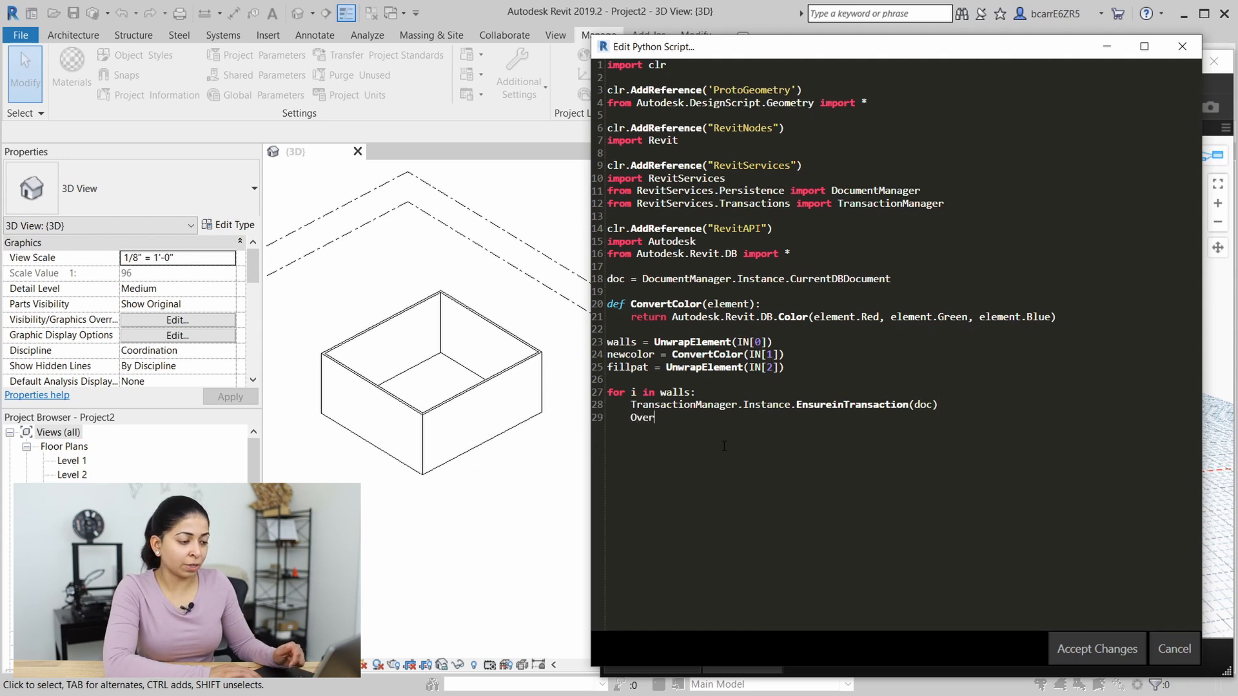
{"action": "type", "text": "rideGra"}
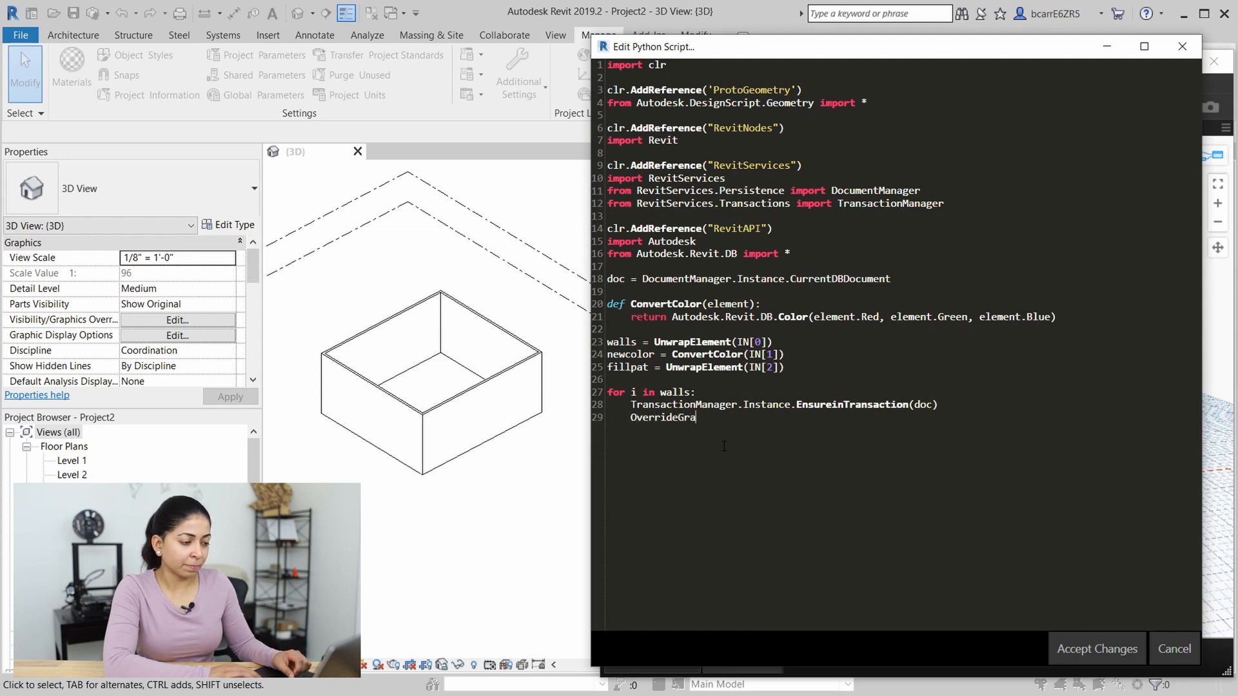
{"action": "type", "text": "phics"}
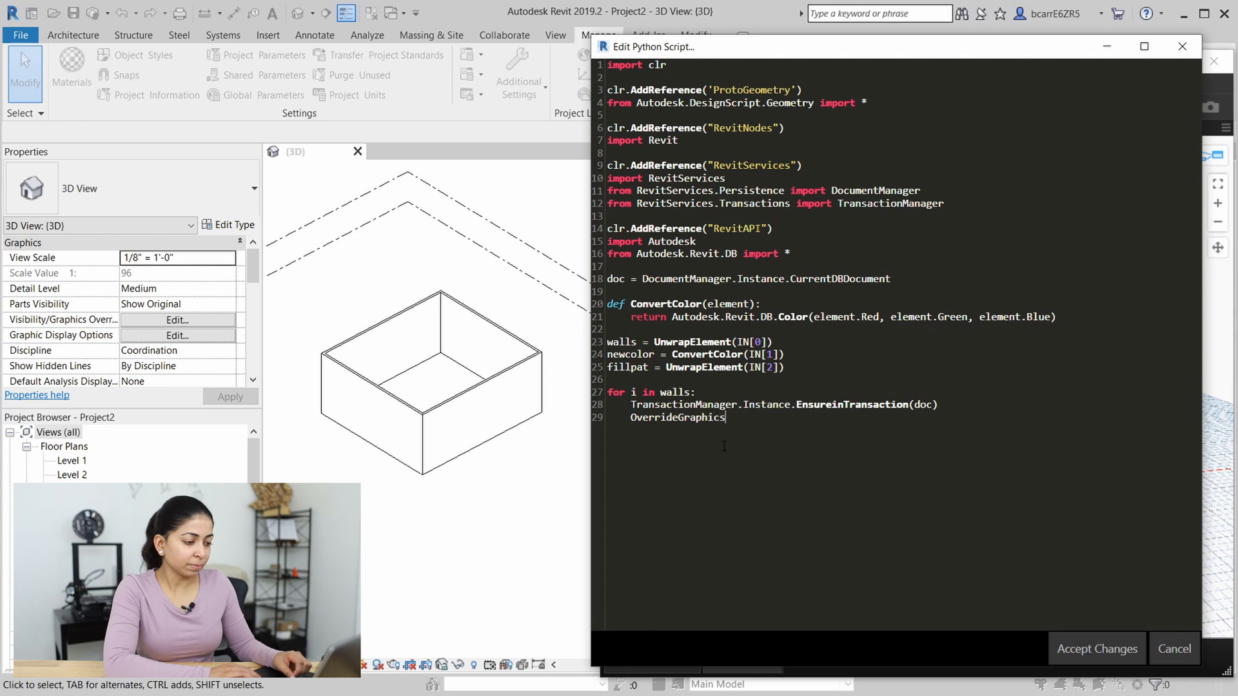
{"action": "type", "text": "("}
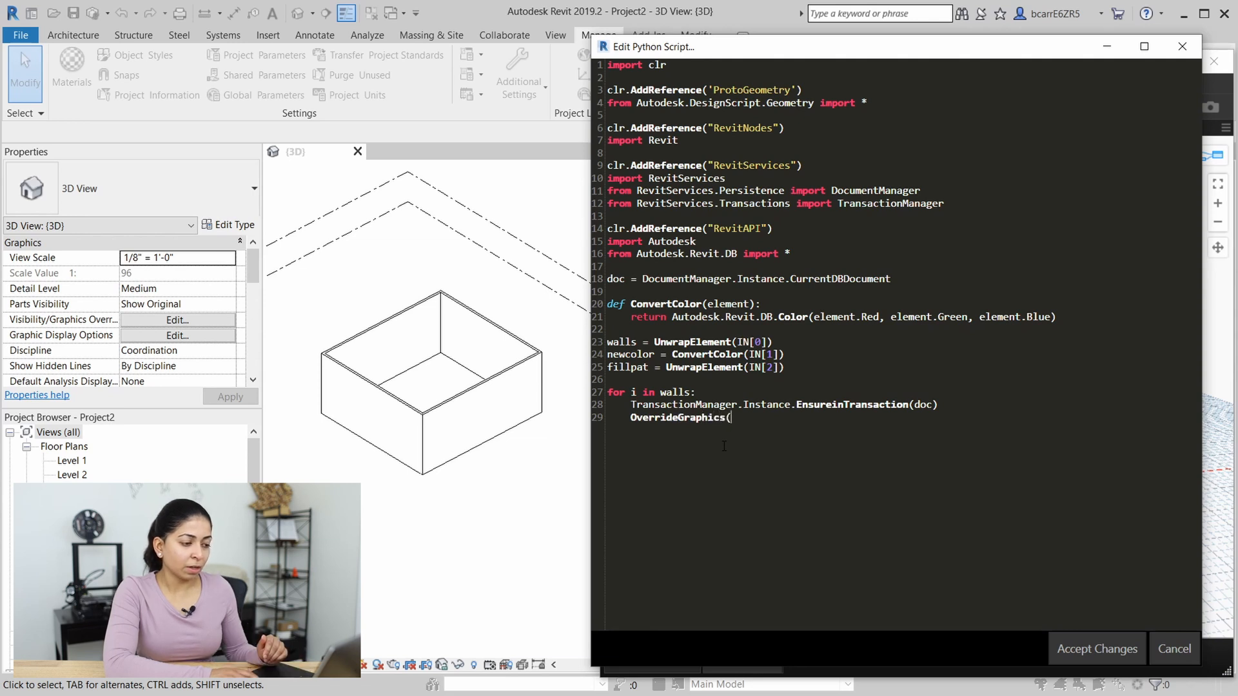
{"action": "type", "text": "i,"}
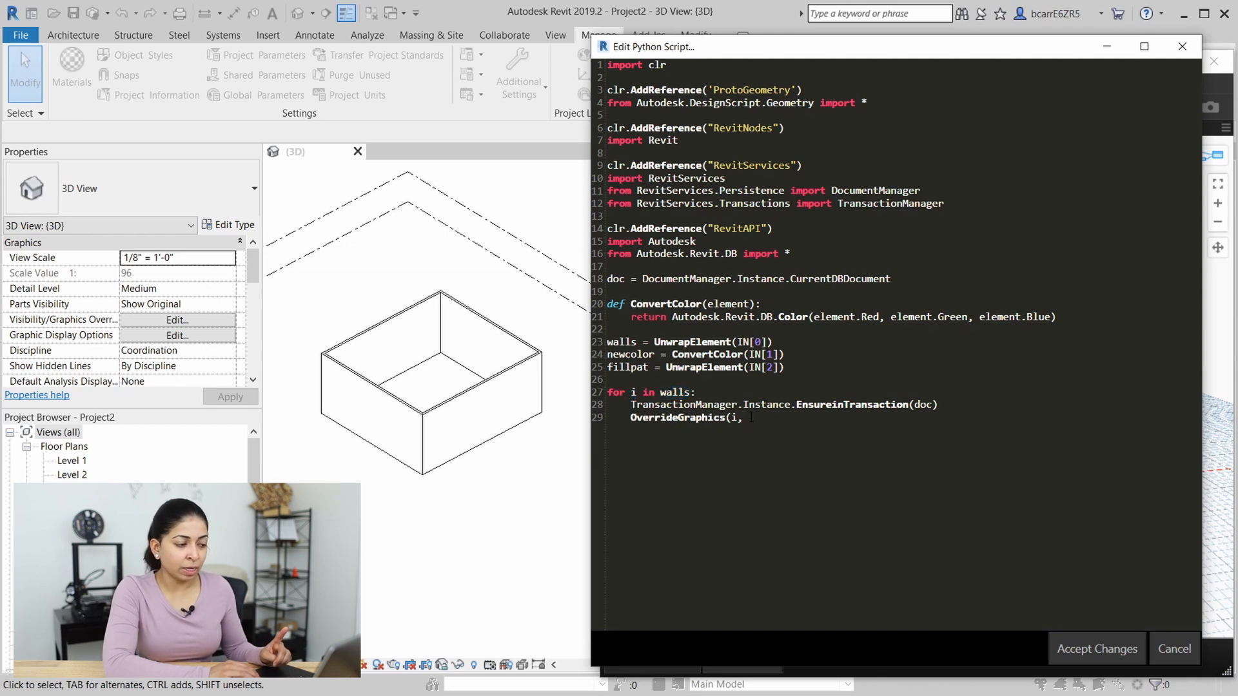
{"action": "type", "text": "newcolor"}
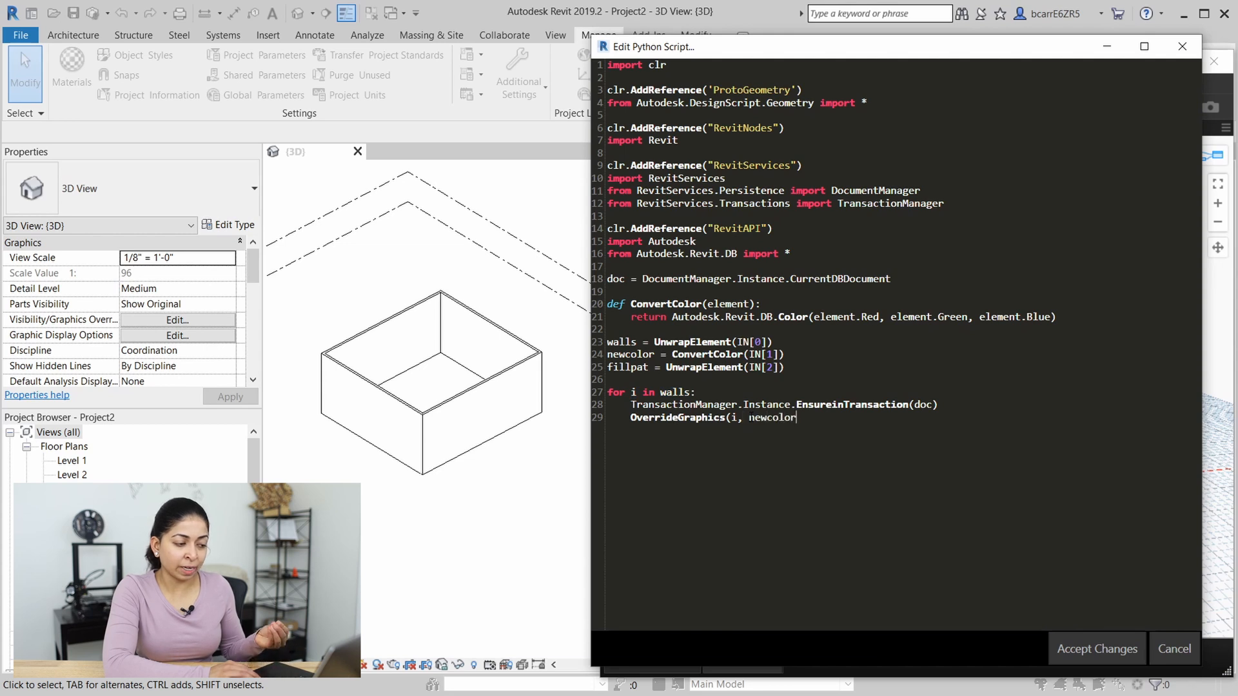
{"action": "type", "text": ", fillpat"}
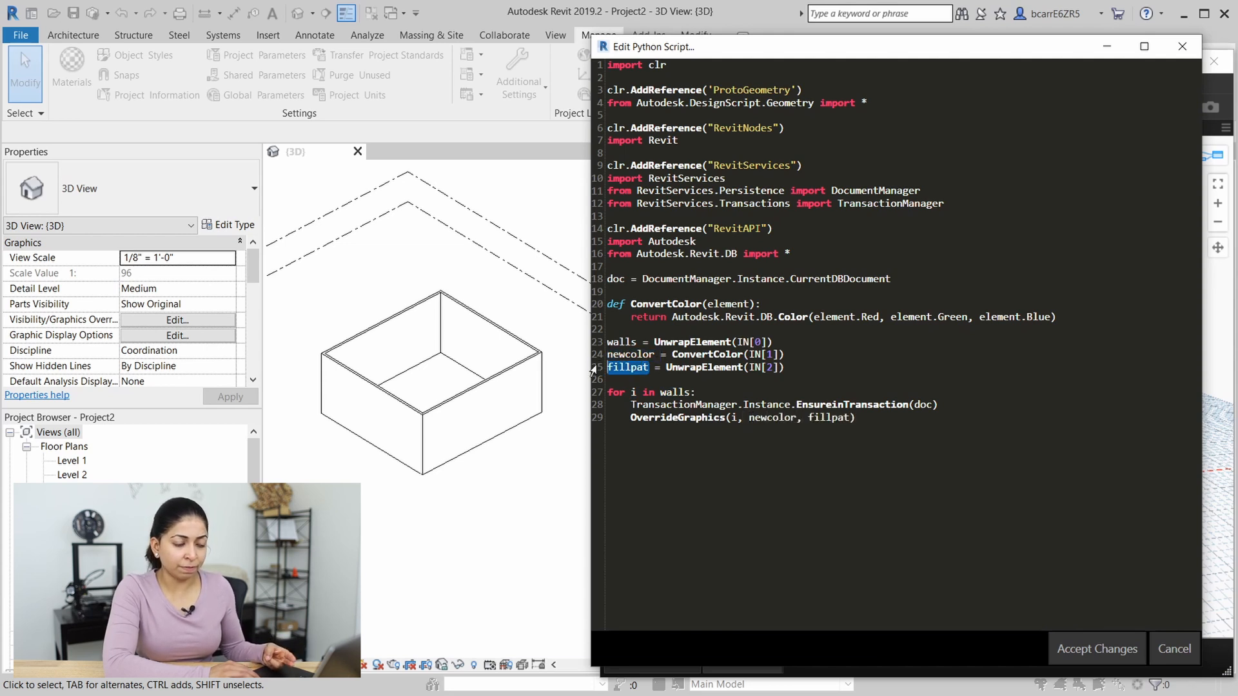
{"action": "type", "text": "T"}
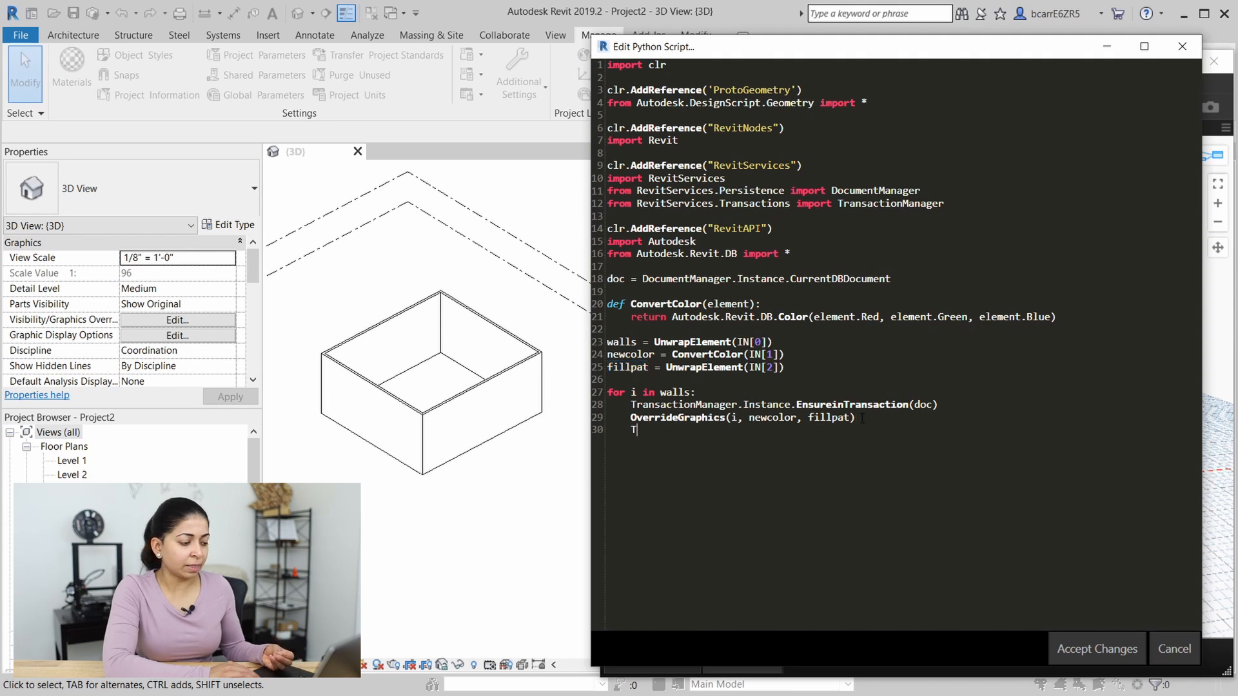
{"action": "type", "text": "ransactionM"}
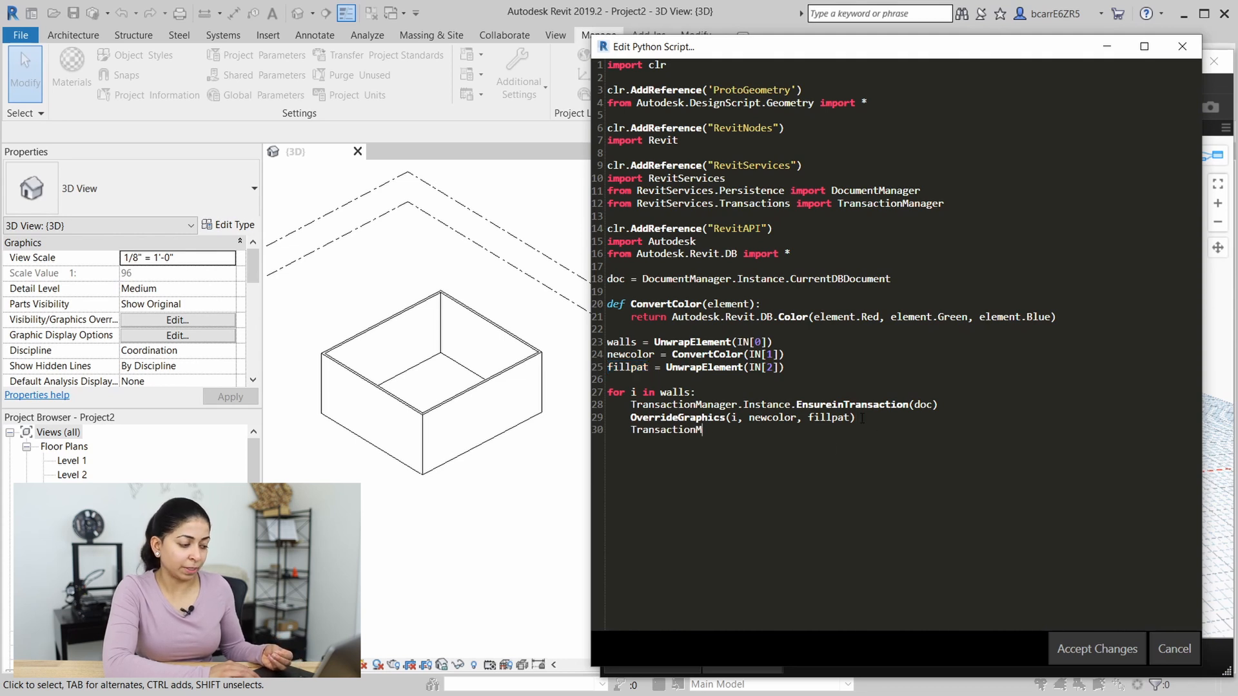
{"action": "type", "text": "anager.Instance.TransactionTaskDone("}
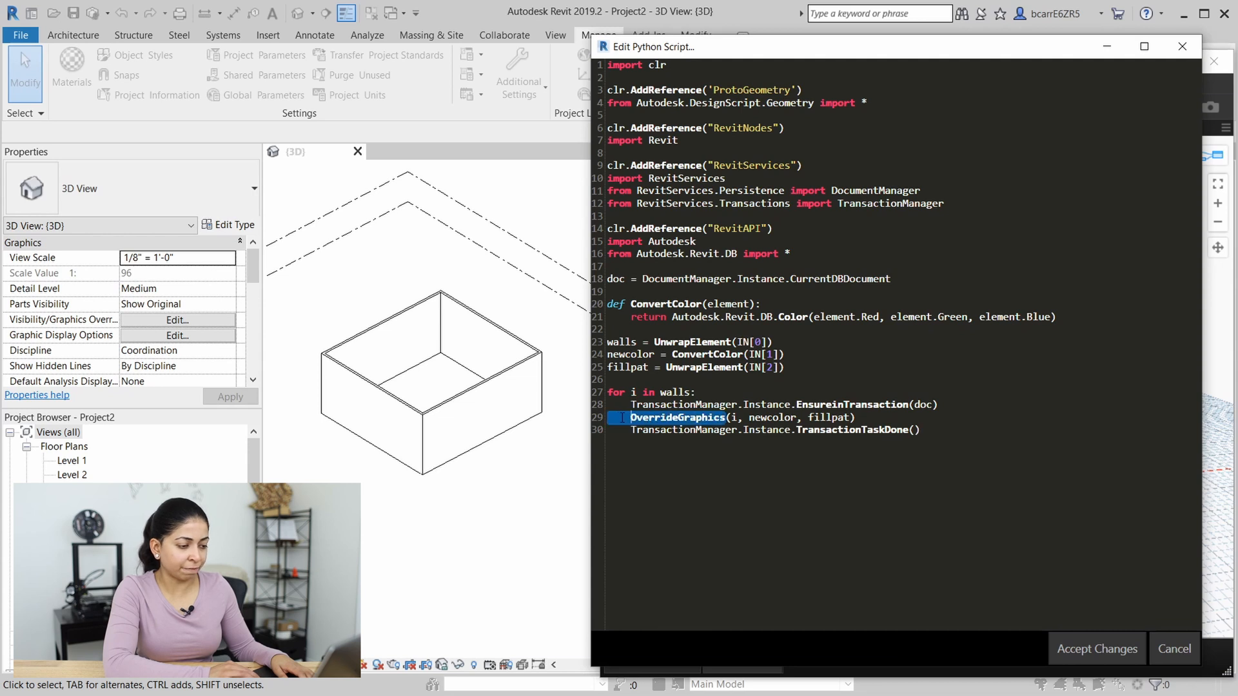
Define OverrideGraphics(element, color, fill) creating an OverrideGraphicSettings ogs
{"action": "type", "text": "de"}
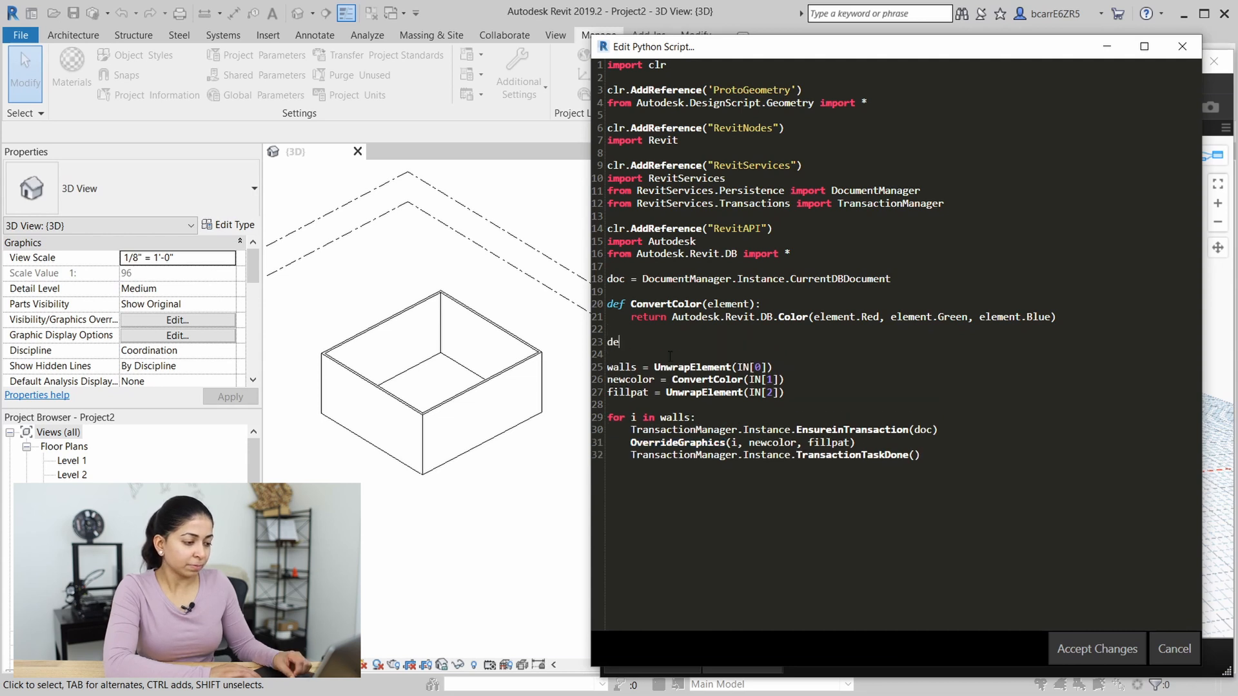
{"action": "type", "text": "f OverrideGraphics(element"}
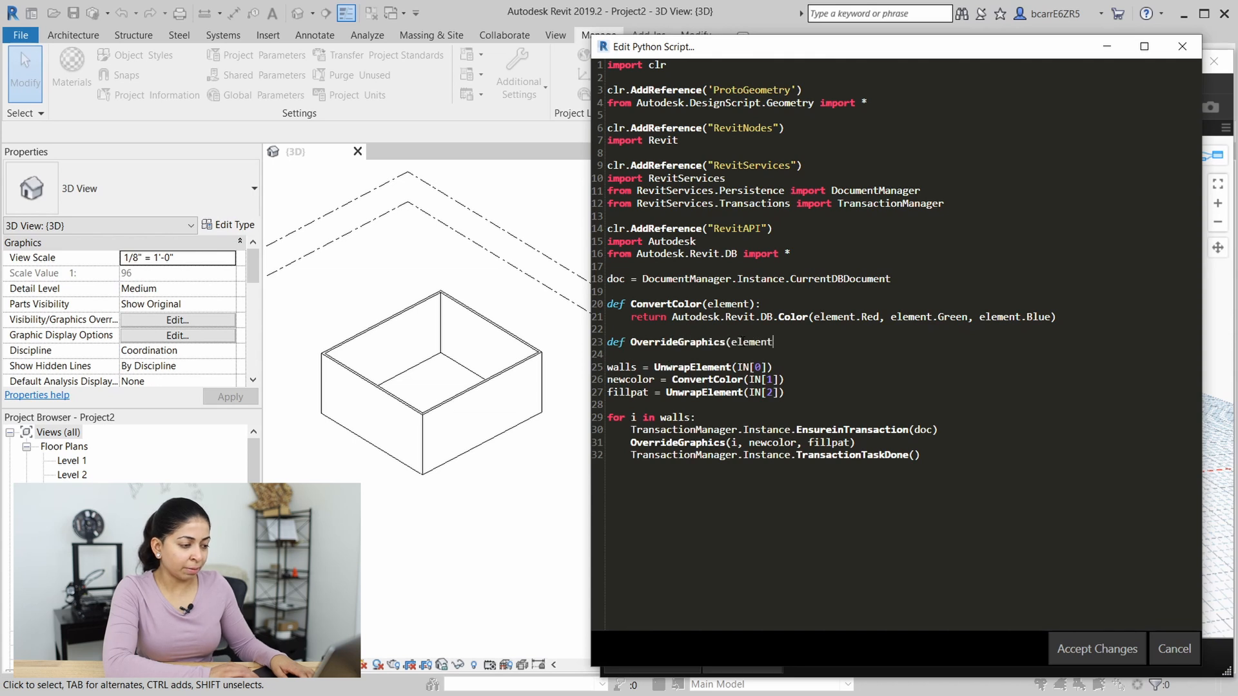
{"action": "type", "text": ", color, fill"}
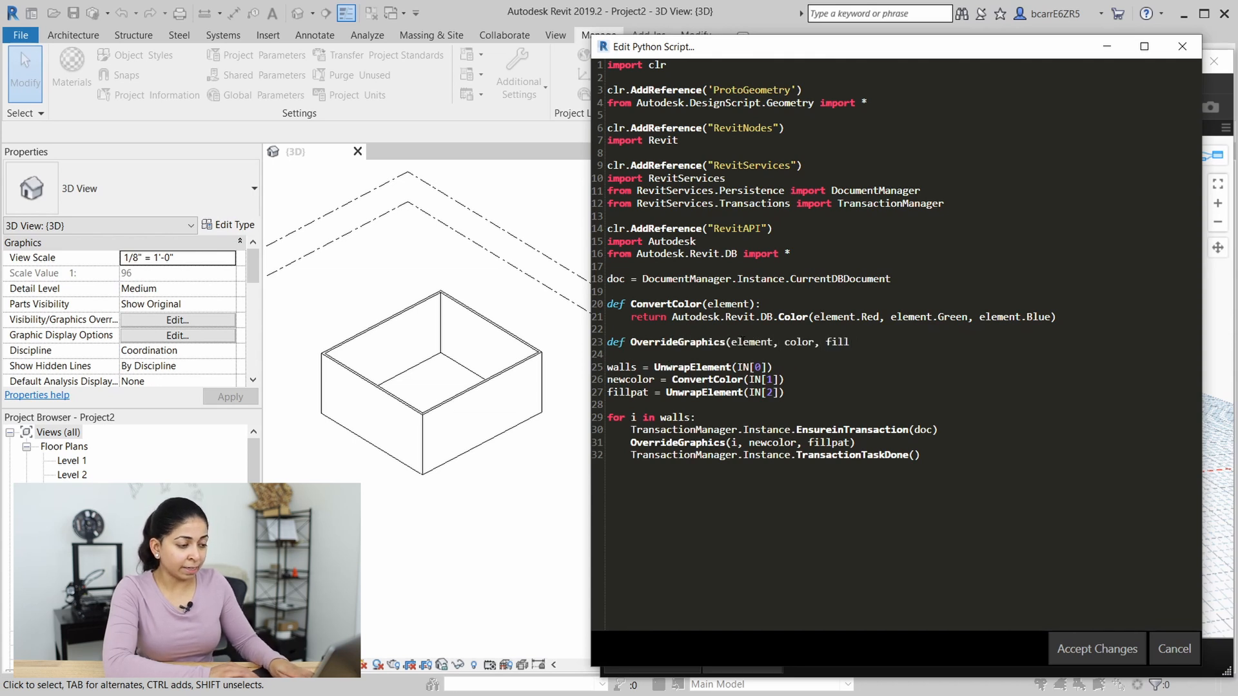
{"action": "type", "text": "ogs = O"}
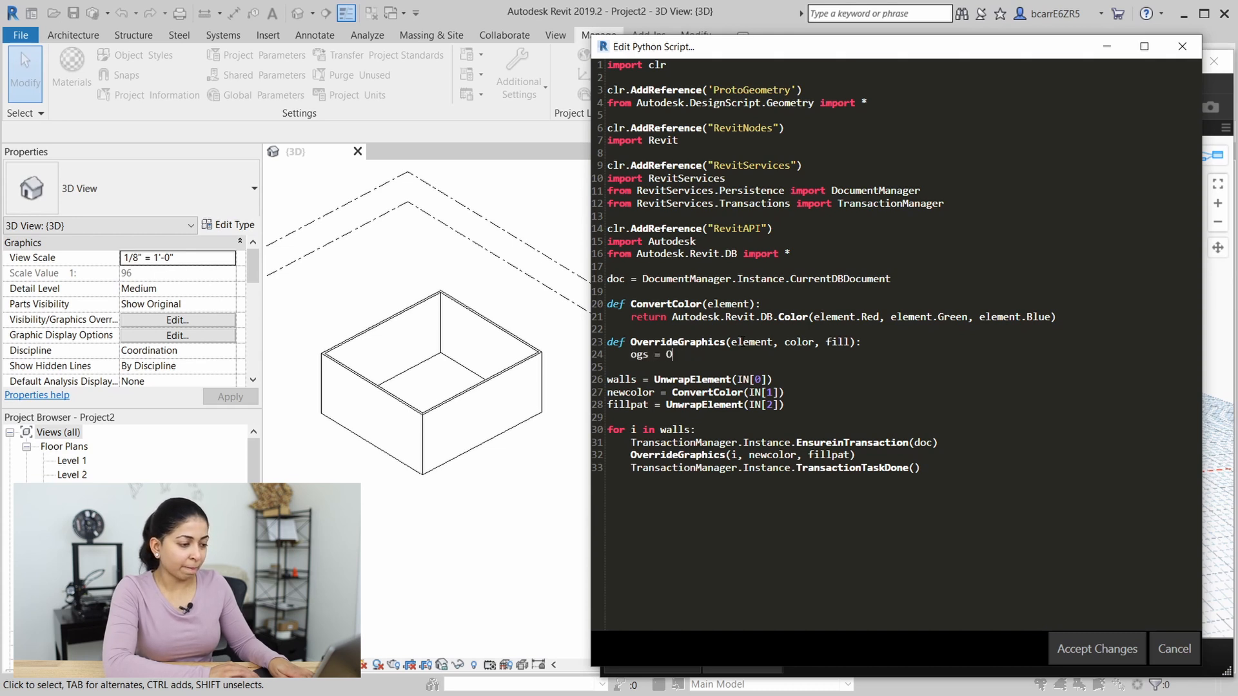
{"action": "type", "text": "verrideGraphicSettings("}
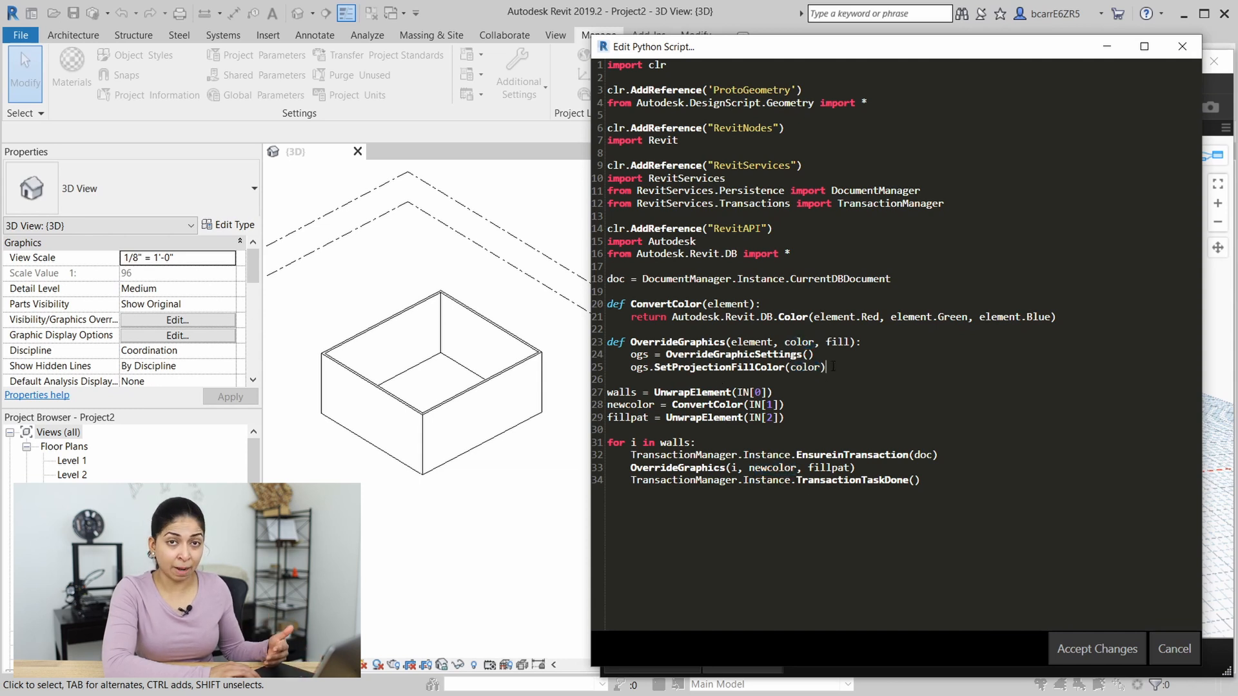
Set ogs projection fill colour and SetProjectionFillPatternId(fill.Id)
{"action": "type", "text": "ogs."}
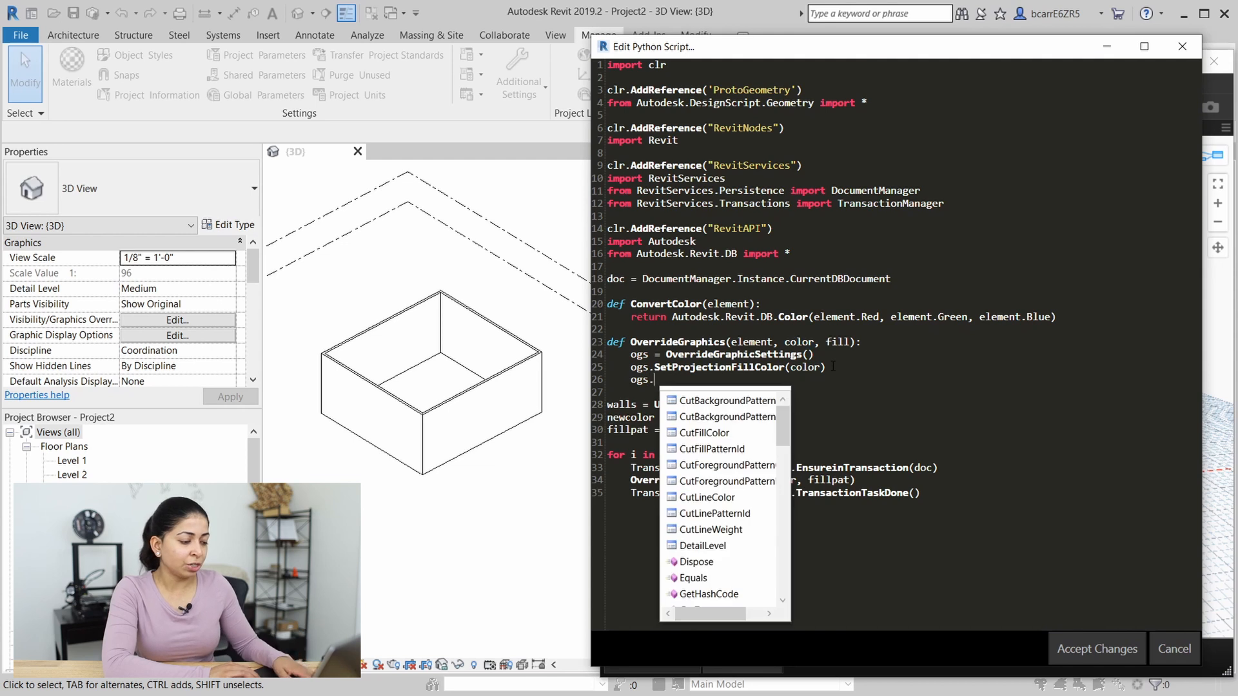
{"action": "type", "text": "Set"}
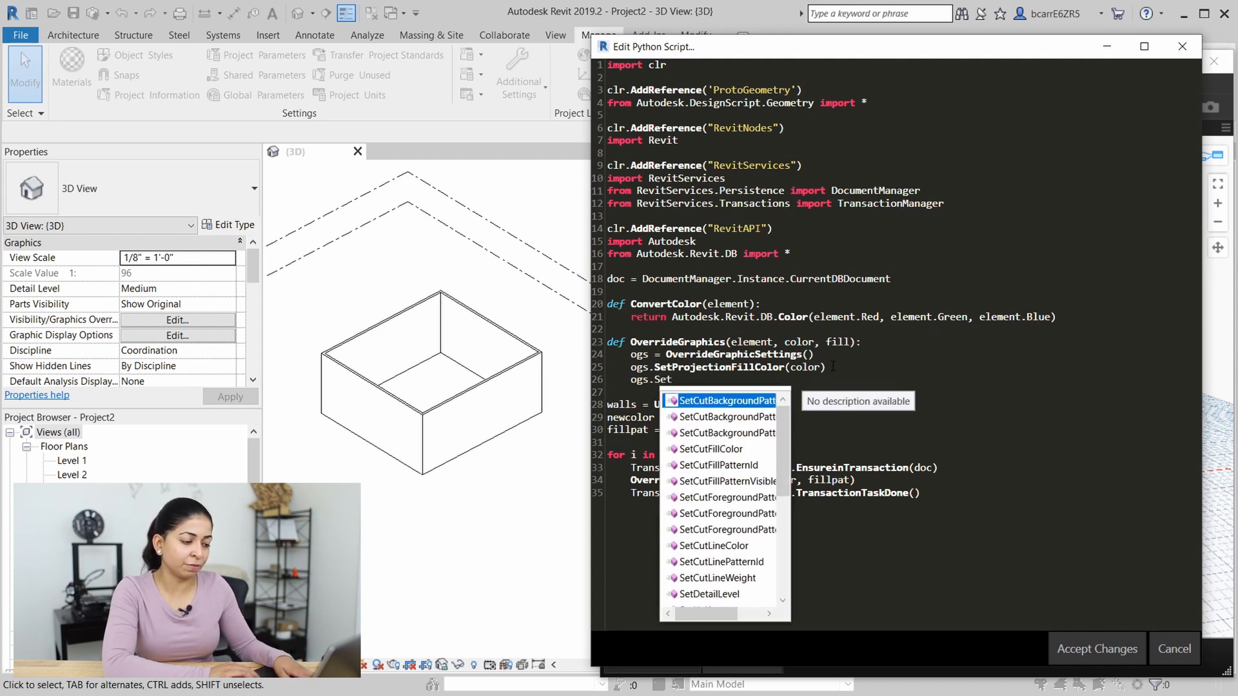
{"action": "type", "text": "Project"}
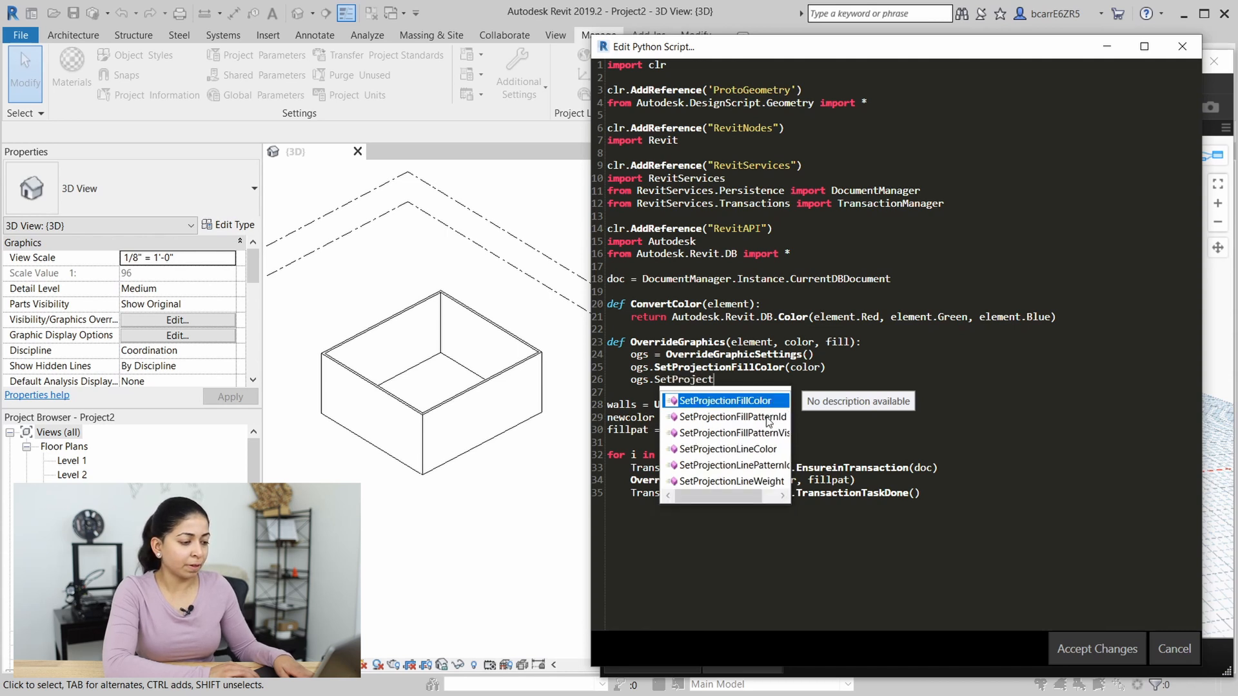
{"action": "left_click", "coordinate": [730, 417]}
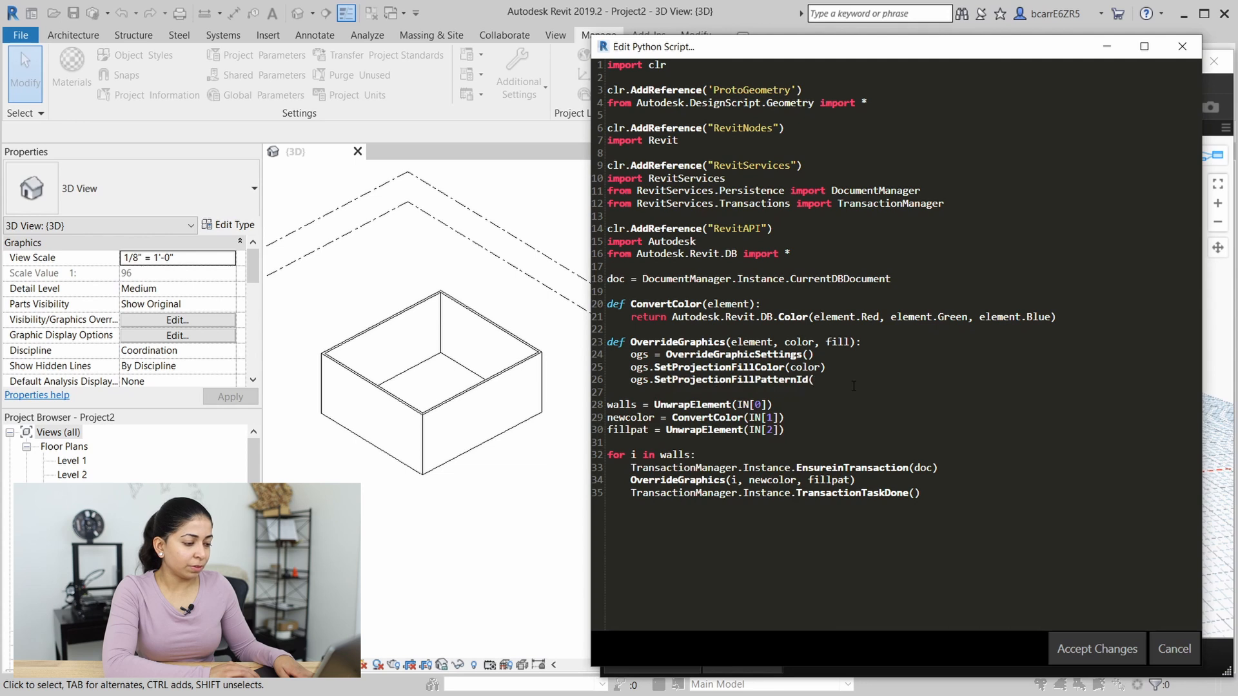
{"action": "type", "text": "fill."}
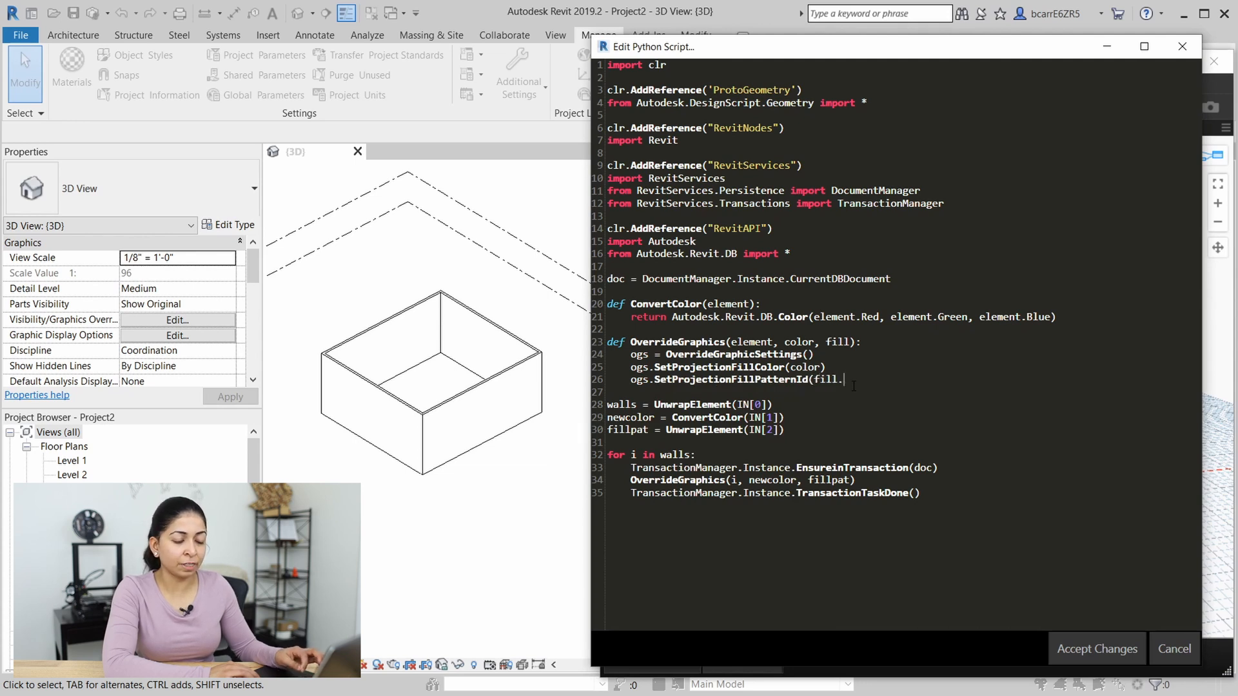
{"action": "type", "text": "Id)"}
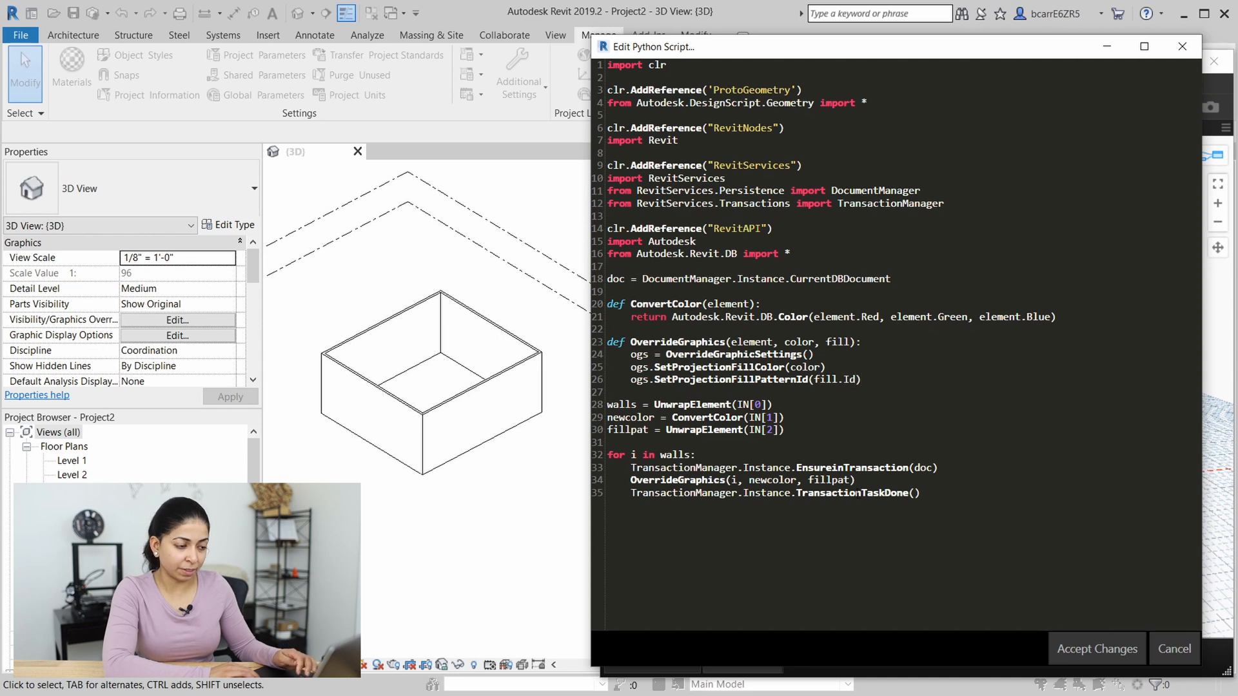
{"action": "key", "text": "enter"}
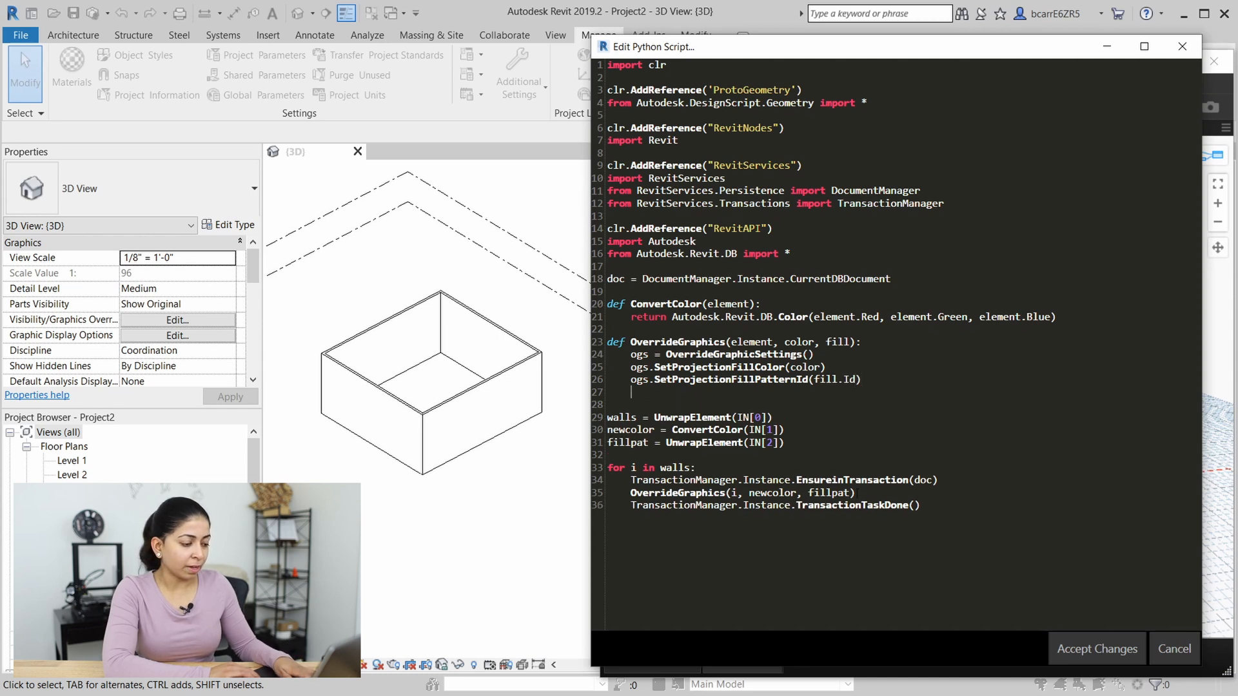
Apply doc.ActiveView.SetElementOverrides(element.ID, ogs), accept changes and run the graph
{"action": "type", "text": "doc.Activ"}
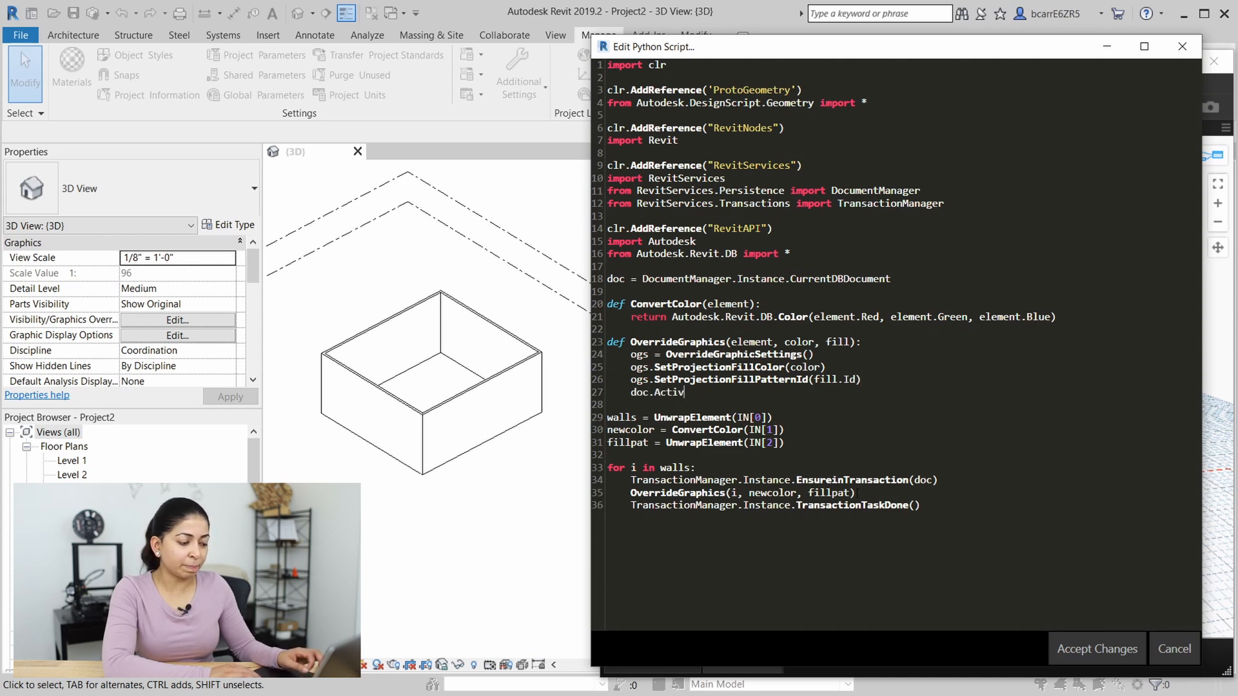
{"action": "type", "text": "eView."}
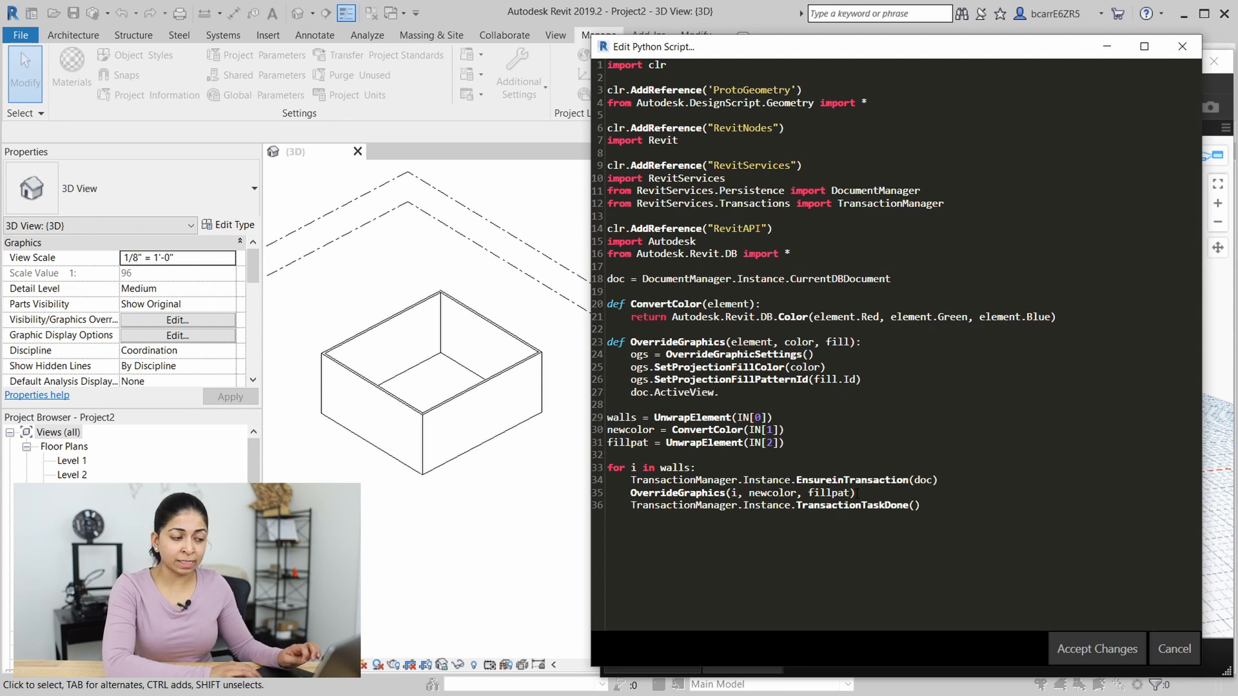
{"action": "type", "text": "SetElement"}
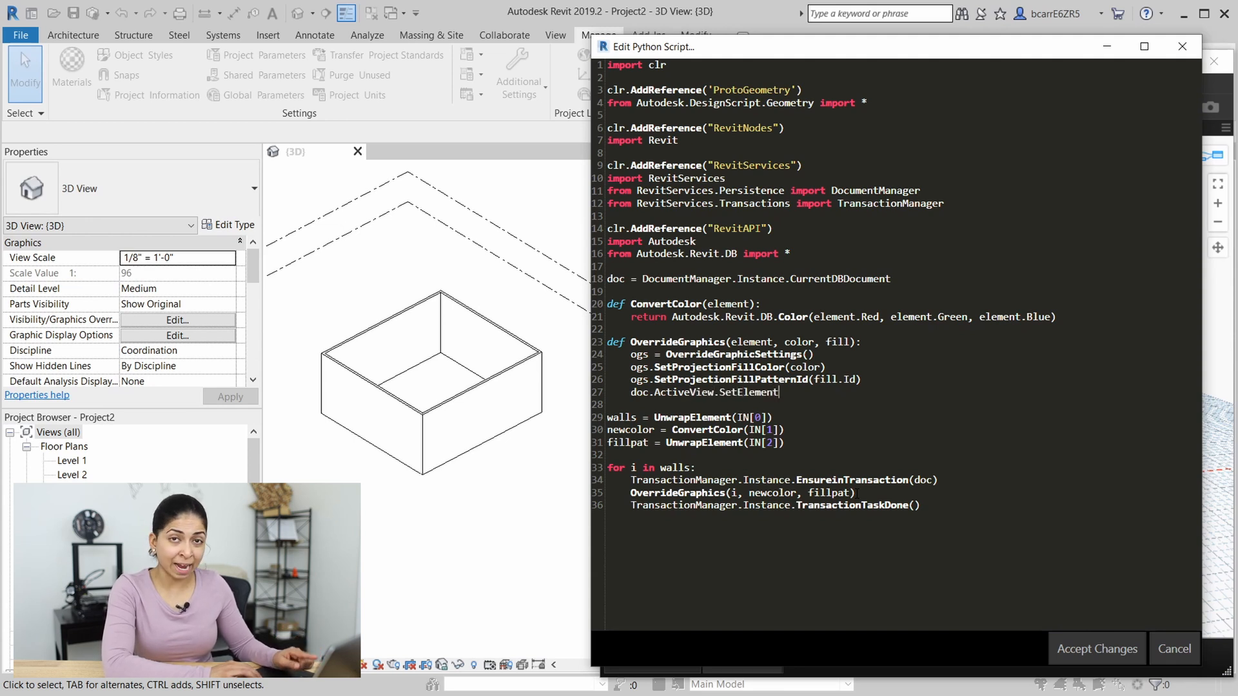
{"action": "type", "text": "Overrides(element.ID, o"}
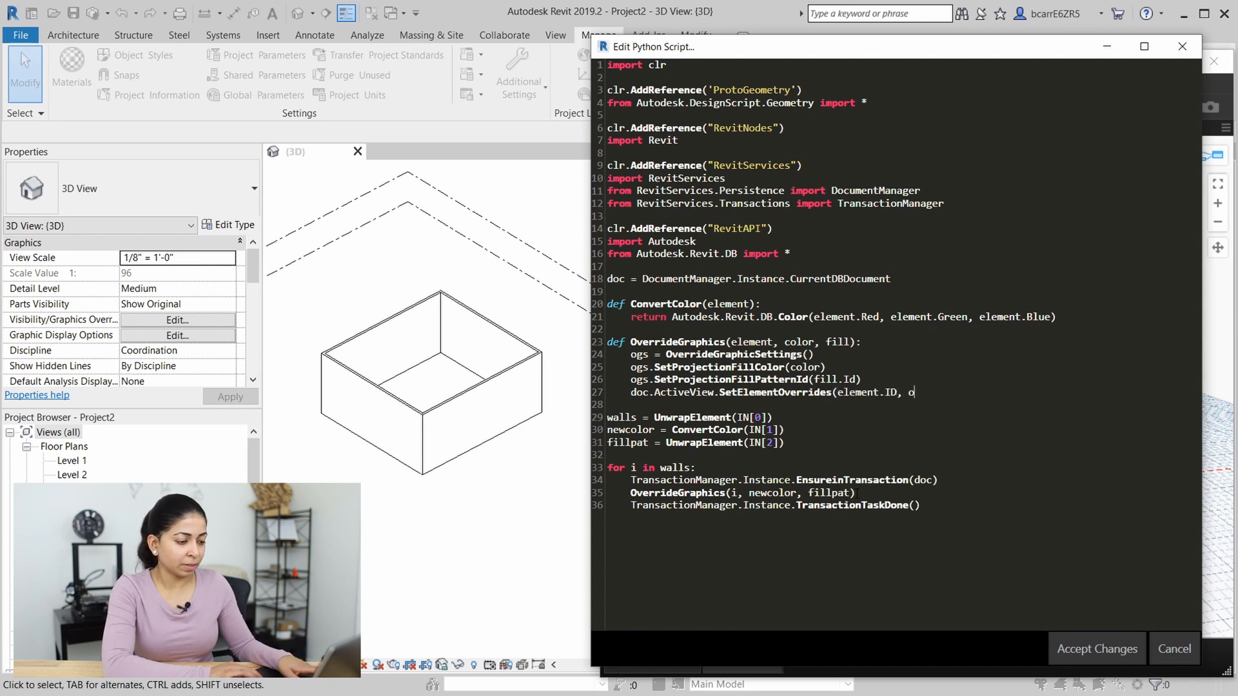
{"action": "type", "text": "gs)"}
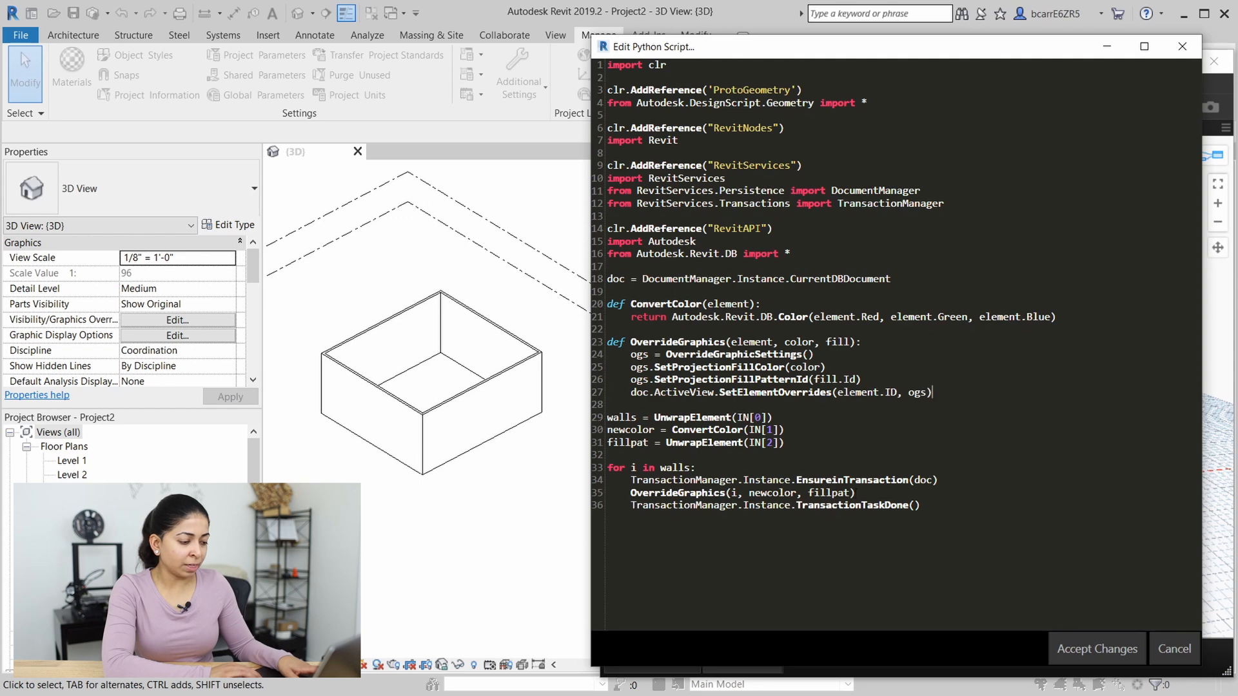
{"action": "left_click", "coordinate": [1096, 649]}
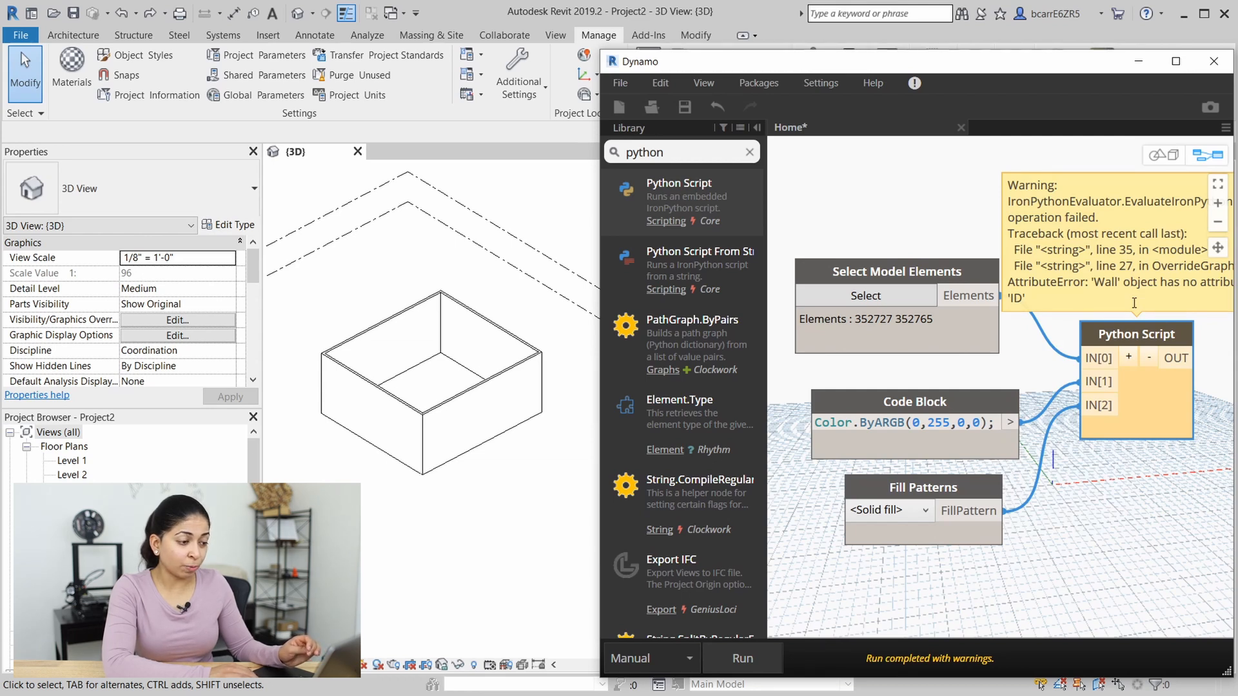
Correct element.ID to element.Id, rerun so both walls show solid red in the 3D view
{"action": "double_click", "coordinate": [1135, 333]}
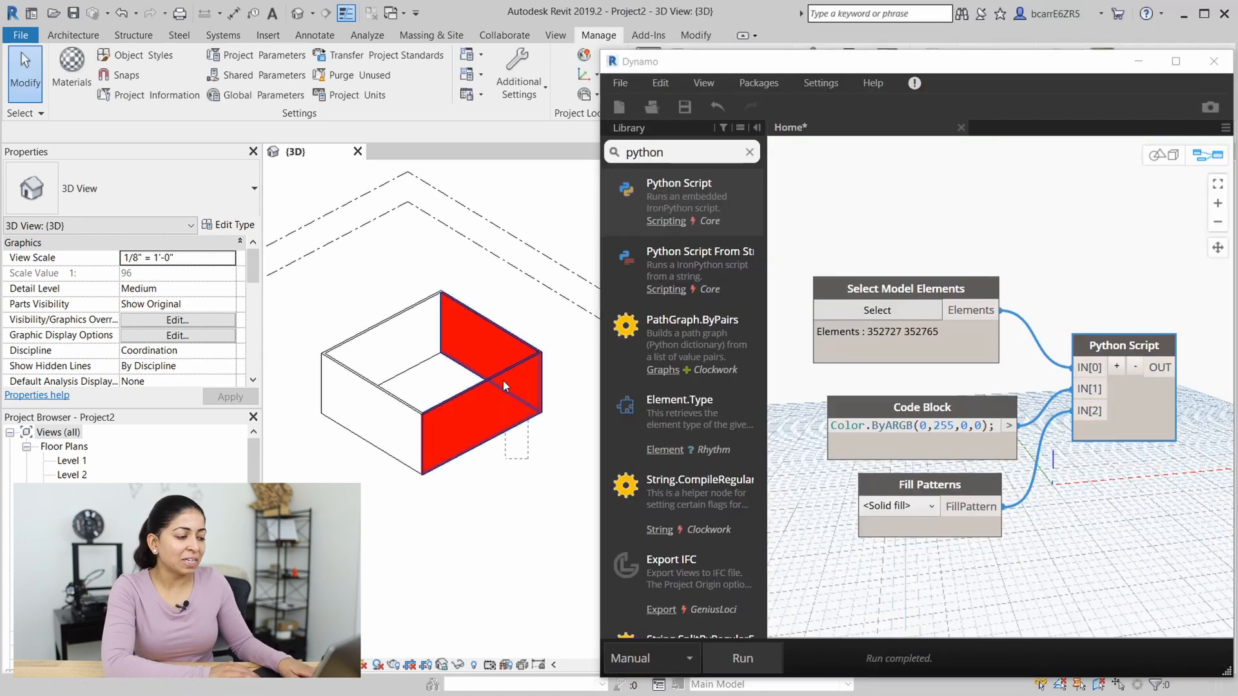
{"action": "scroll", "scroll_direction": "up", "scroll_amount": 3}
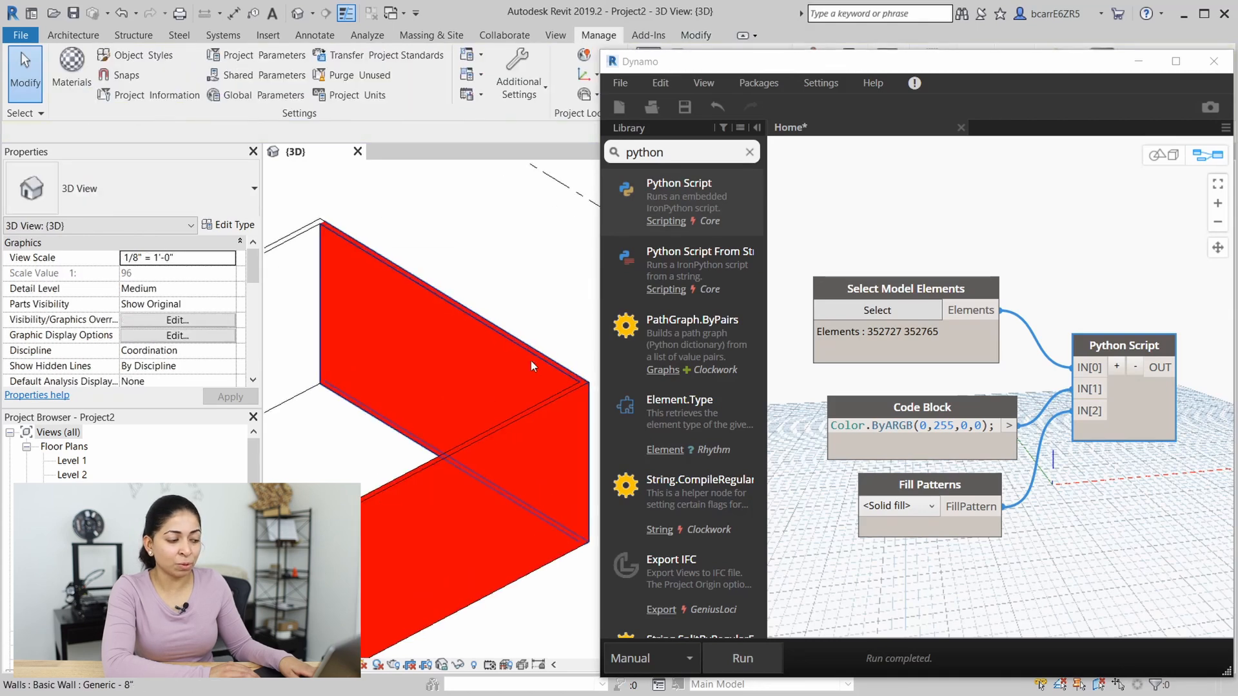
{"action": "left_click", "coordinate": [360, 410]}
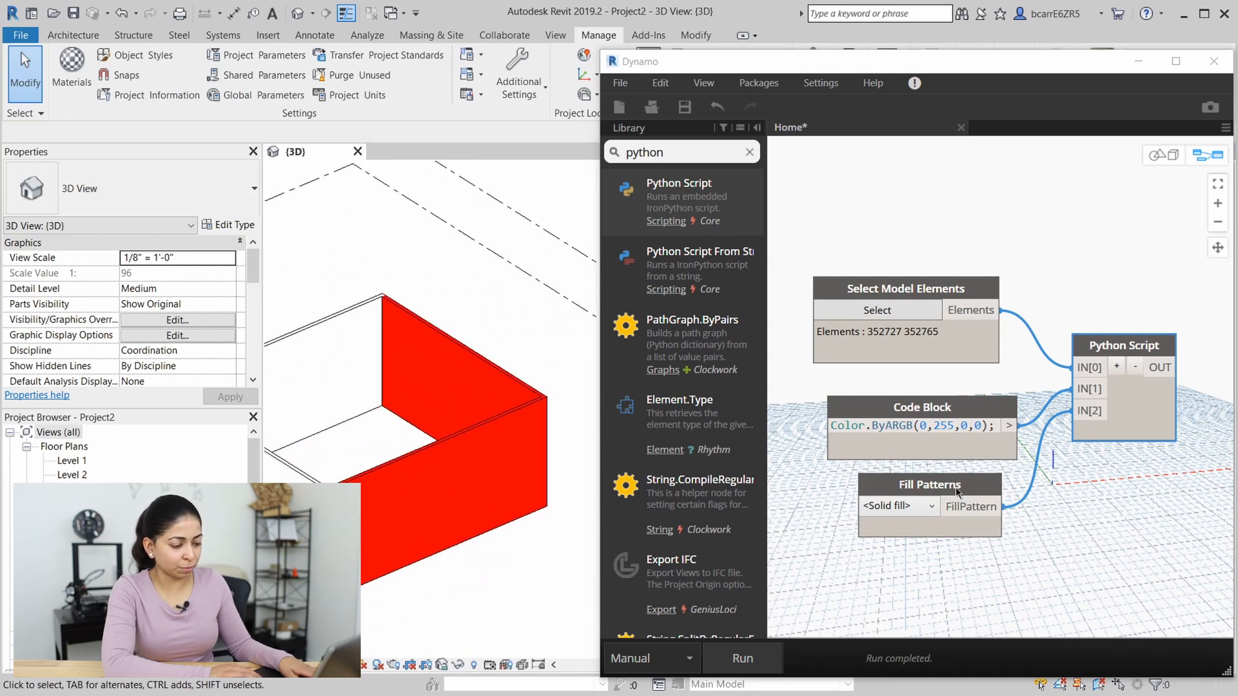
{"action": "left_click", "coordinate": [898, 506]}
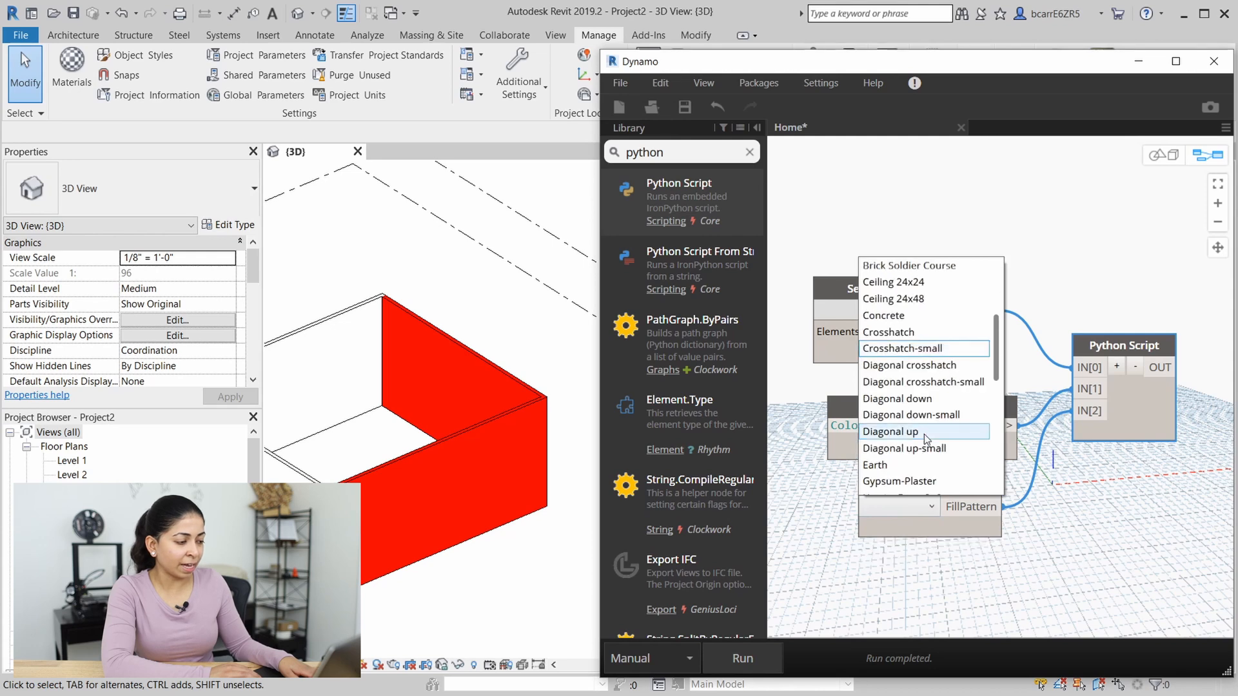
{"action": "left_click", "coordinate": [875, 464]}
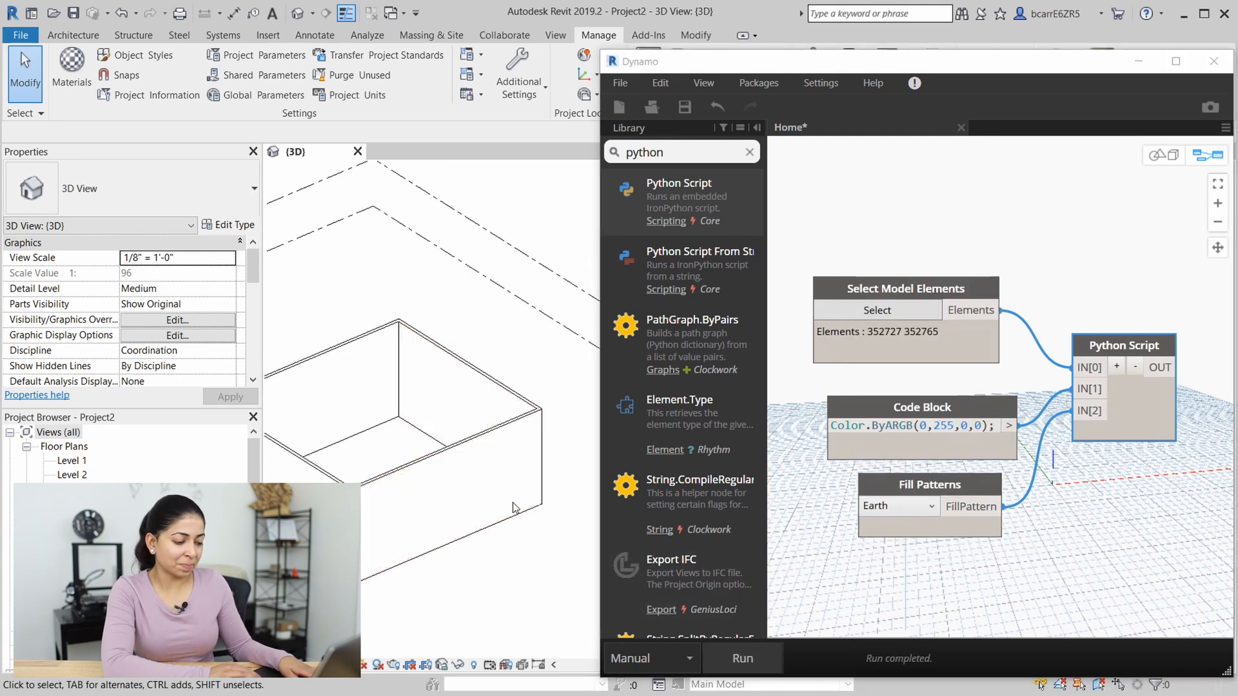
{"action": "left_click", "coordinate": [741, 658]}
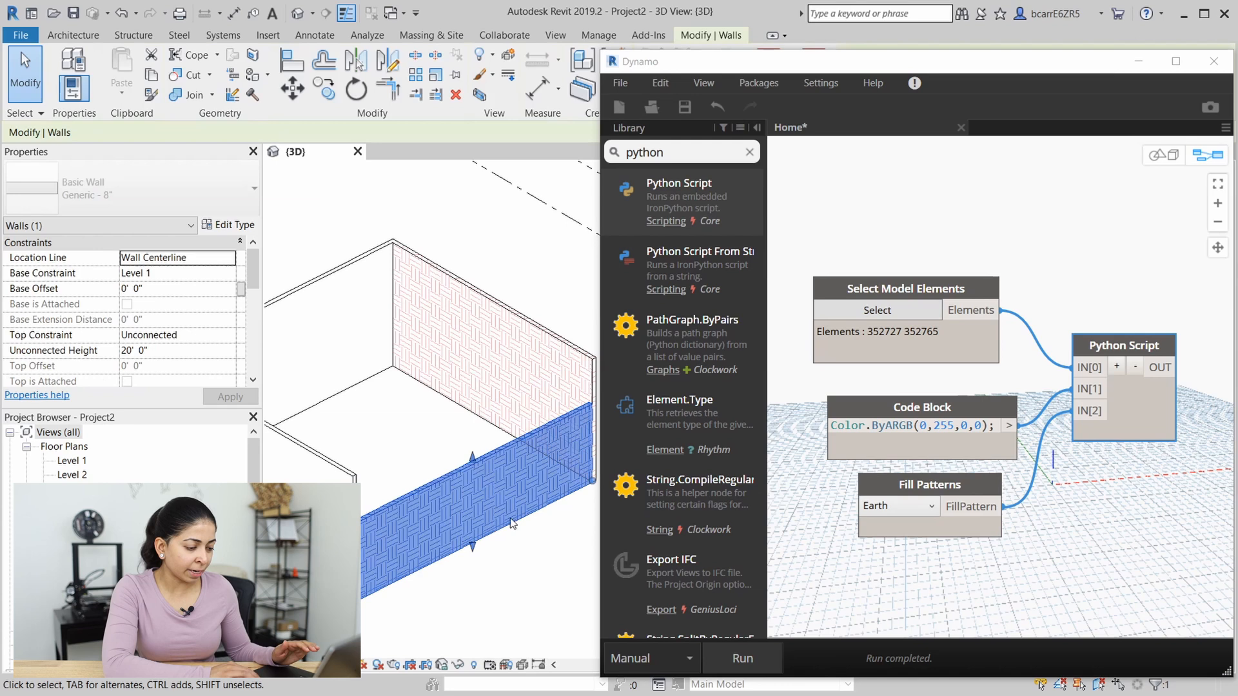
{"action": "left_click", "coordinate": [496, 575]}
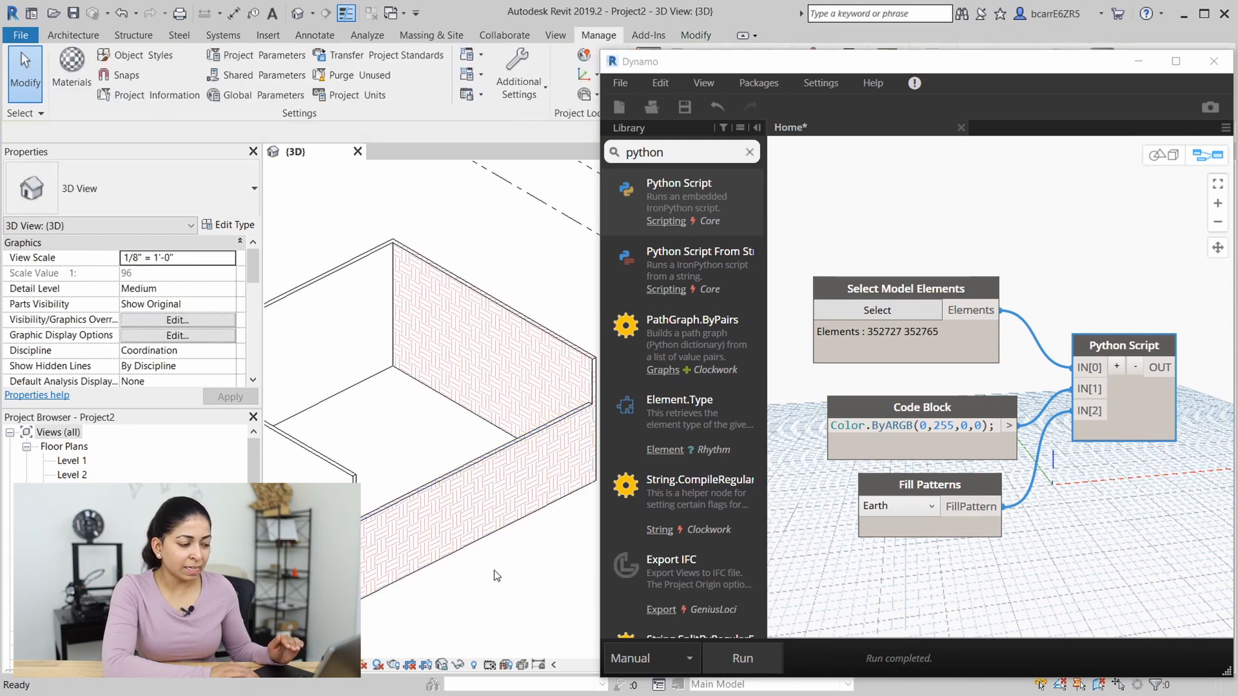
{"action": "left_click", "coordinate": [369, 388]}
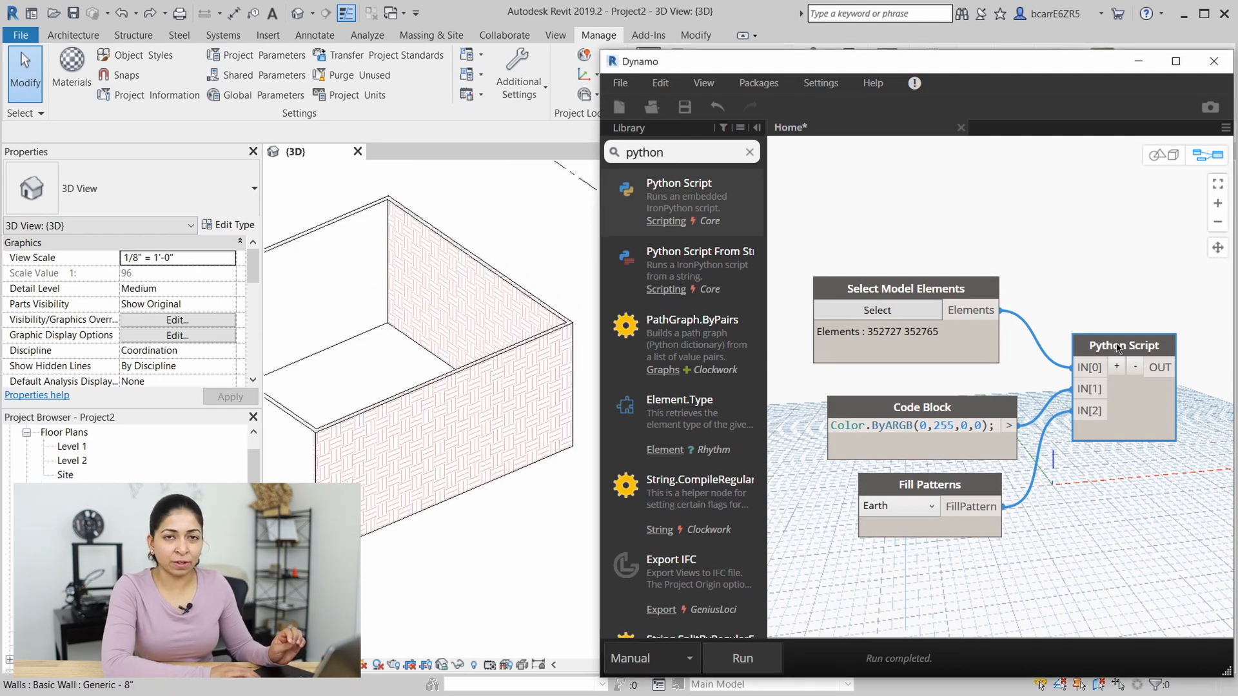
Add SetCutFillColor and SetCutFillPatternId to the script and reselect all three walls
{"action": "double_click", "coordinate": [1124, 346]}
{"action": "type", "text": "ogs.SetCutFill"}
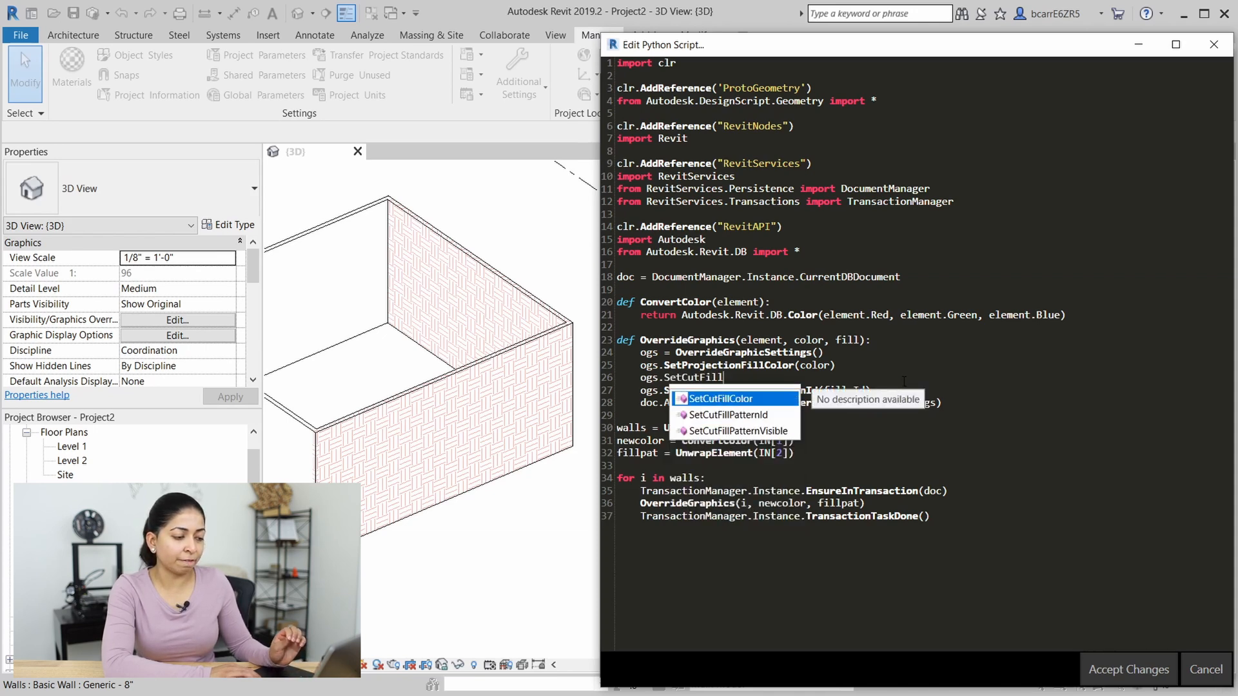
{"action": "left_click", "coordinate": [716, 399]}
{"action": "type", "text": "ogs.SetCutFillPatternId(fill"}
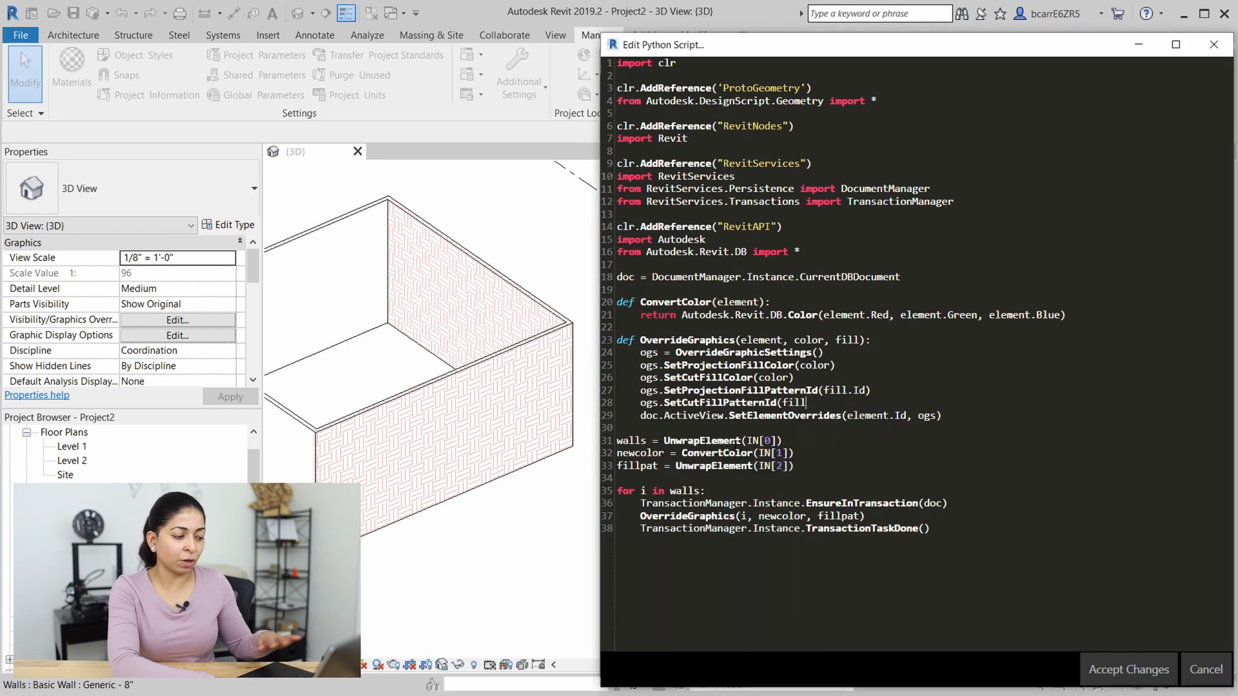
{"action": "left_click", "coordinate": [1127, 669]}
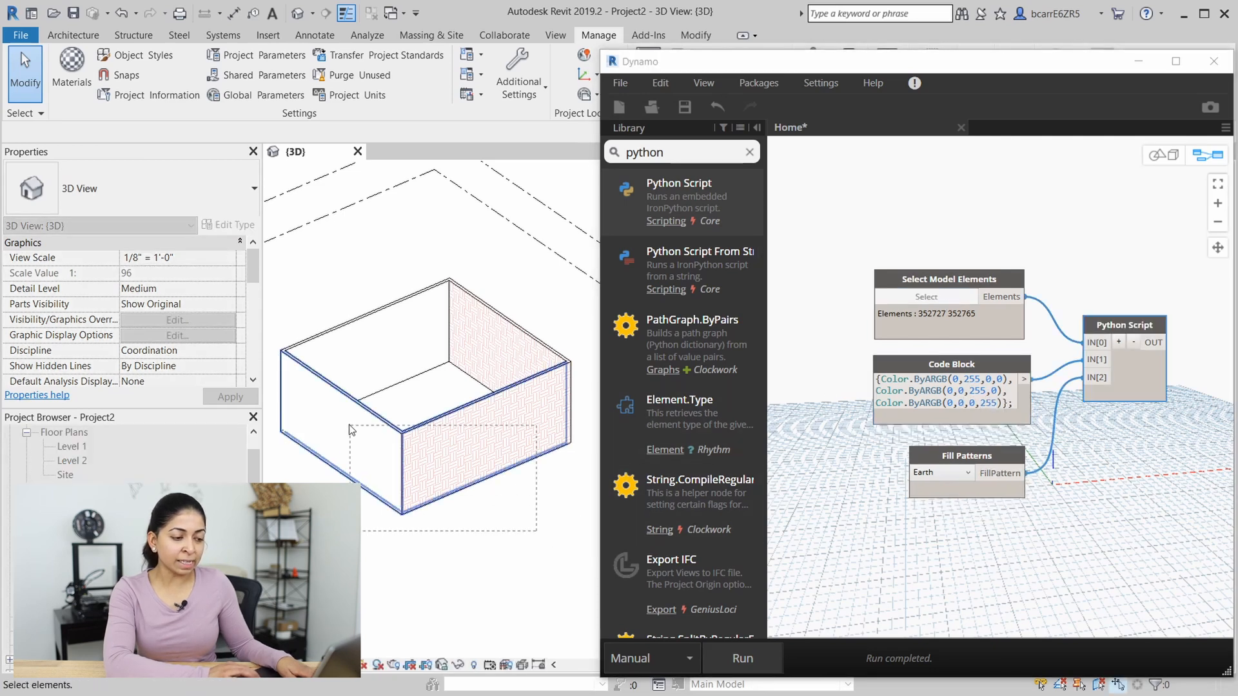
{"action": "left_click", "coordinate": [410, 442]}
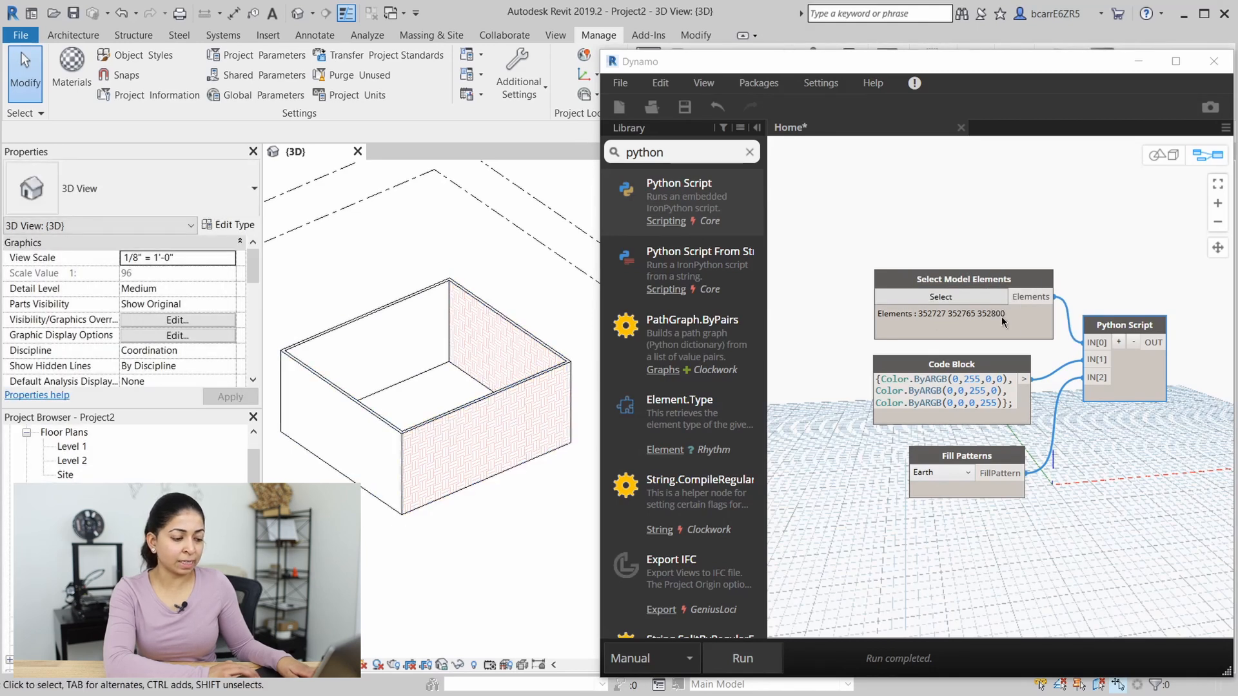
{"action": "double_click", "coordinate": [1123, 325]}
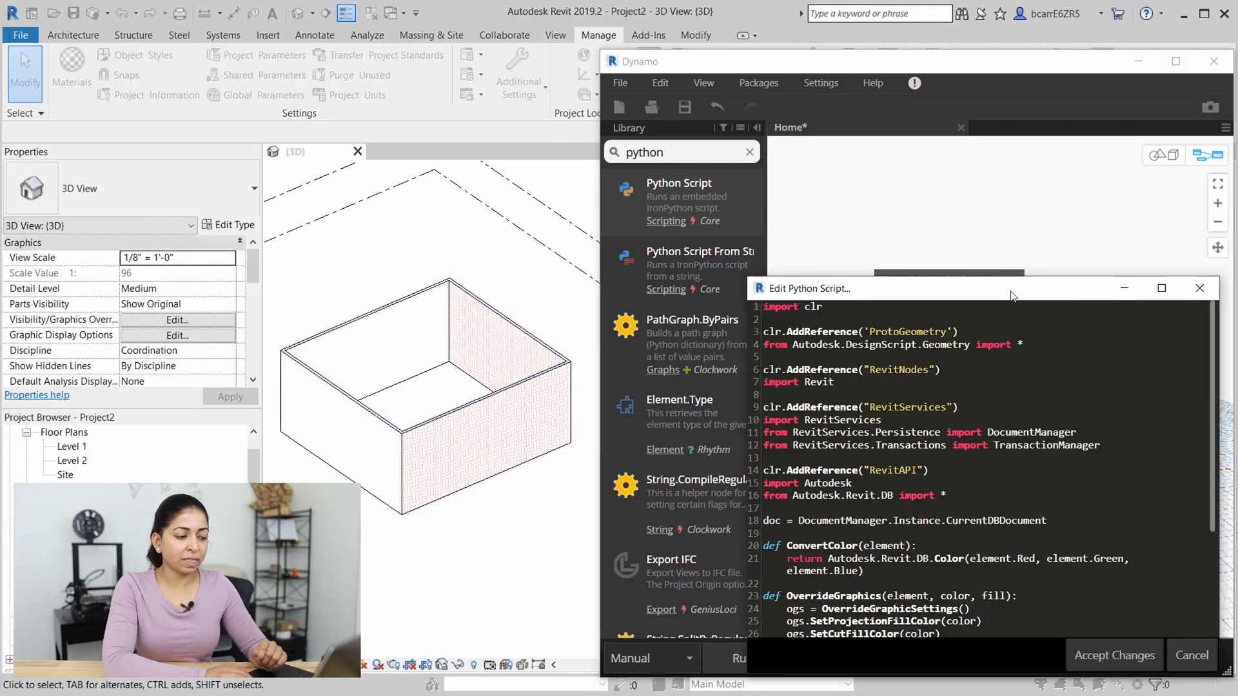
Loop for i in range(0, len(walls)) with newcolor = ConvertColor(newcolorlist[i]) and rerun
{"action": "left_click", "coordinate": [1161, 288]}
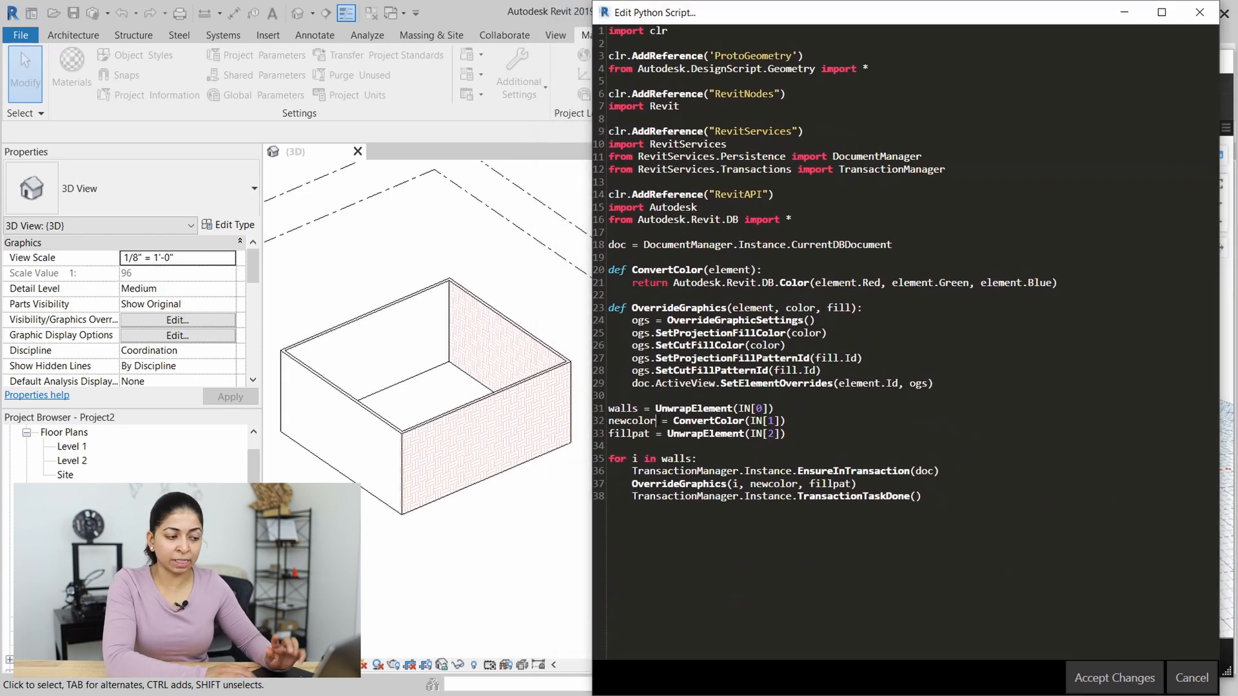
{"action": "double_click", "coordinate": [632, 420]}
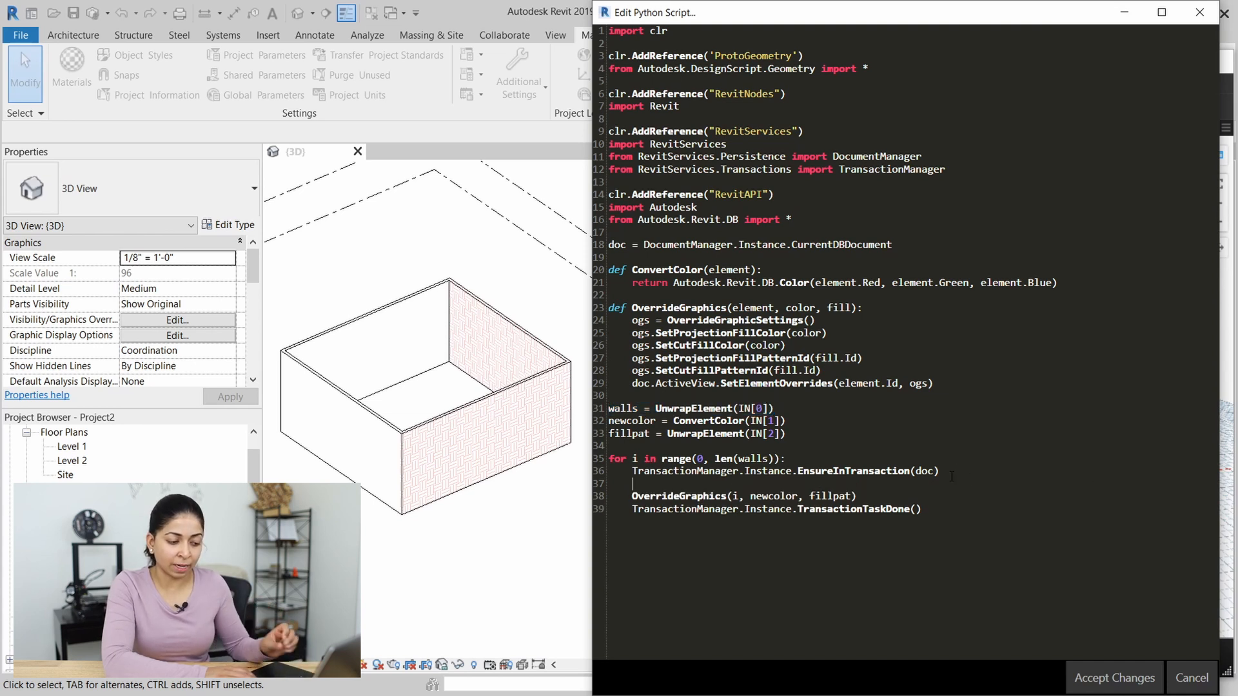
{"action": "type", "text": "newcolor"}
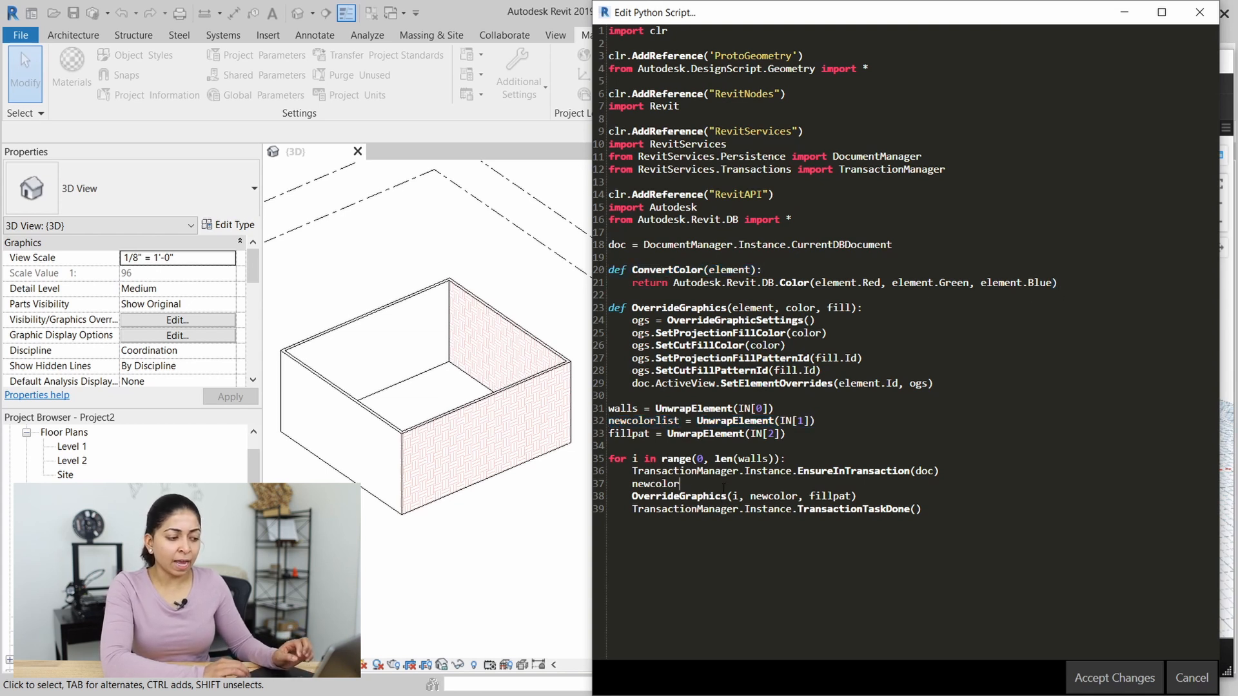
{"action": "type", "text": "= C"}
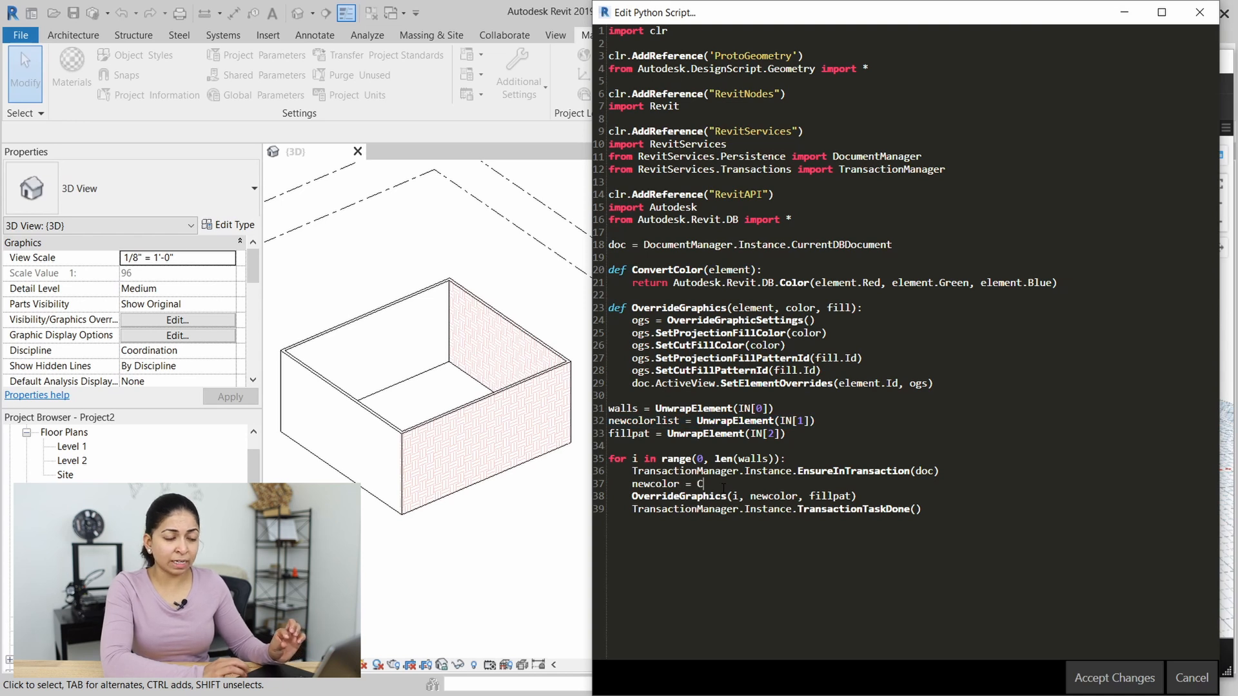
{"action": "type", "text": "onvertColor"}
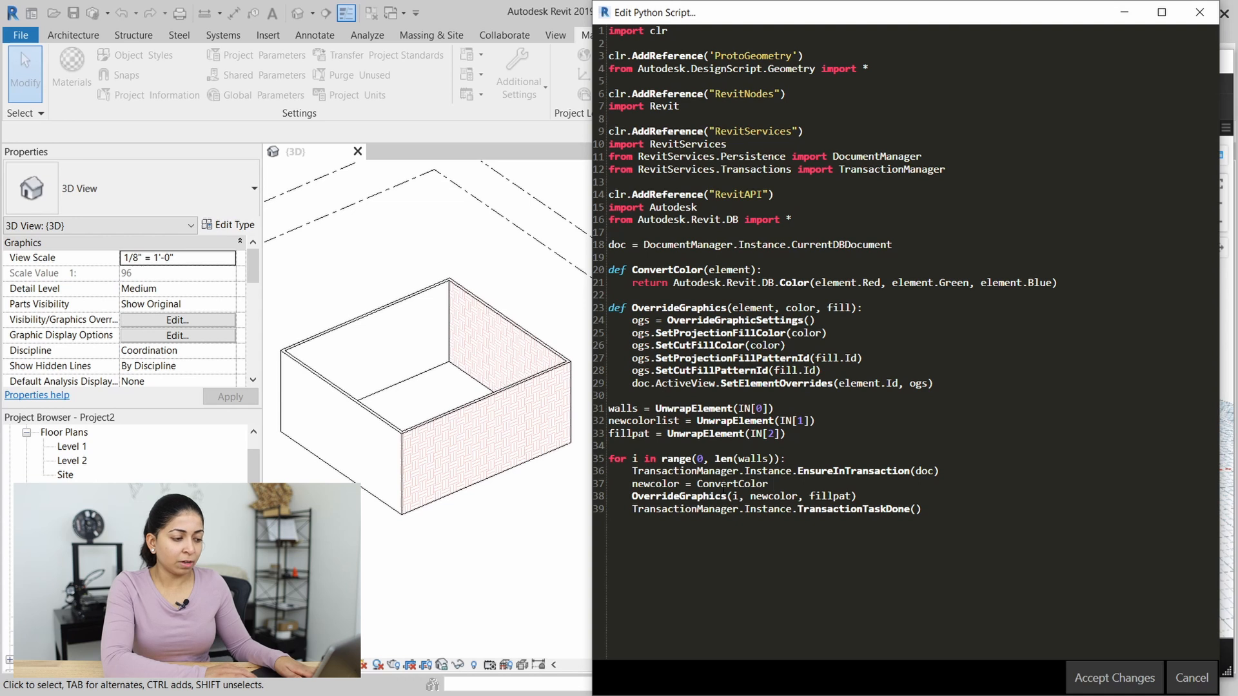
{"action": "left_click", "coordinate": [774, 484]}
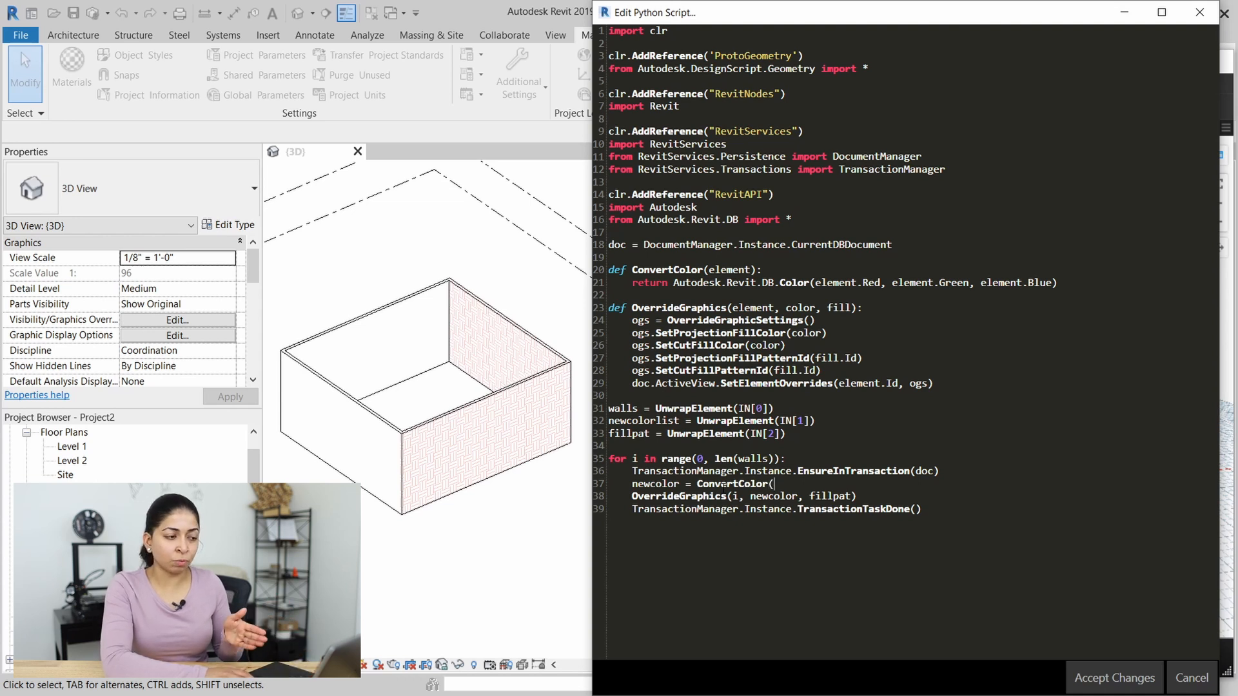
{"action": "type", "text": "newco"}
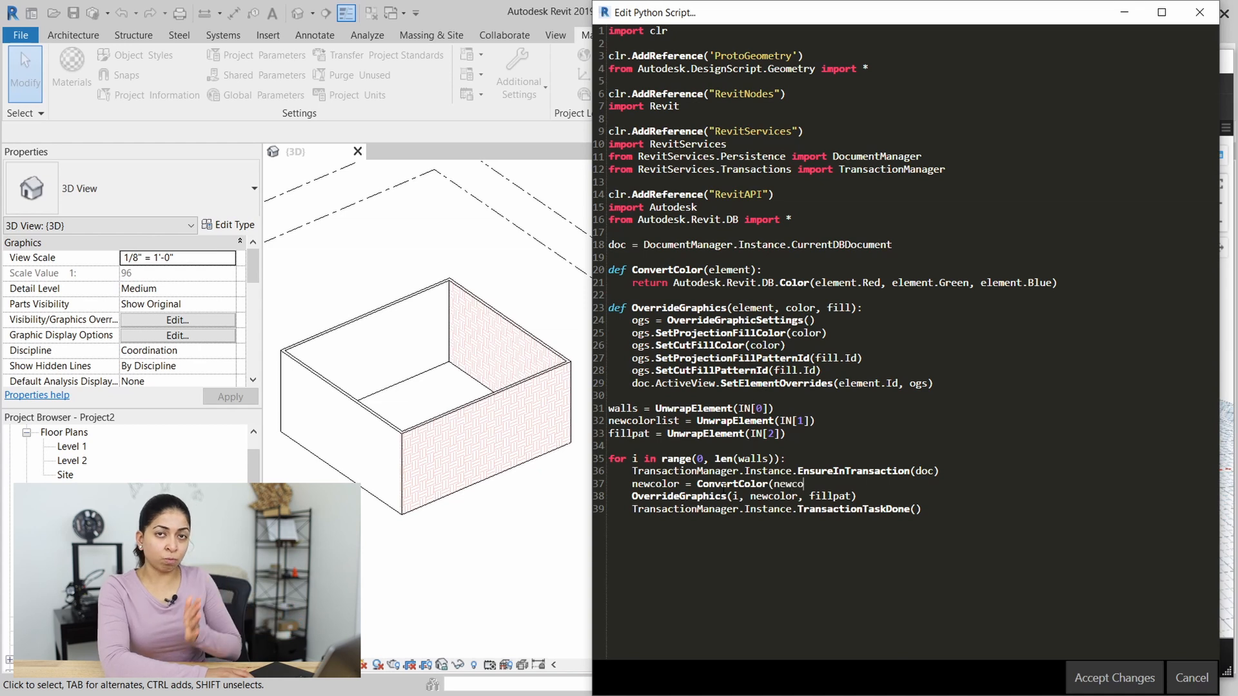
{"action": "type", "text": "lorlist"}
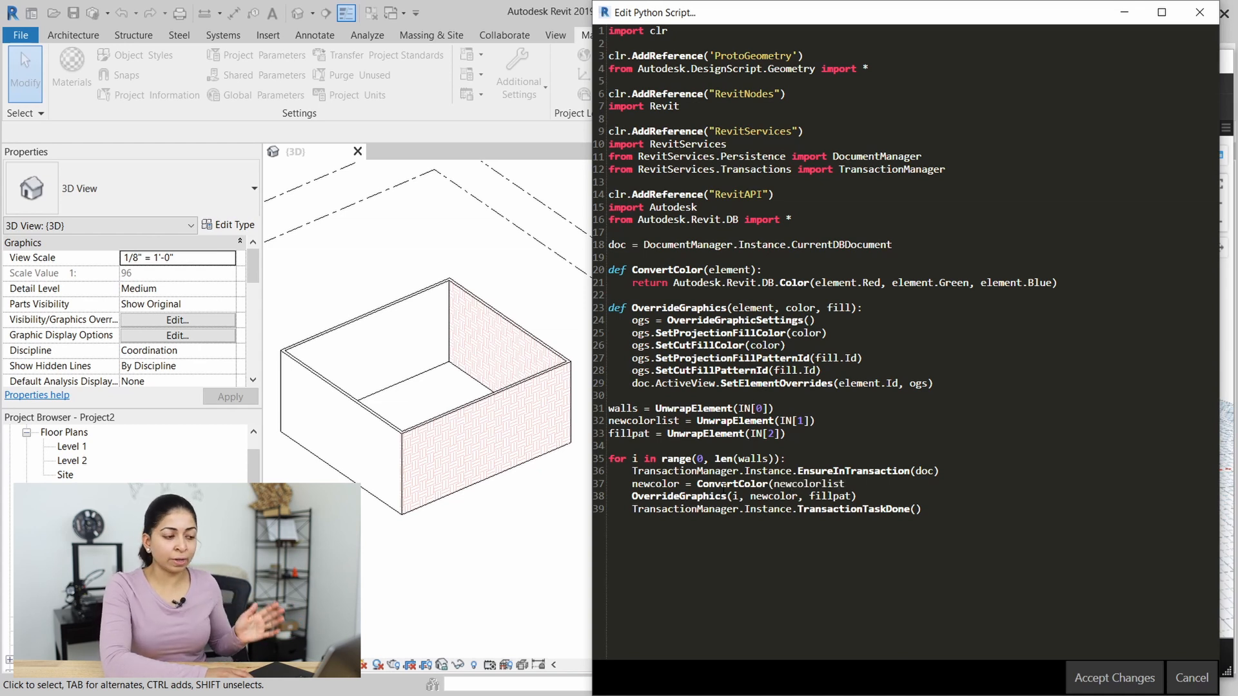
{"action": "type", "text": "[i])"}
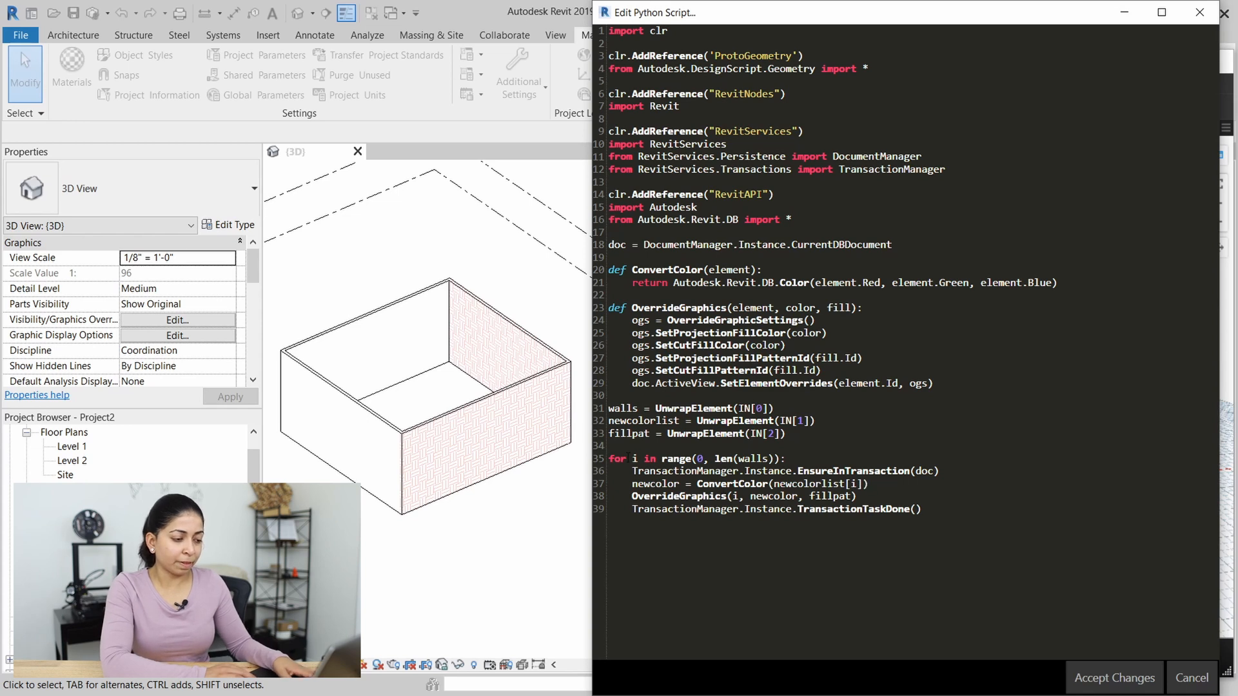
{"action": "double_click", "coordinate": [633, 459]}
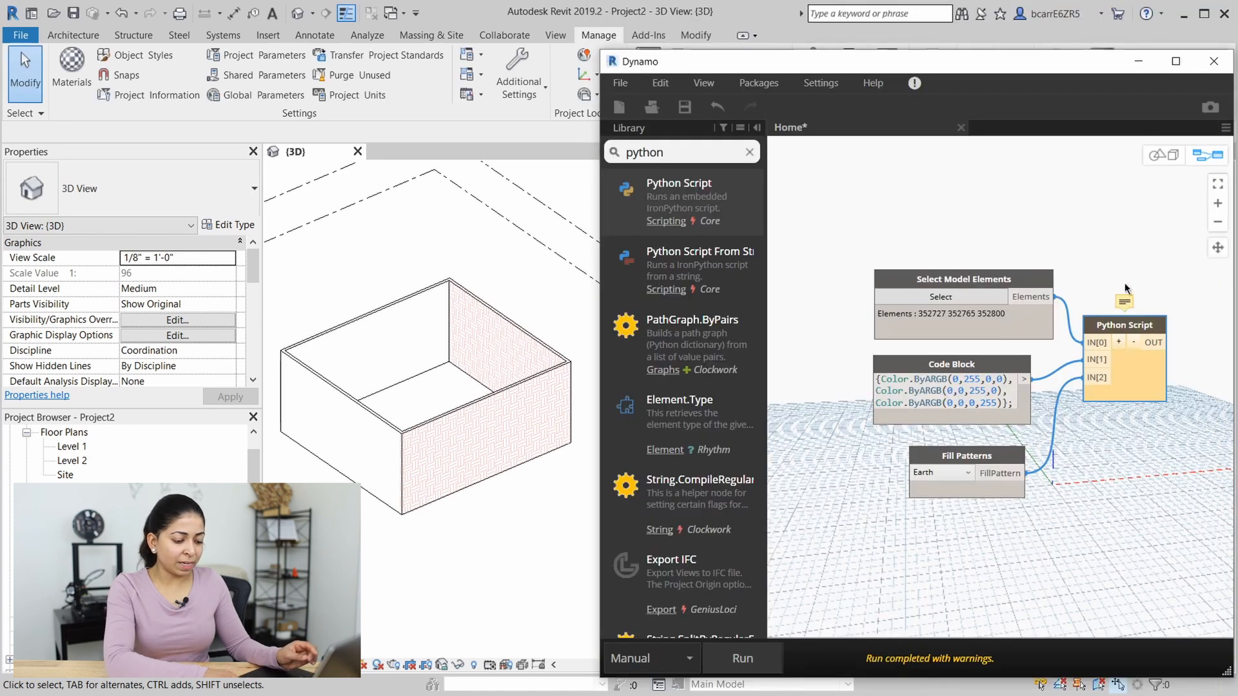
{"action": "mouse_move", "coordinate": [1125, 305]}
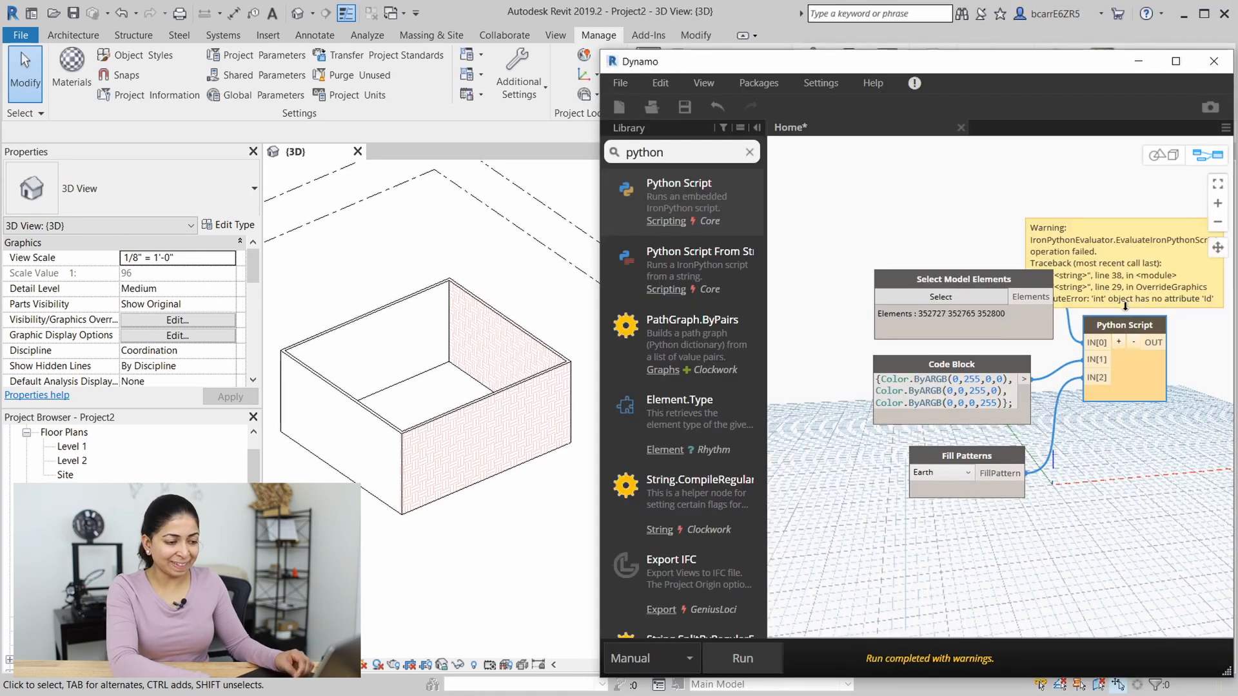
Reopen the Python Script node's code editor after the 'int' has no attribute 'Id' warning
{"action": "right_click", "coordinate": [1125, 325]}
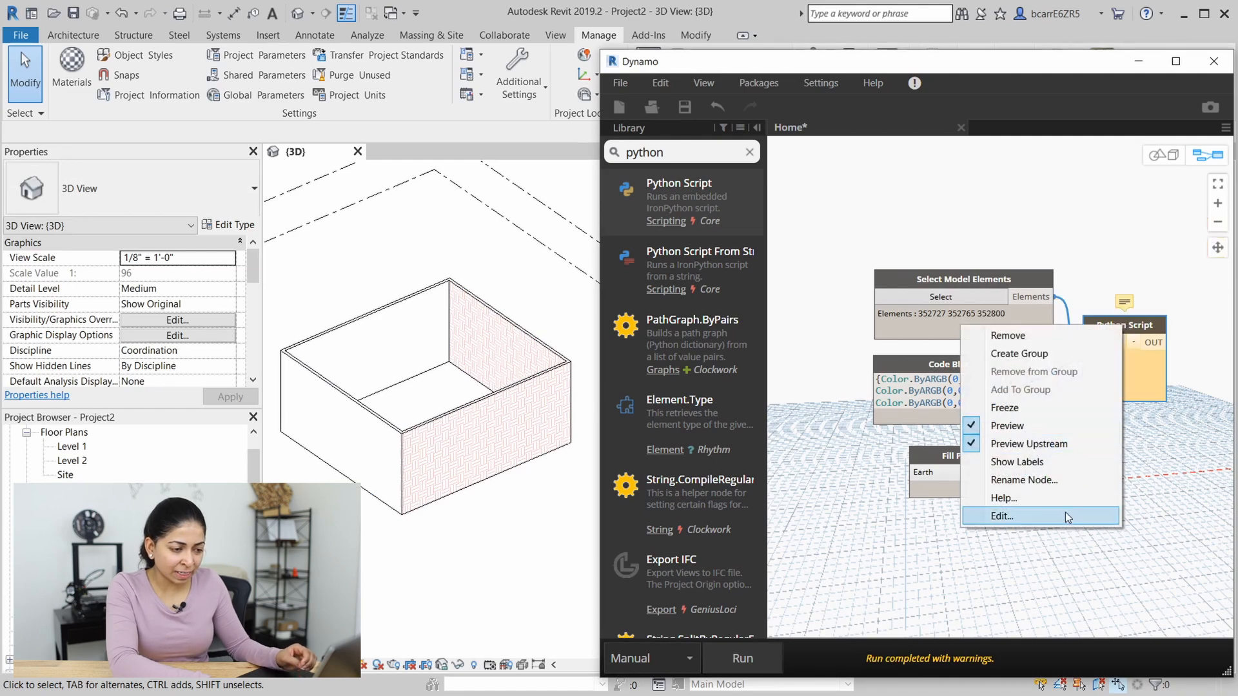
{"action": "left_click", "coordinate": [1001, 516]}
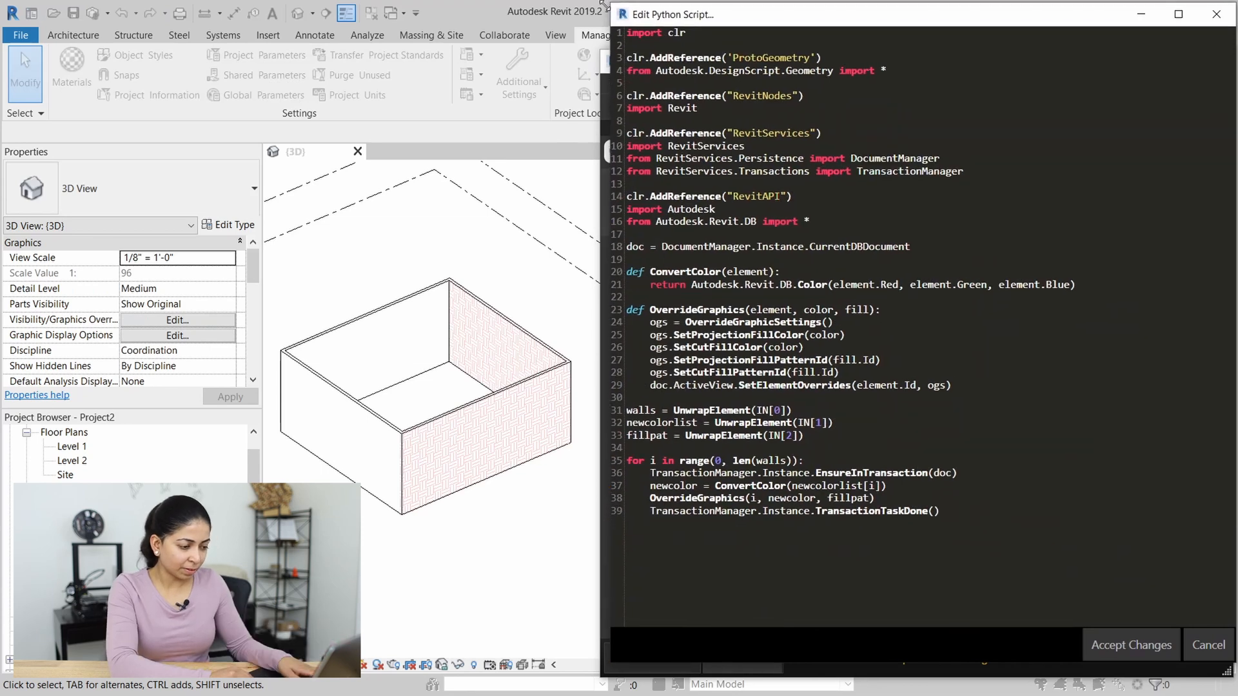
Replace the loop's OverrideGraphics(i, ...) argument with walls[i] and accept the changes
{"action": "type", "text": "wa;;"}
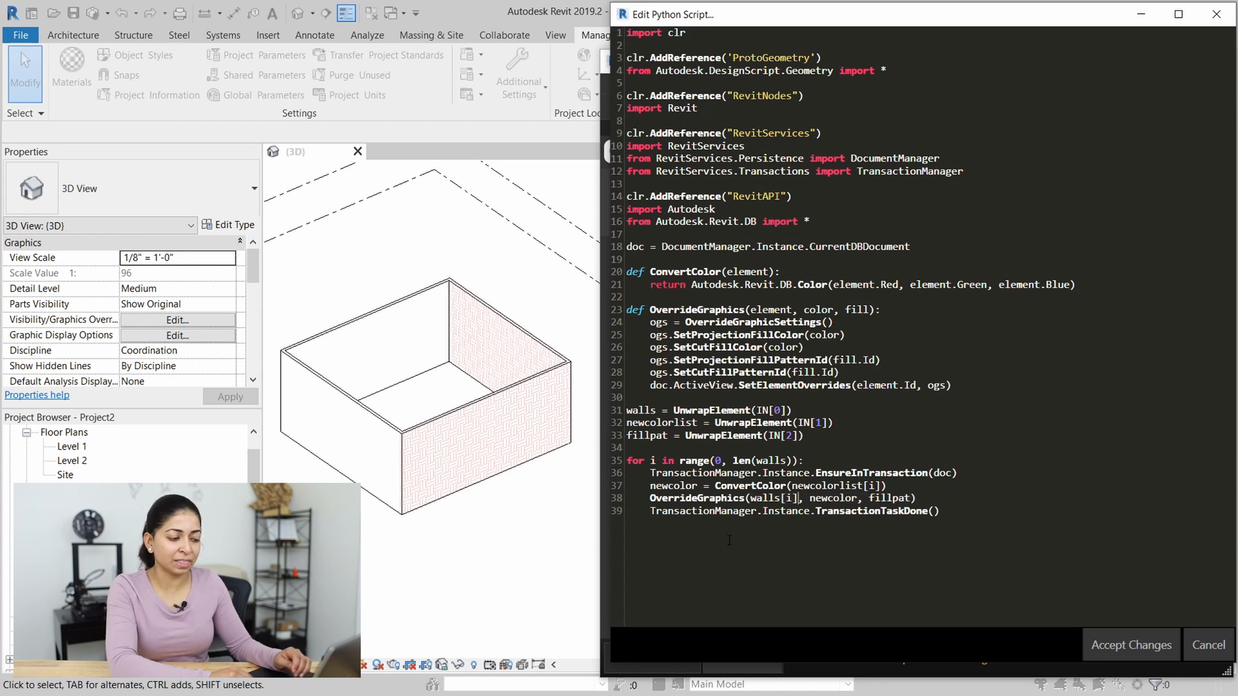
{"action": "double_click", "coordinate": [778, 498]}
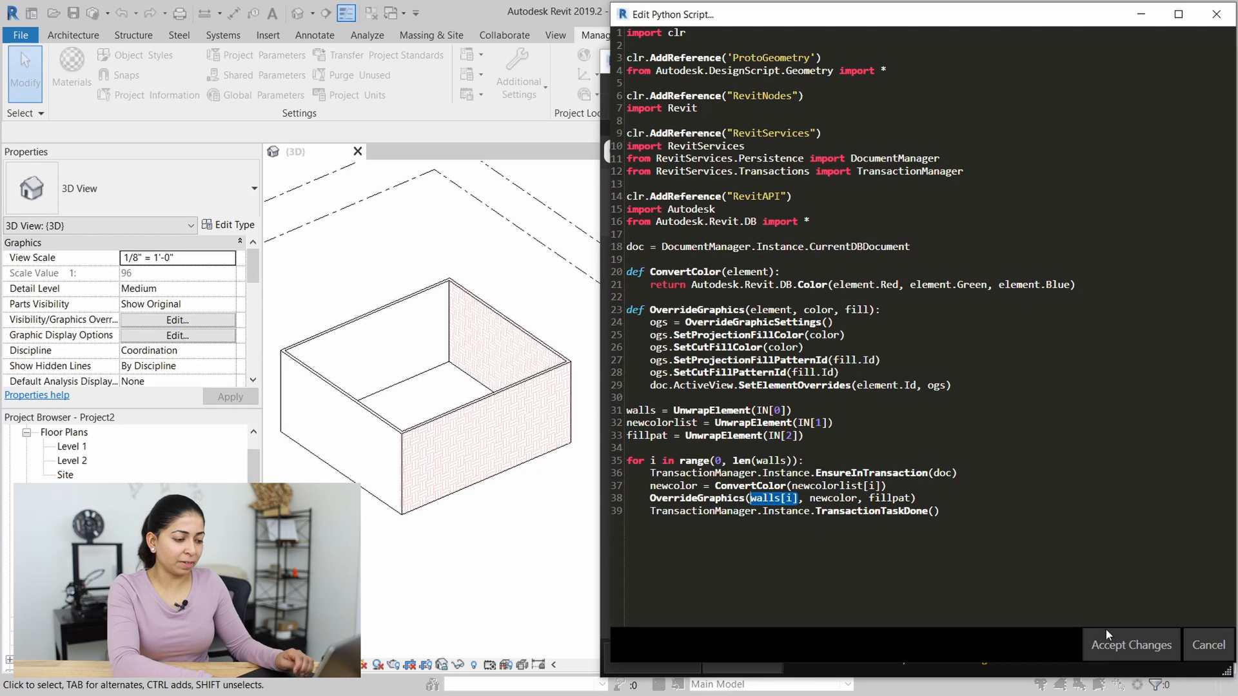
{"action": "left_click", "coordinate": [1130, 645]}
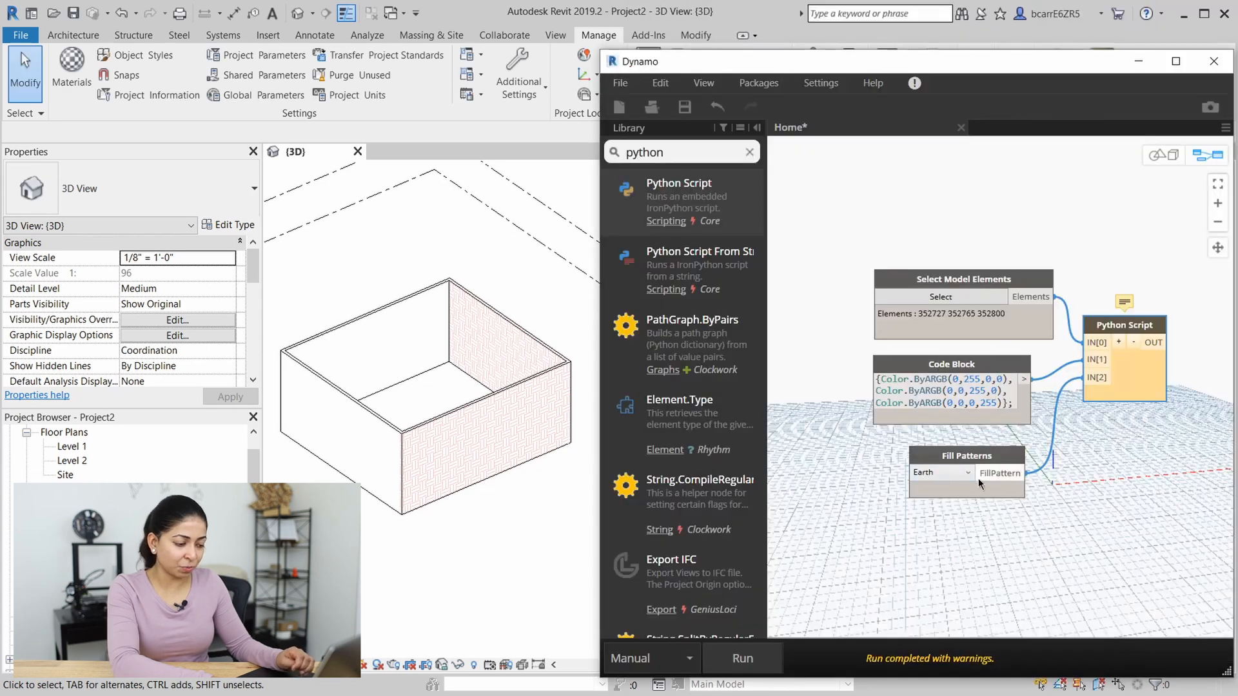
Set Fill Patterns to <Solid fill>, rerun the graph and select a now solid-coloured wall
{"action": "left_click", "coordinate": [940, 472]}
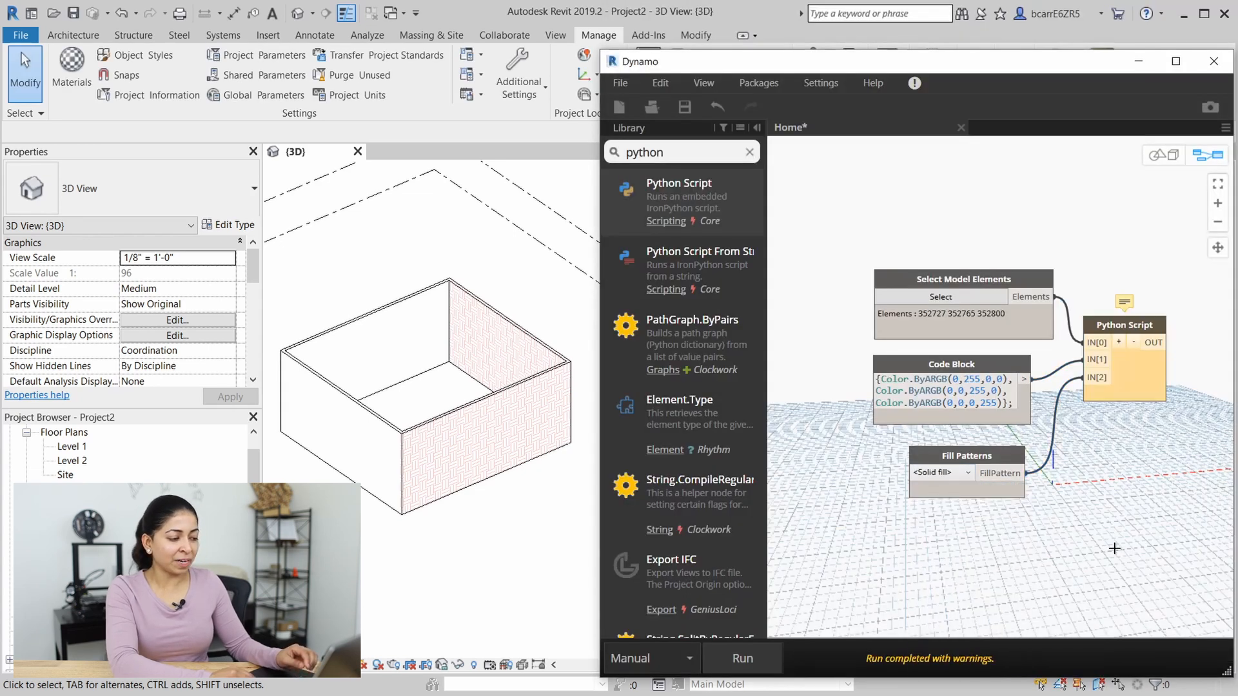
{"action": "left_click", "coordinate": [740, 658]}
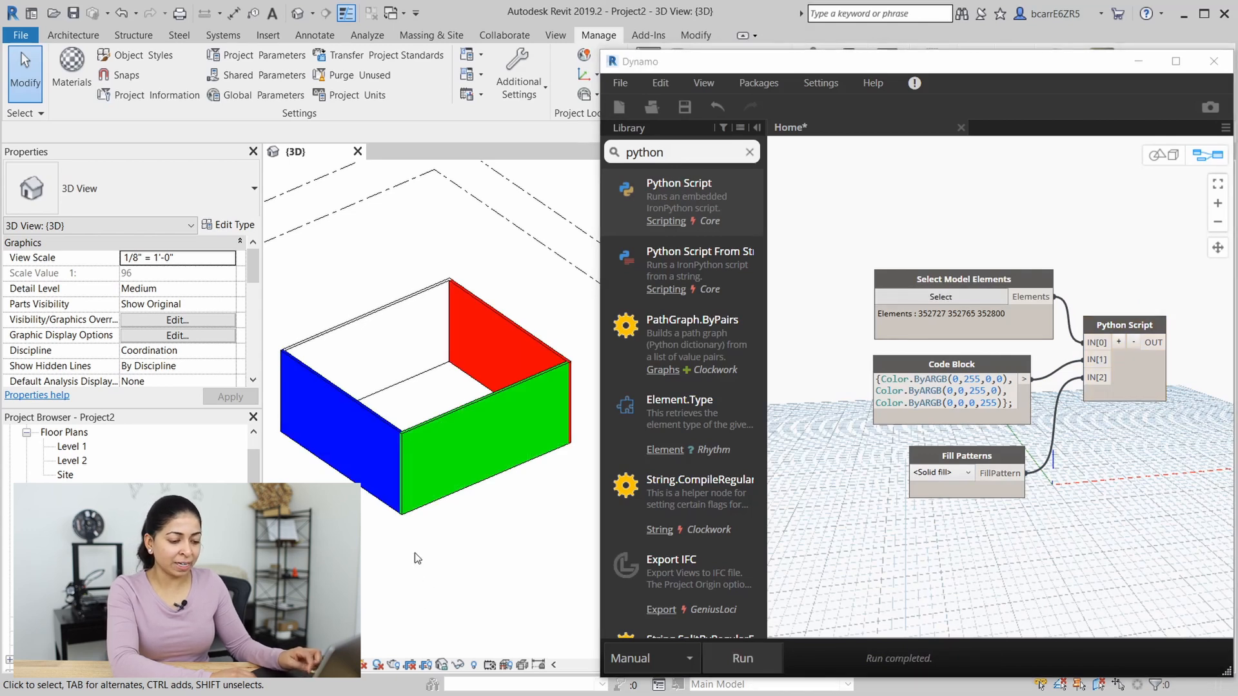
{"action": "left_click", "coordinate": [498, 347]}
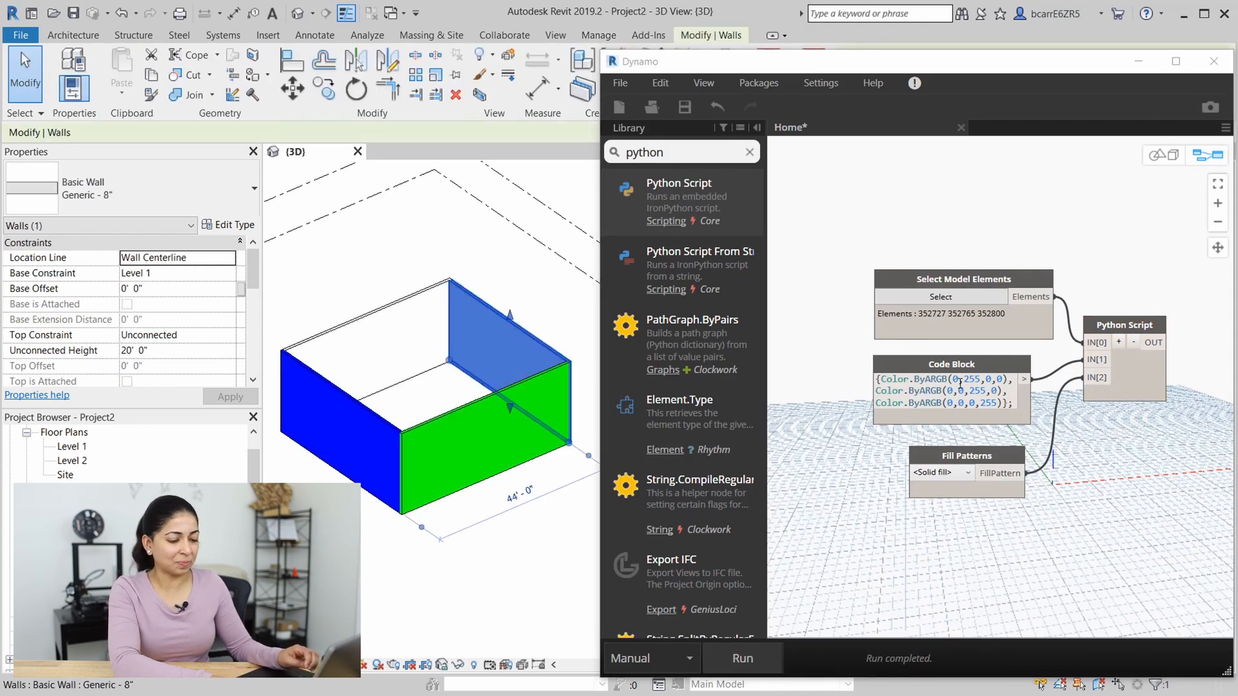